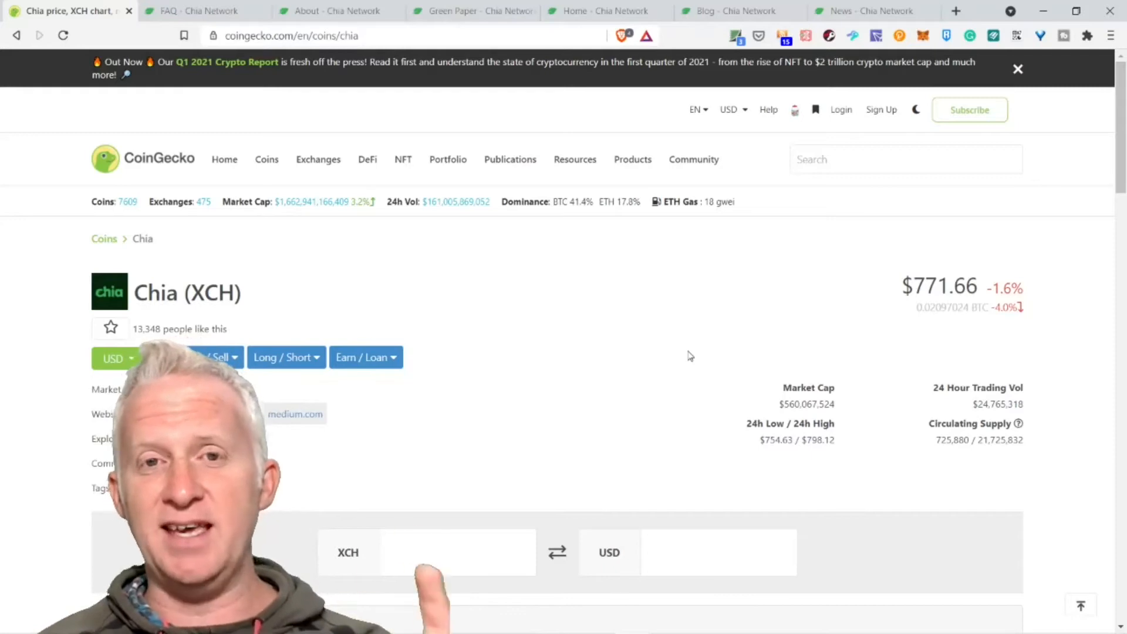
mouse_move(650, 364)
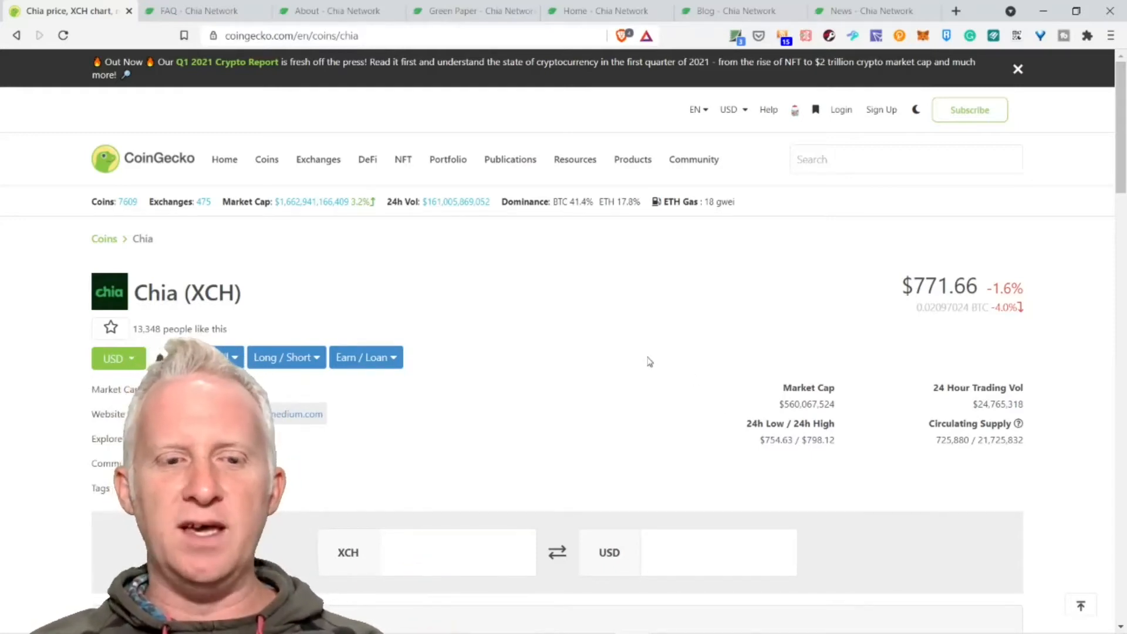
Show CoinGecko's Markets spot listing of exchanges trading XCH and scroll through prices, spreads and volumes.
scroll("down", 3)
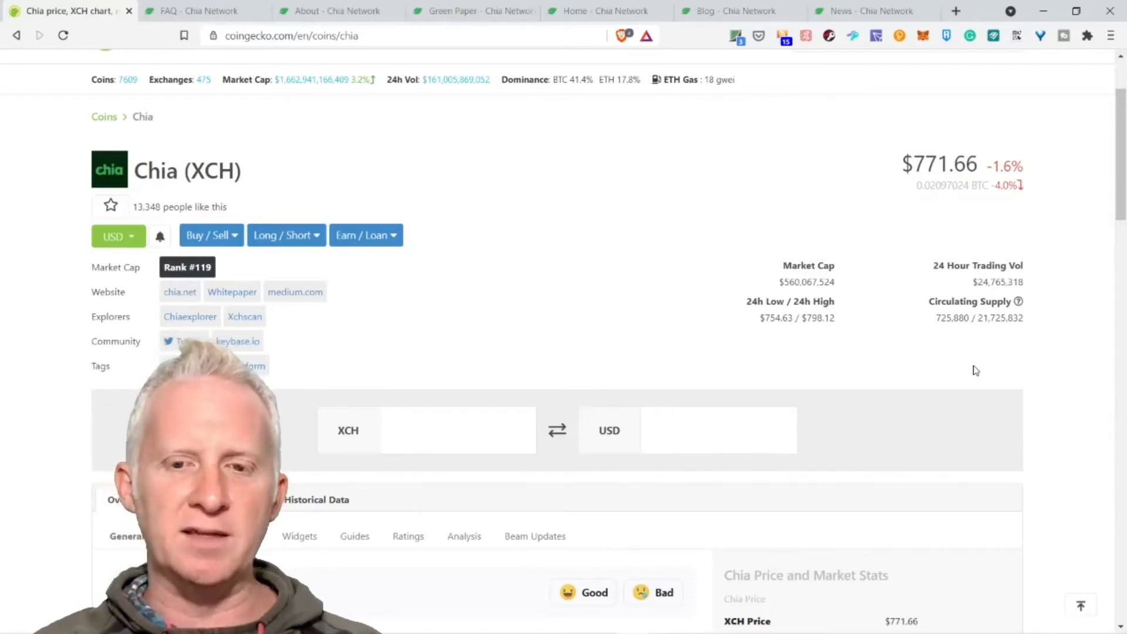
scroll("down", 3)
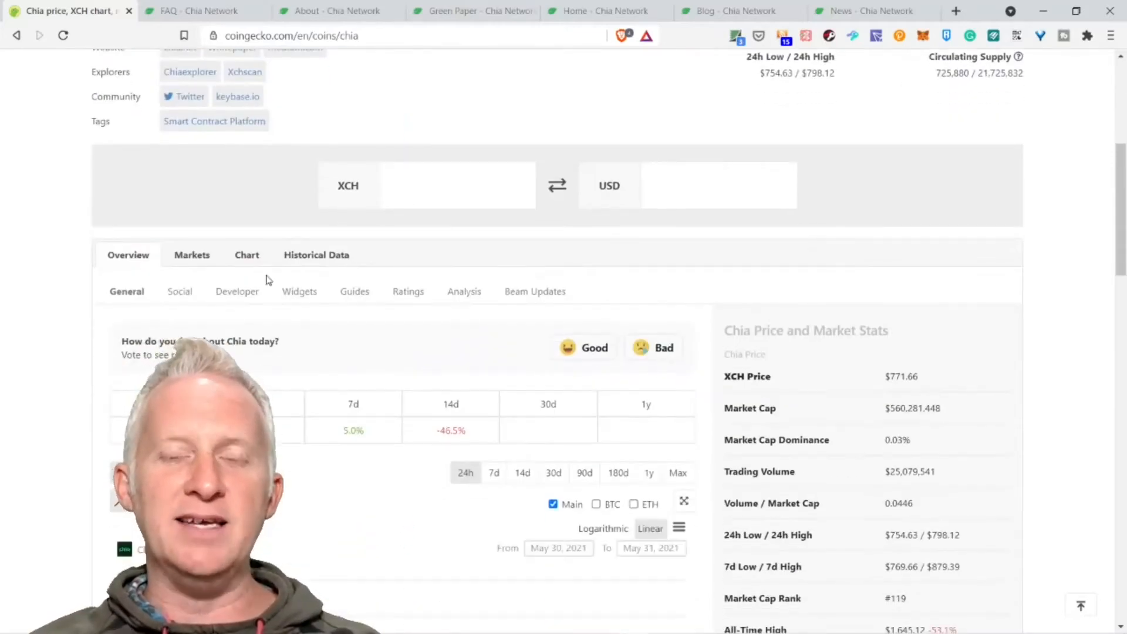
left_click(192, 254)
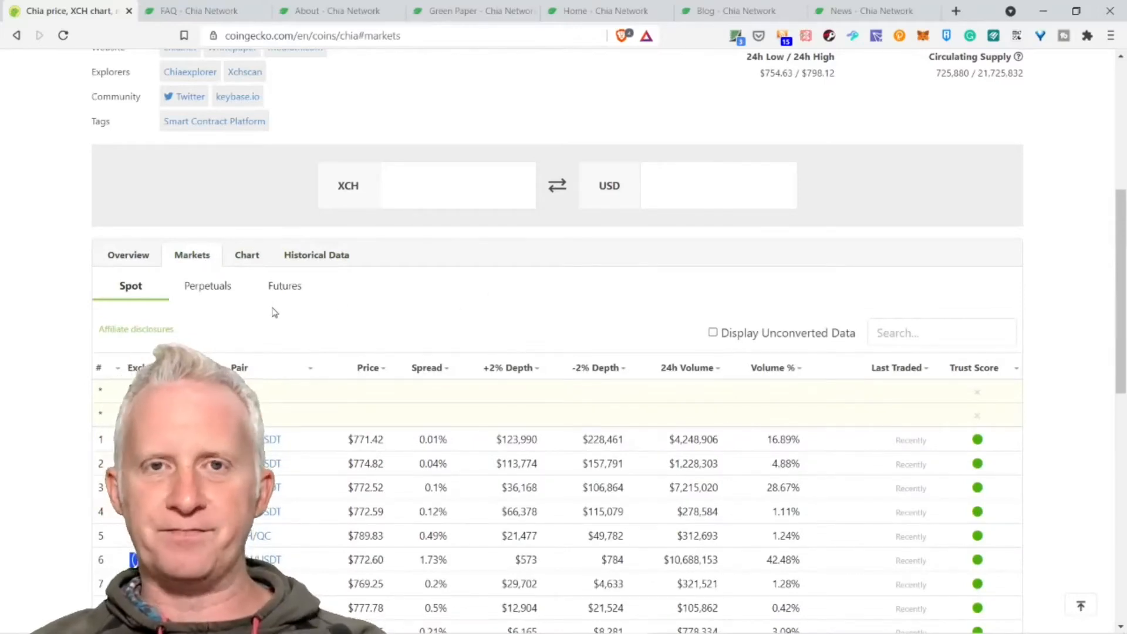
scroll("down", 3)
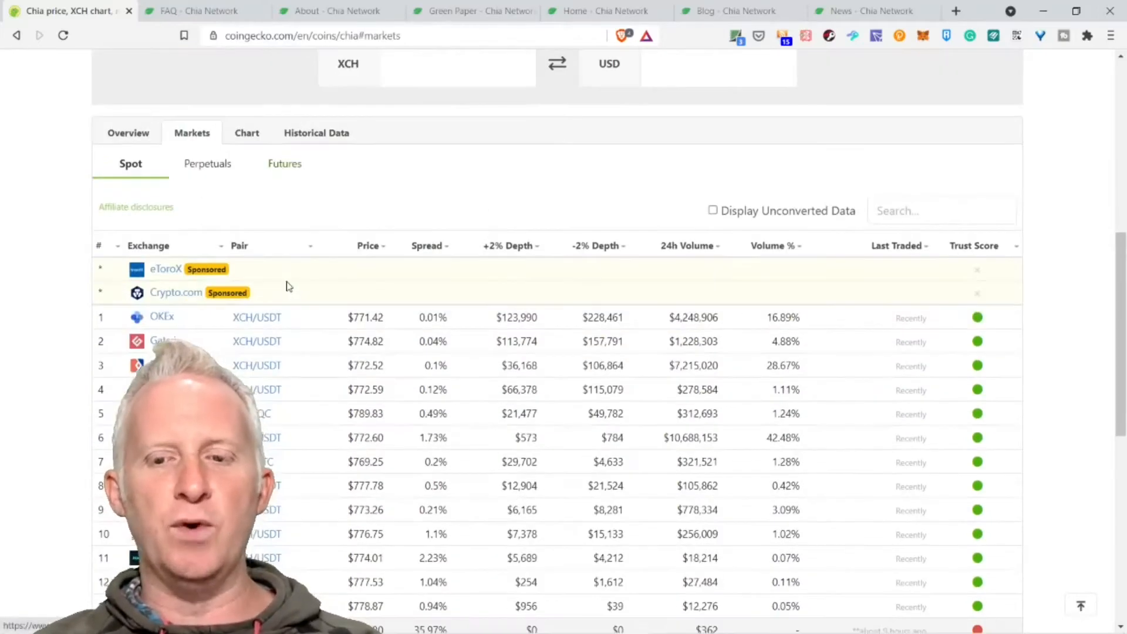
scroll("down", 3)
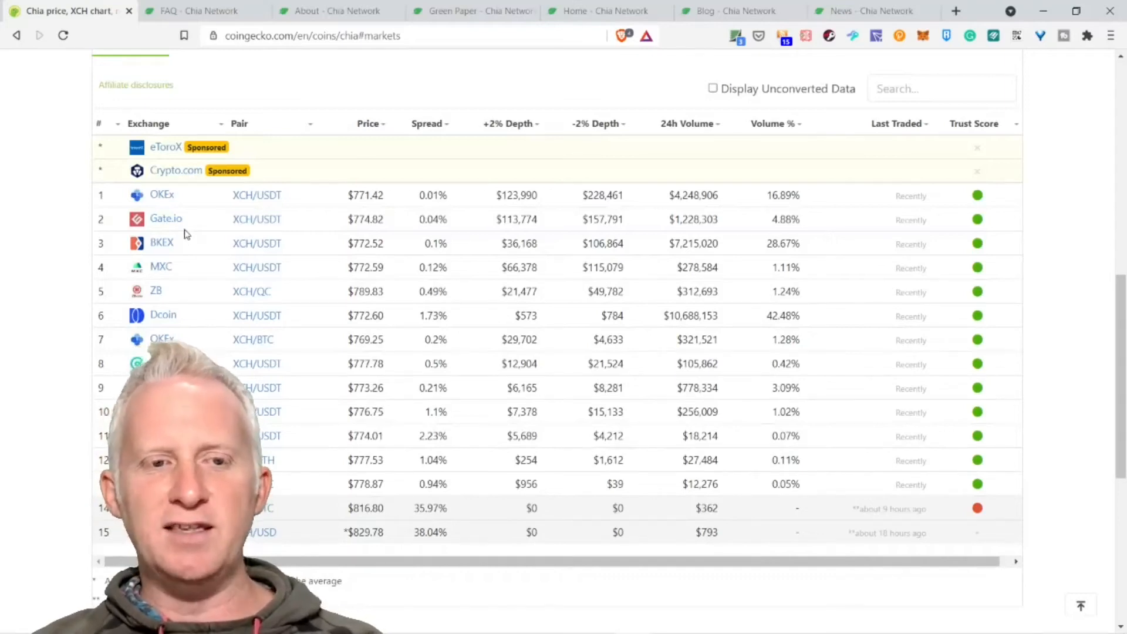
mouse_move(227, 362)
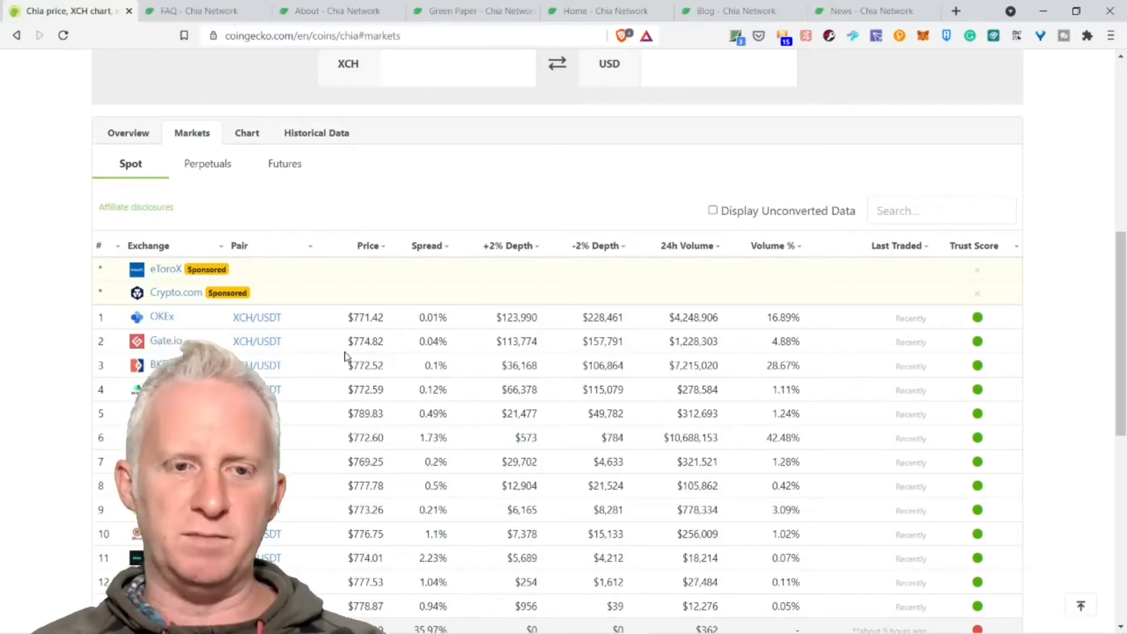
scroll("up", 3)
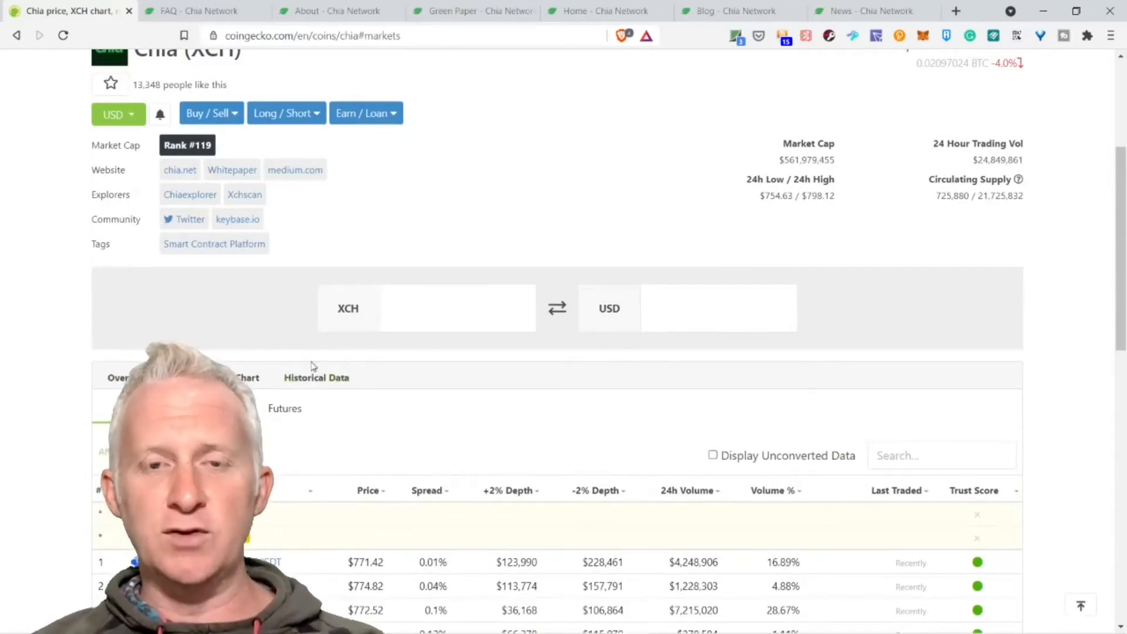
mouse_move(307, 374)
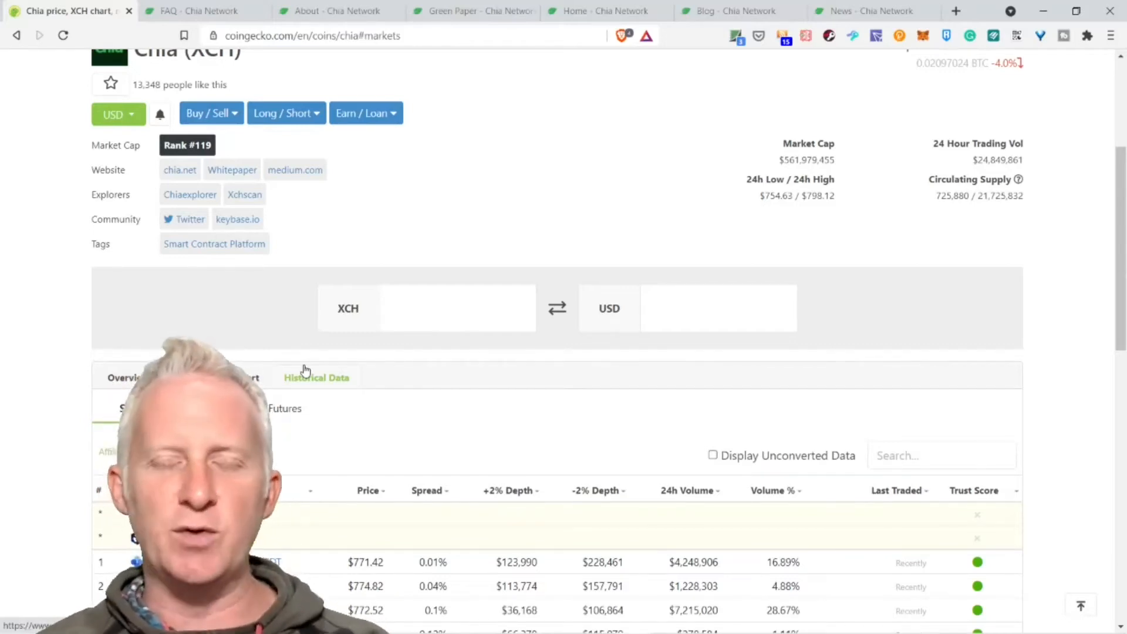
scroll("down", 3)
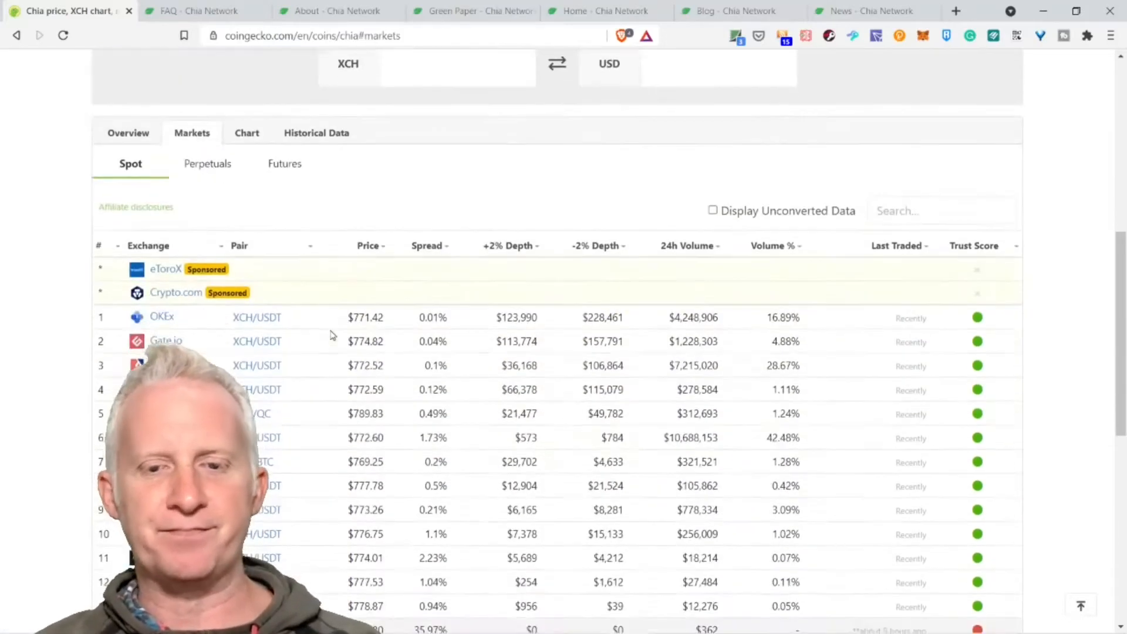
scroll("up", 3)
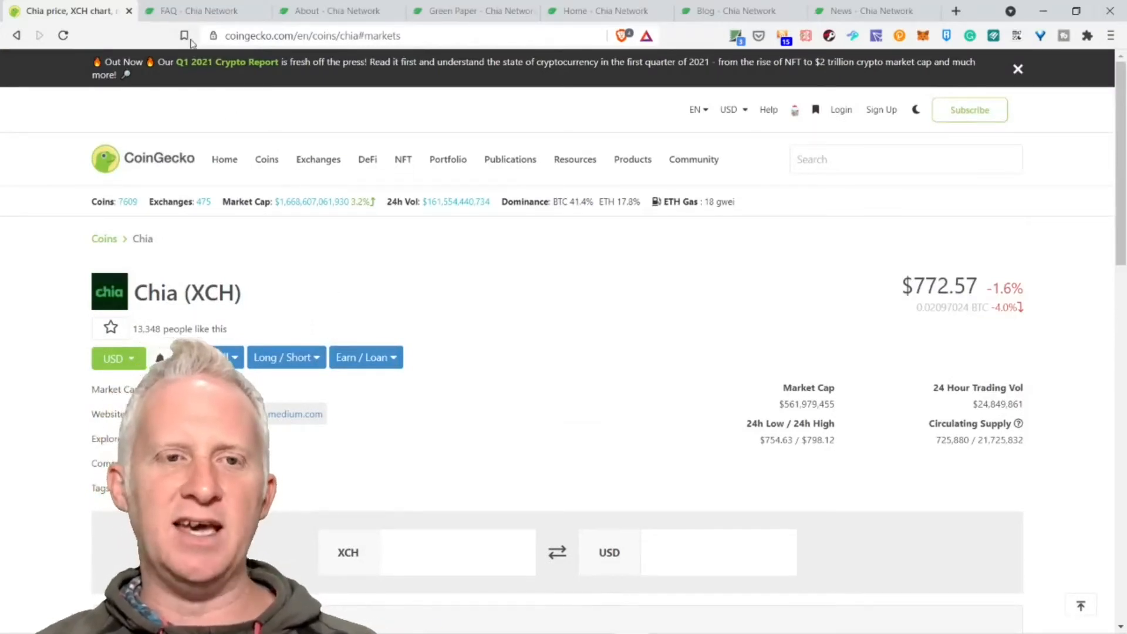
On the FAQ's 'What is Chia?' answer, highlight the 2017 incorporation and enterprise-grade digital money sentences.
left_click(199, 11)
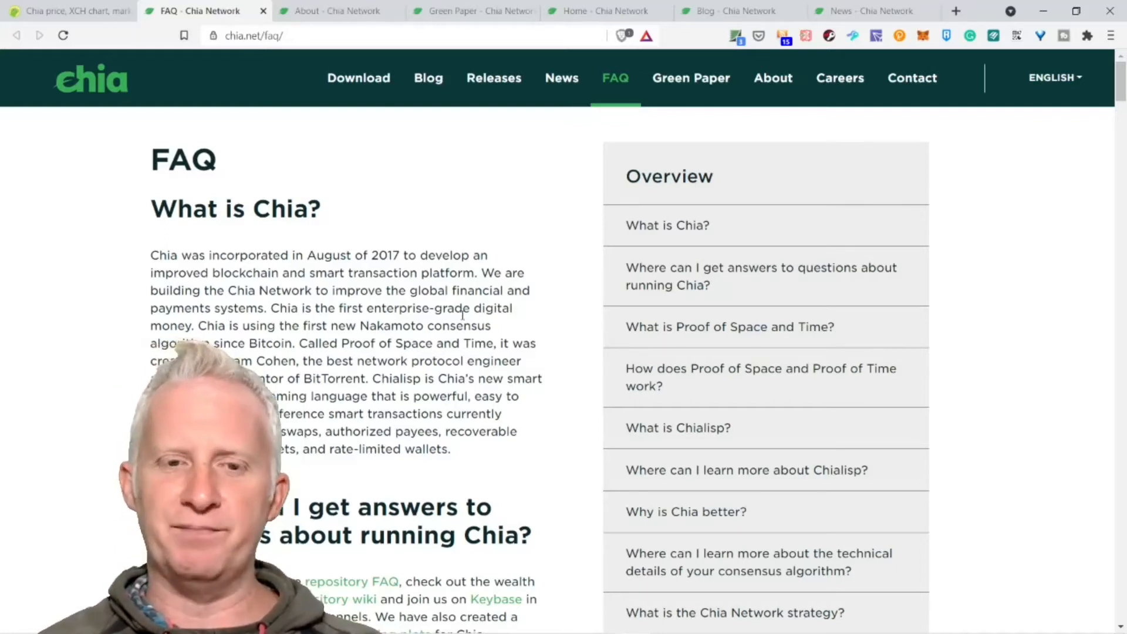
left_click_drag(238, 256, 476, 272)
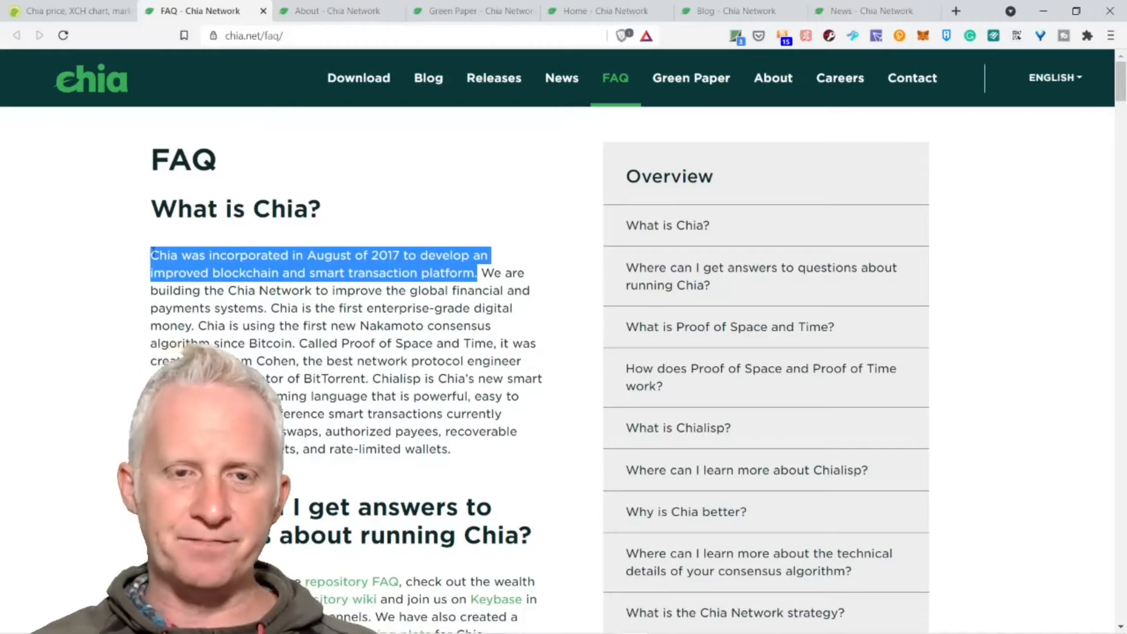
scroll("down", 3)
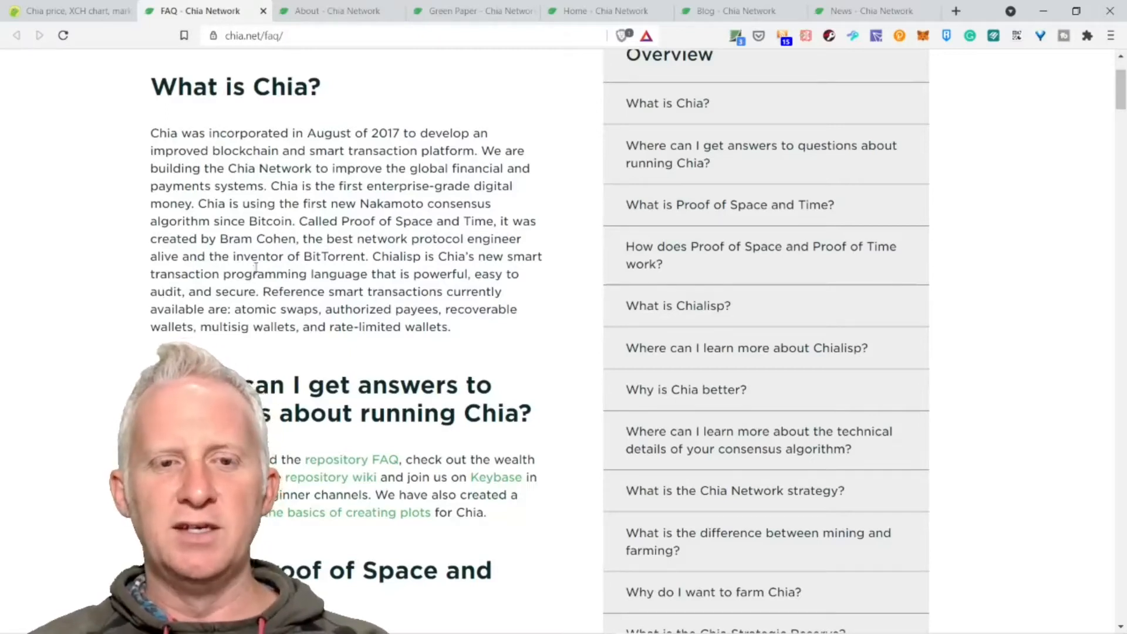
left_click_drag(269, 186, 392, 202)
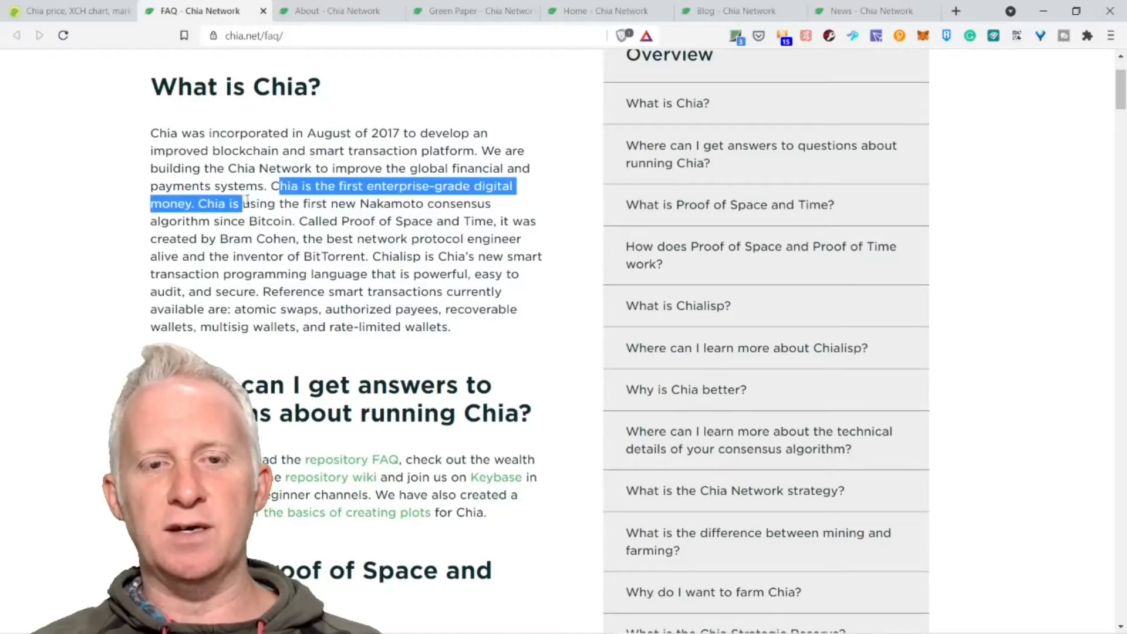
left_click(222, 204)
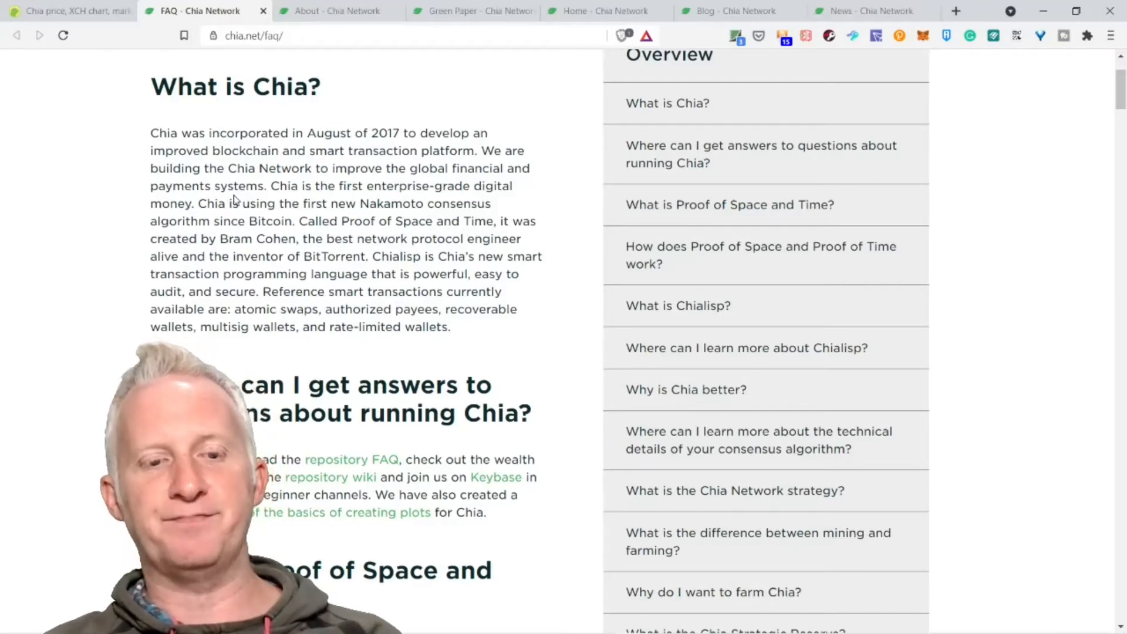
scroll("down", 3)
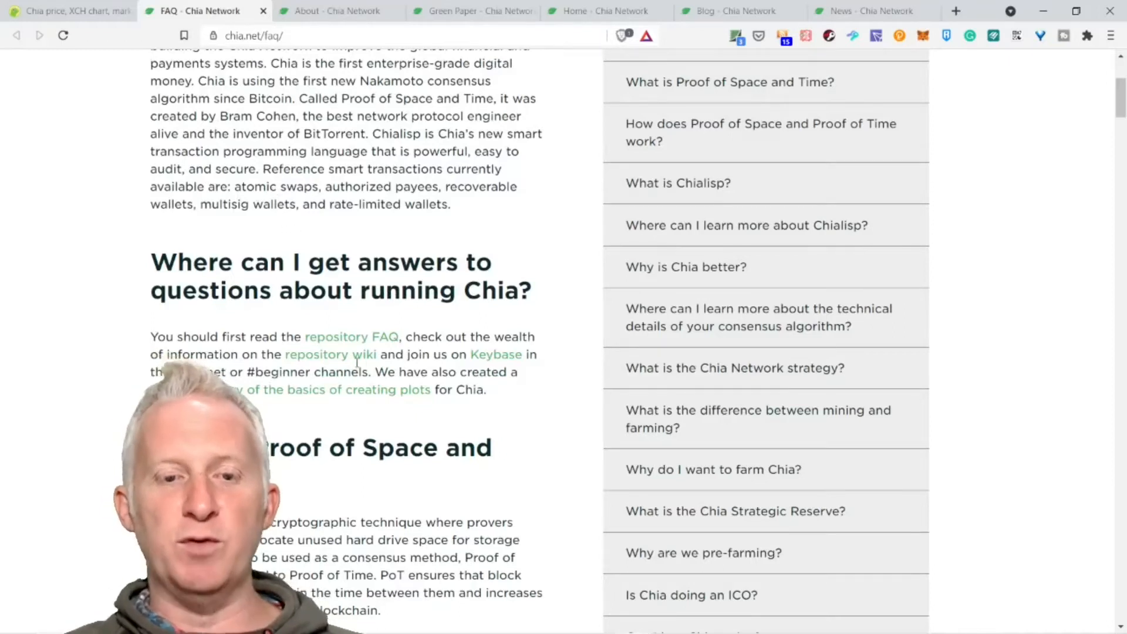
scroll("down", 3)
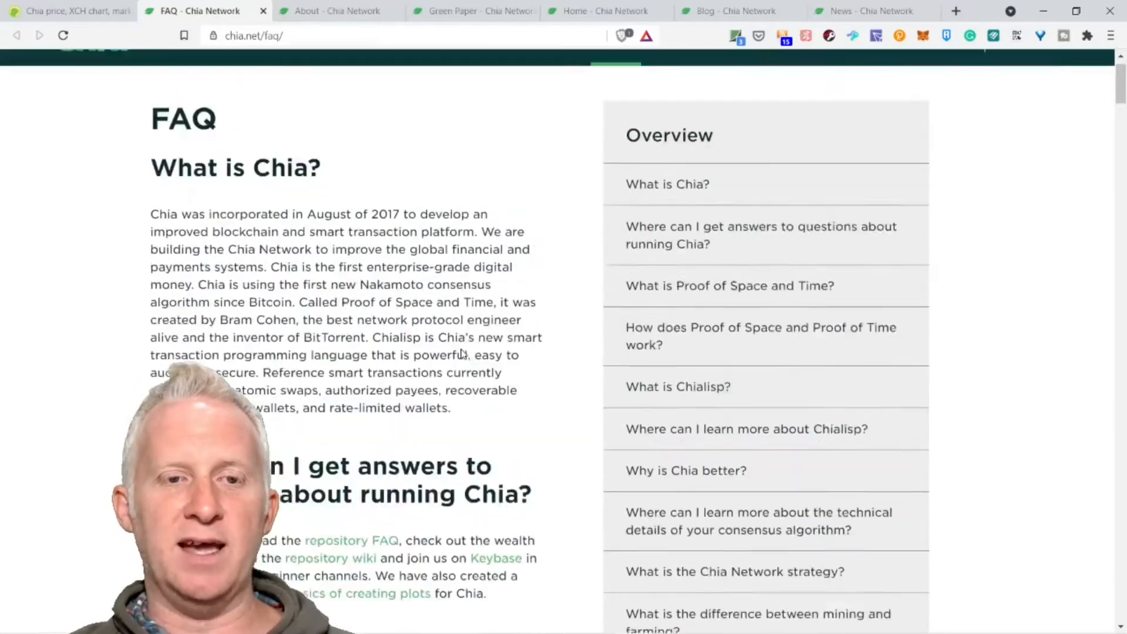
scroll("up", 3)
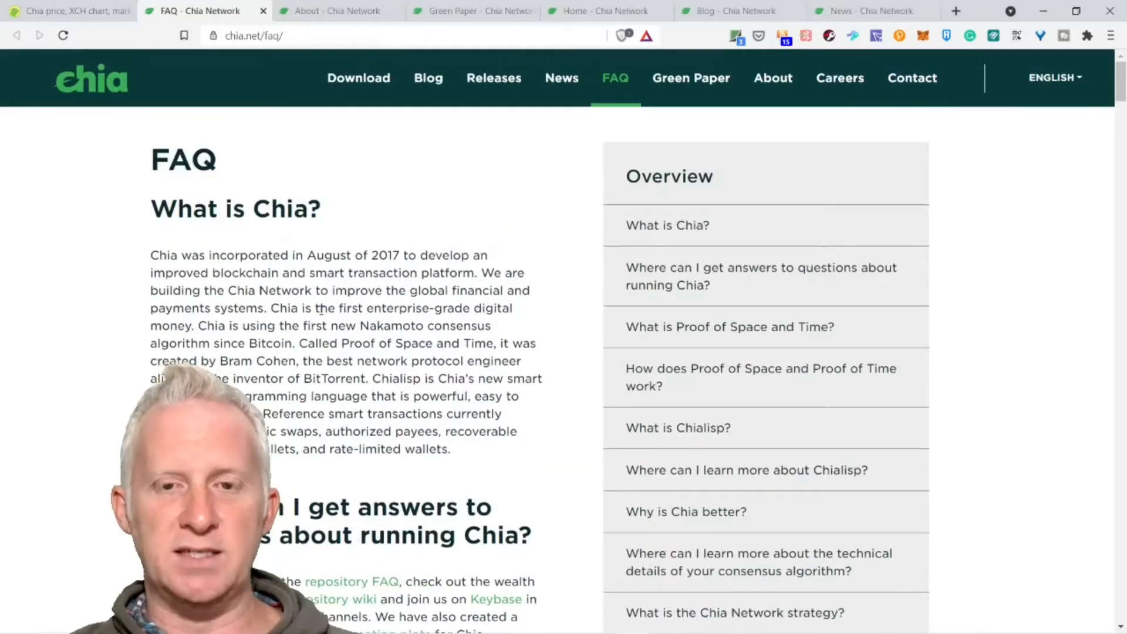
scroll("down", 3)
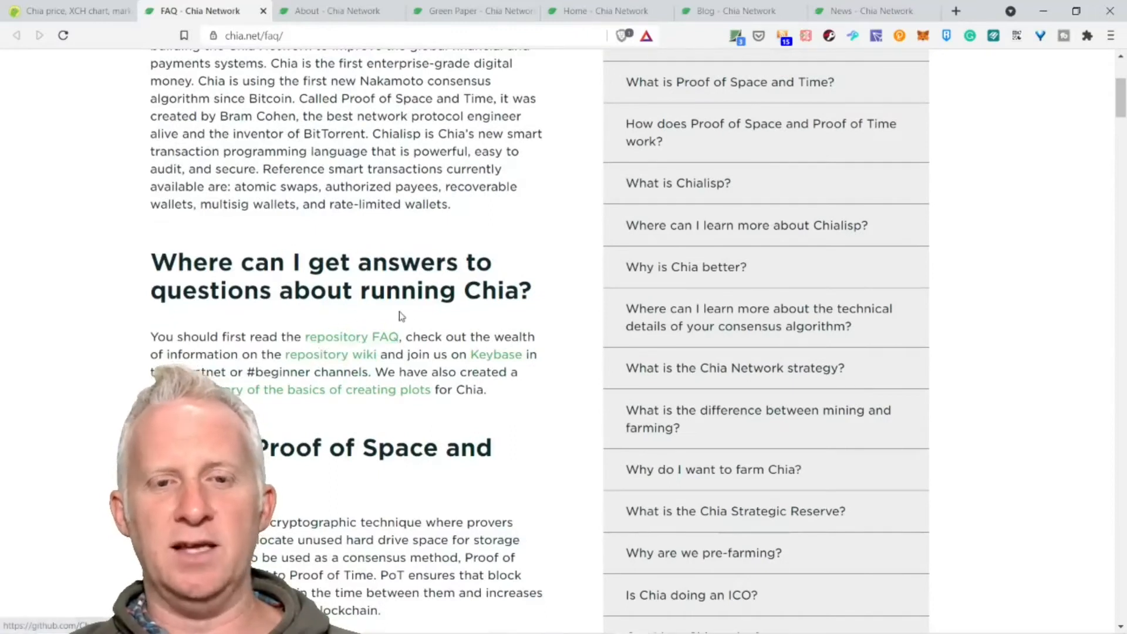
mouse_move(339, 370)
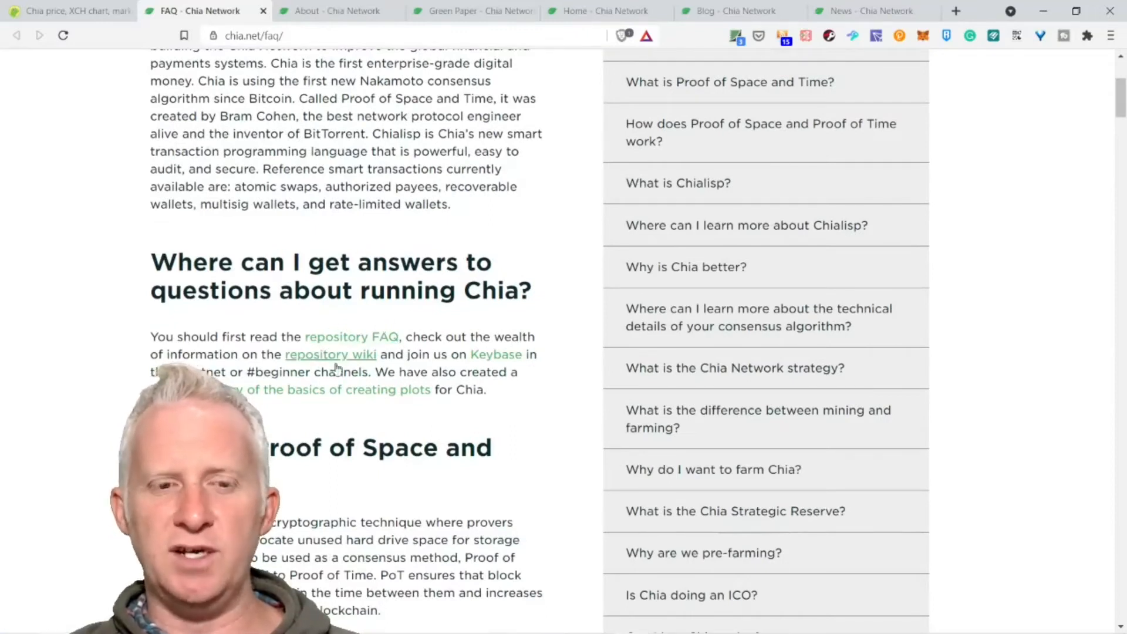
scroll("down", 3)
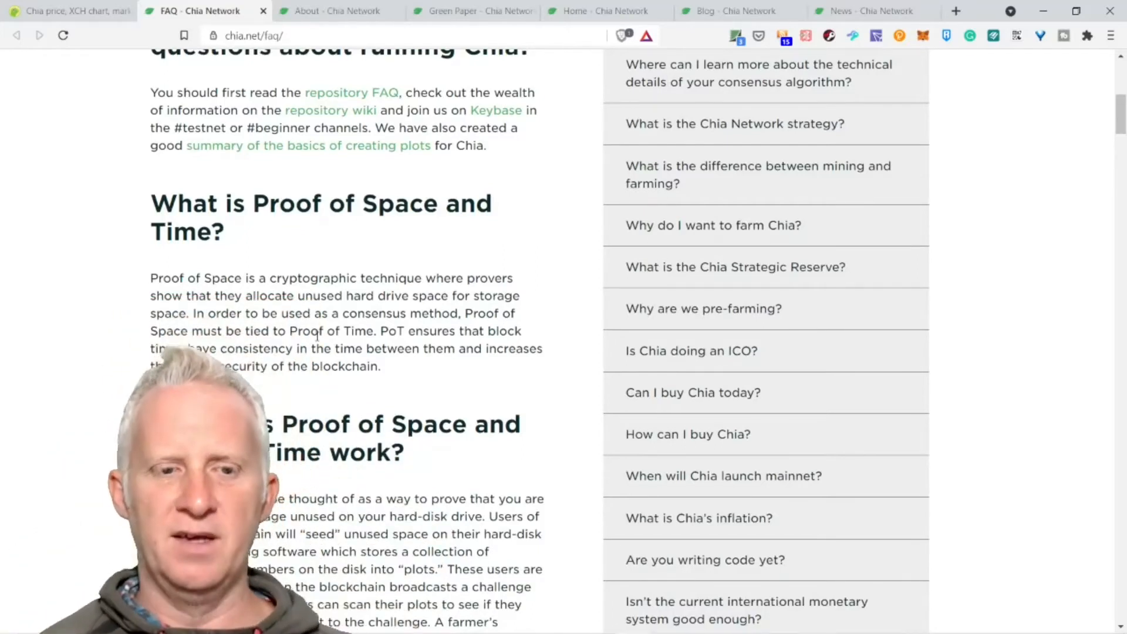
scroll("down", 3)
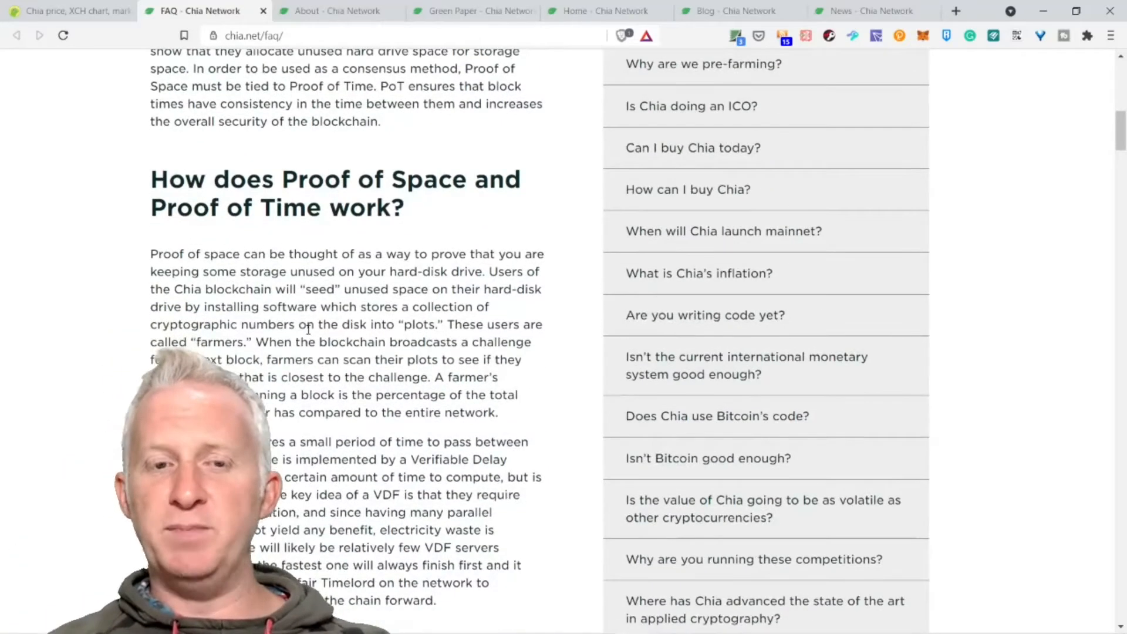
scroll("down", 3)
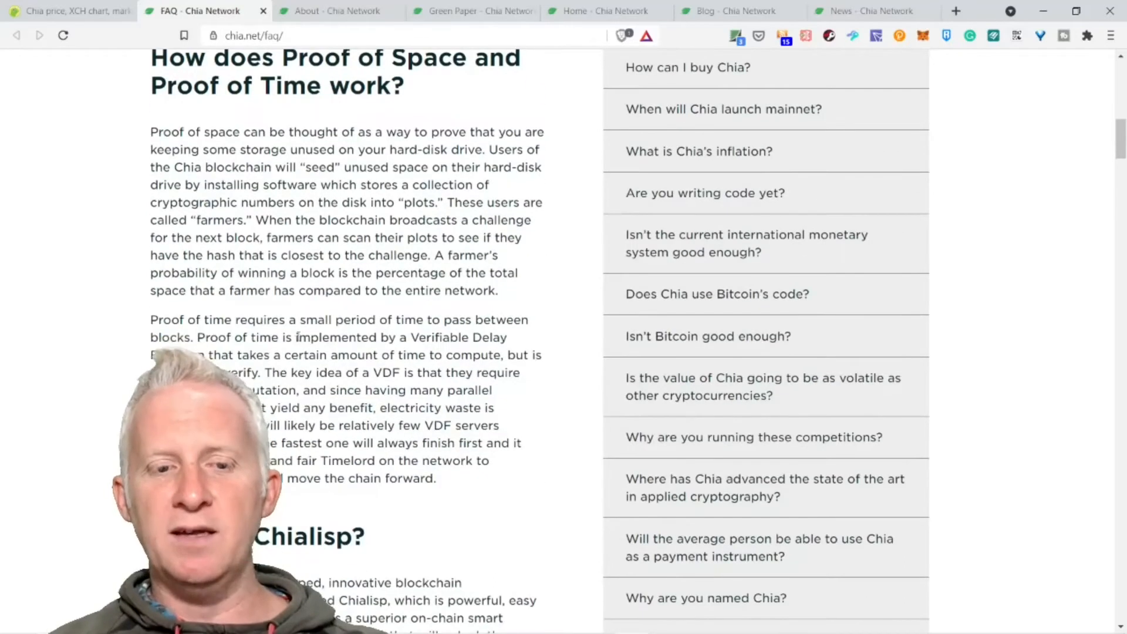
scroll("down", 3)
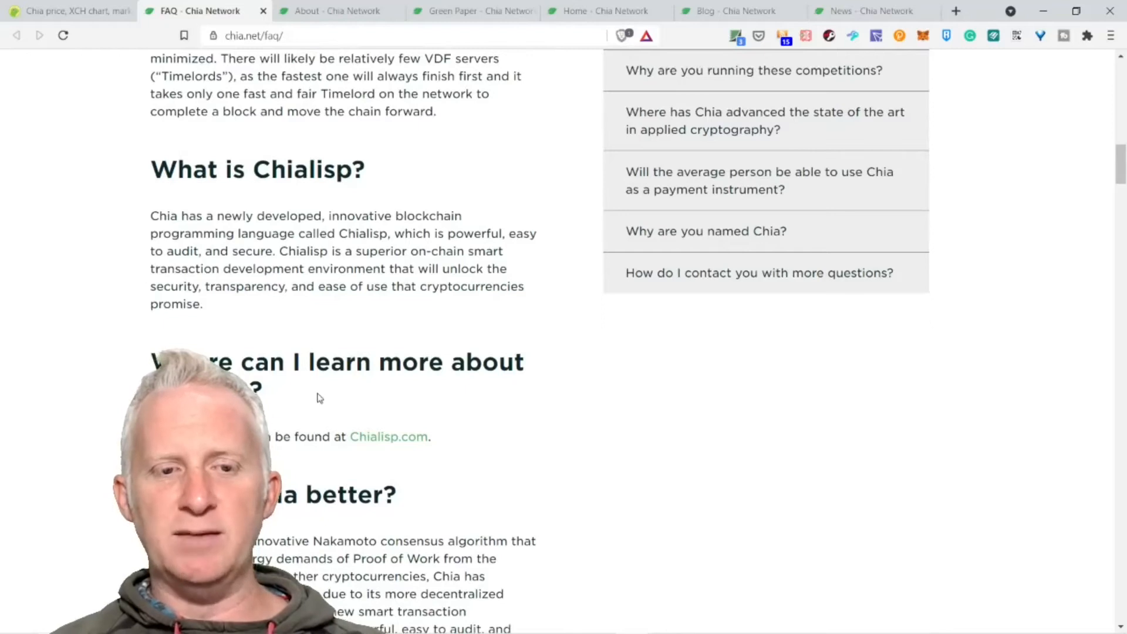
scroll("down", 3)
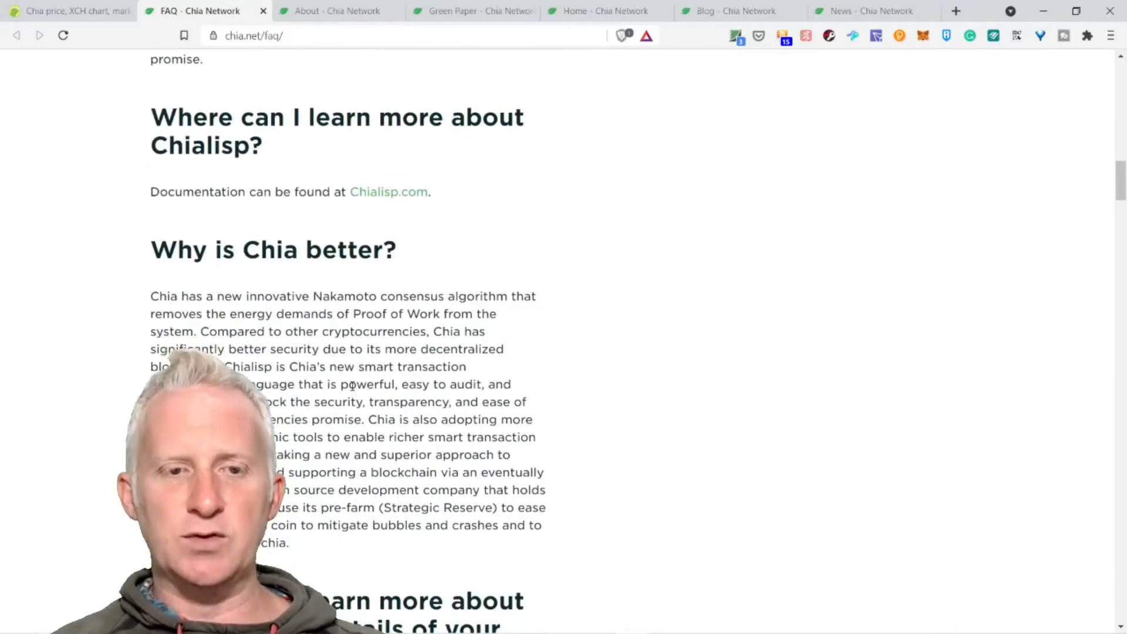
scroll("down", 3)
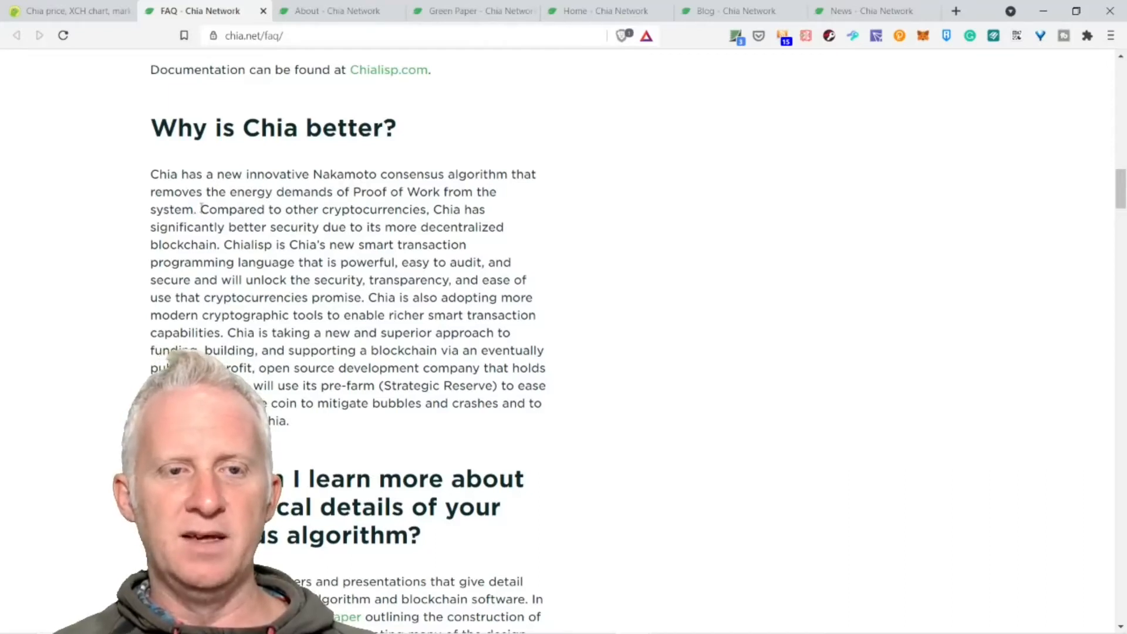
Highlight the FAQ sentence that Chialisp is powerful and easy to audit, then clear it.
left_click_drag(150, 173, 199, 209)
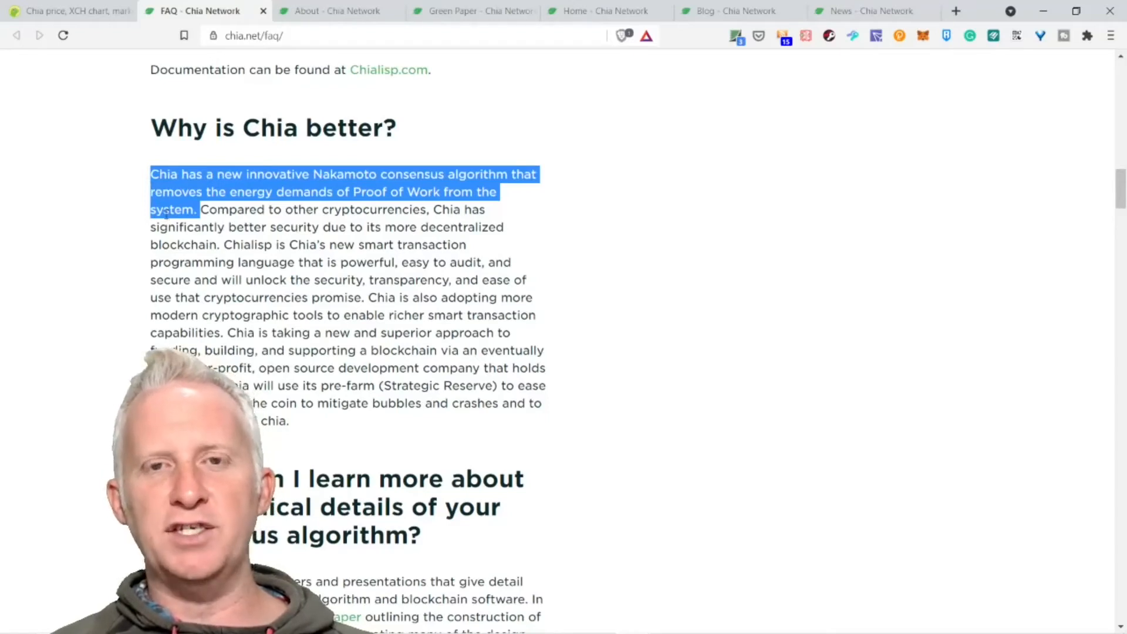
left_click_drag(205, 263, 211, 280)
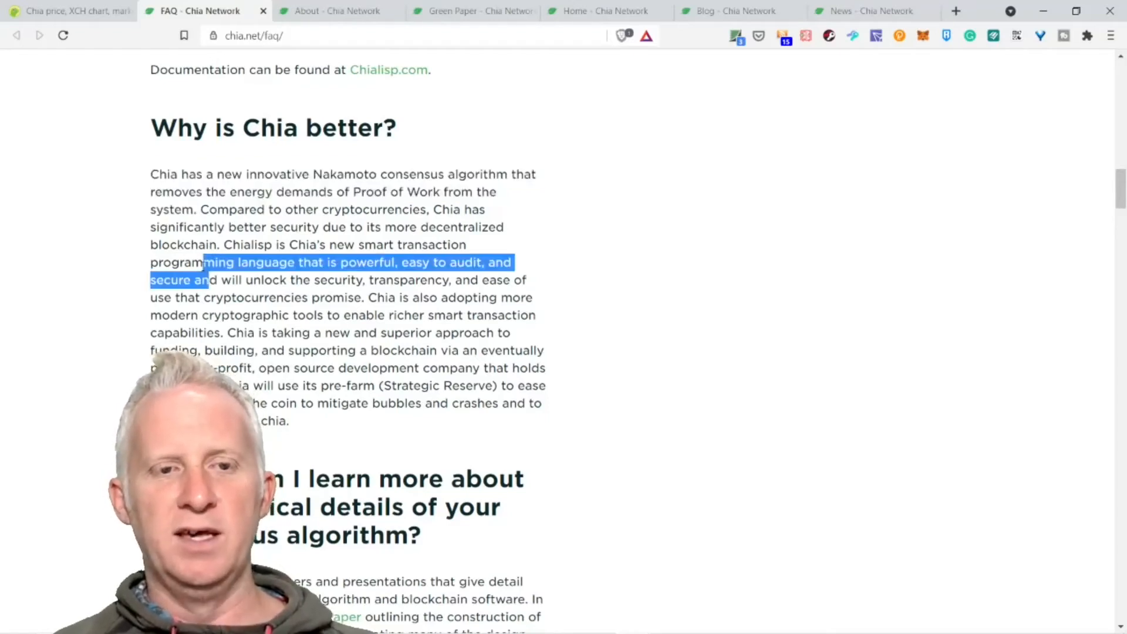
left_click(197, 235)
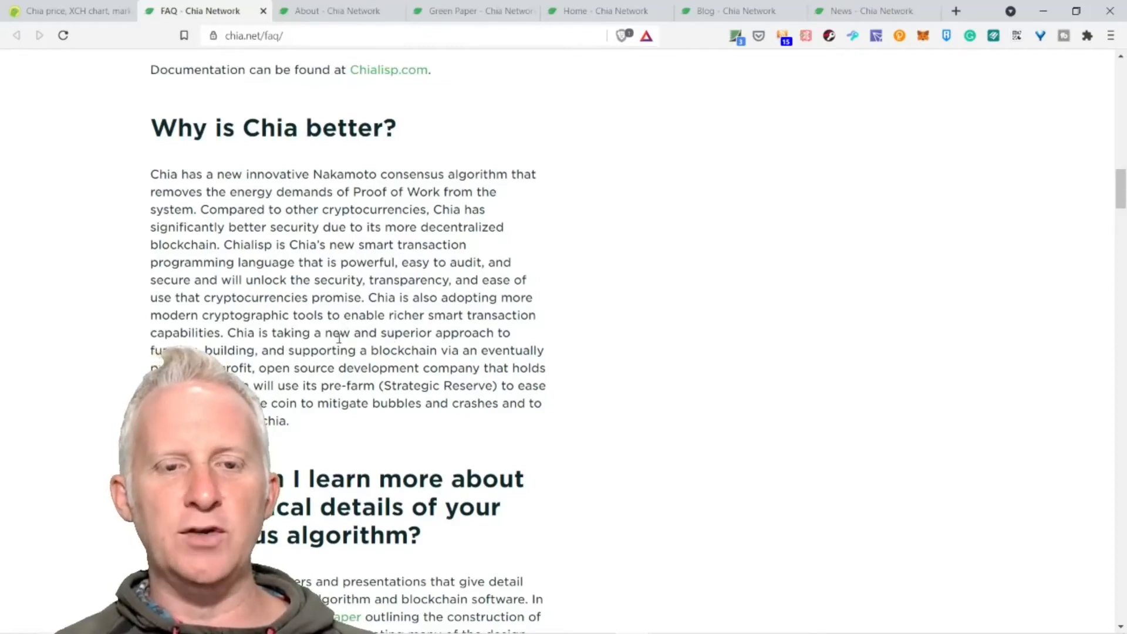
scroll("down", 3)
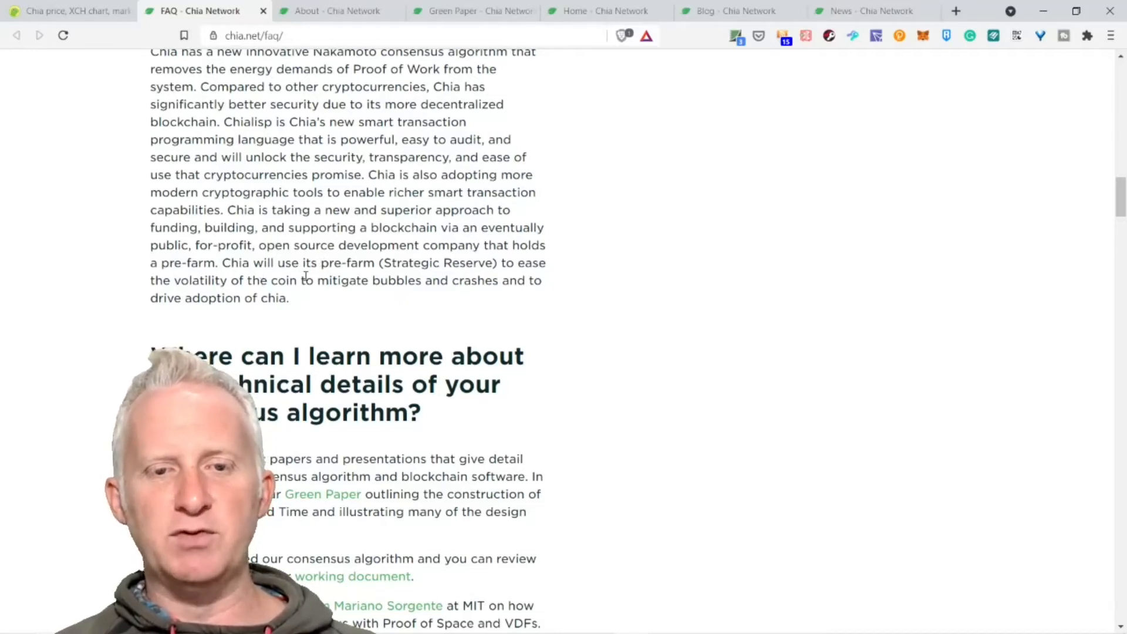
mouse_move(268, 306)
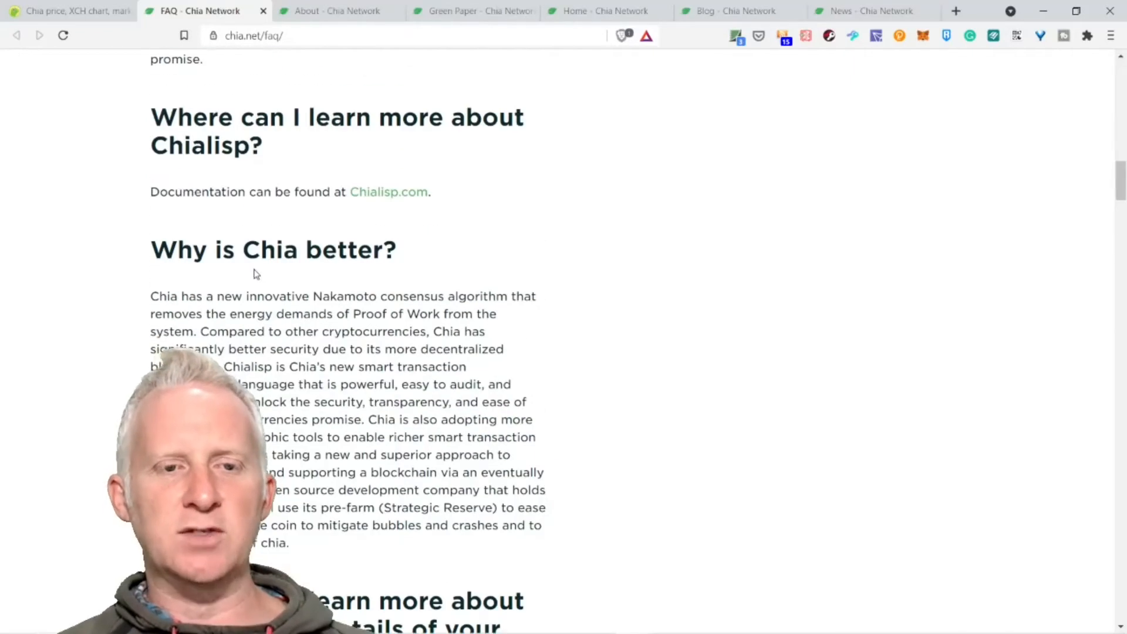
scroll("down", 3)
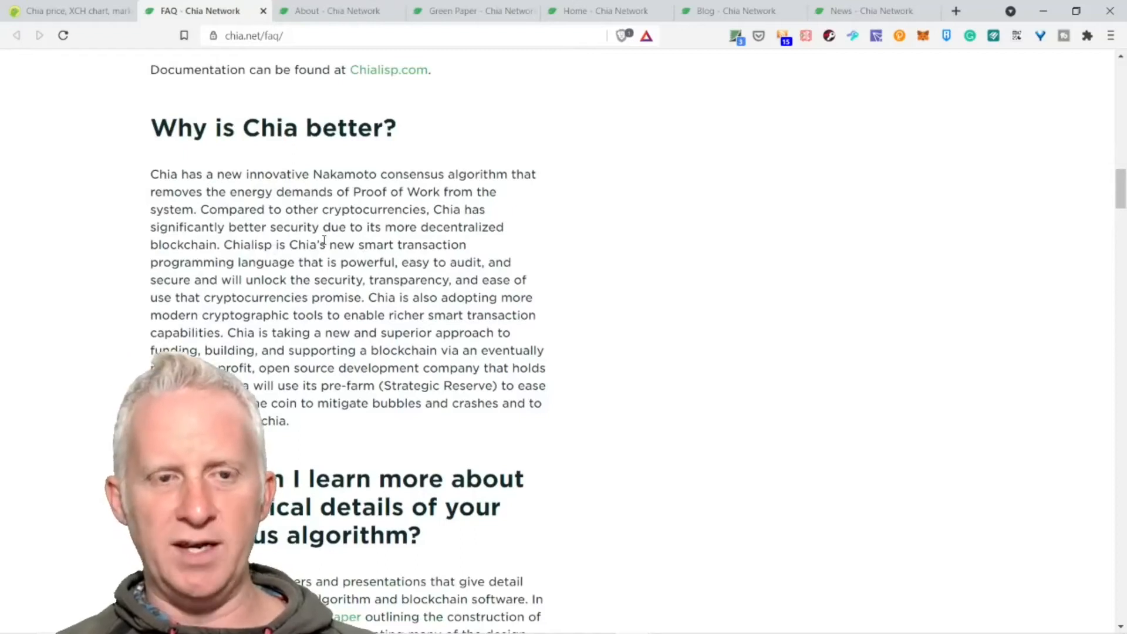
Highlight the claim that Chia's consensus removes Proof of Work energy demands, read on to the farming answer, briefly checking News.
left_click_drag(150, 174, 204, 174)
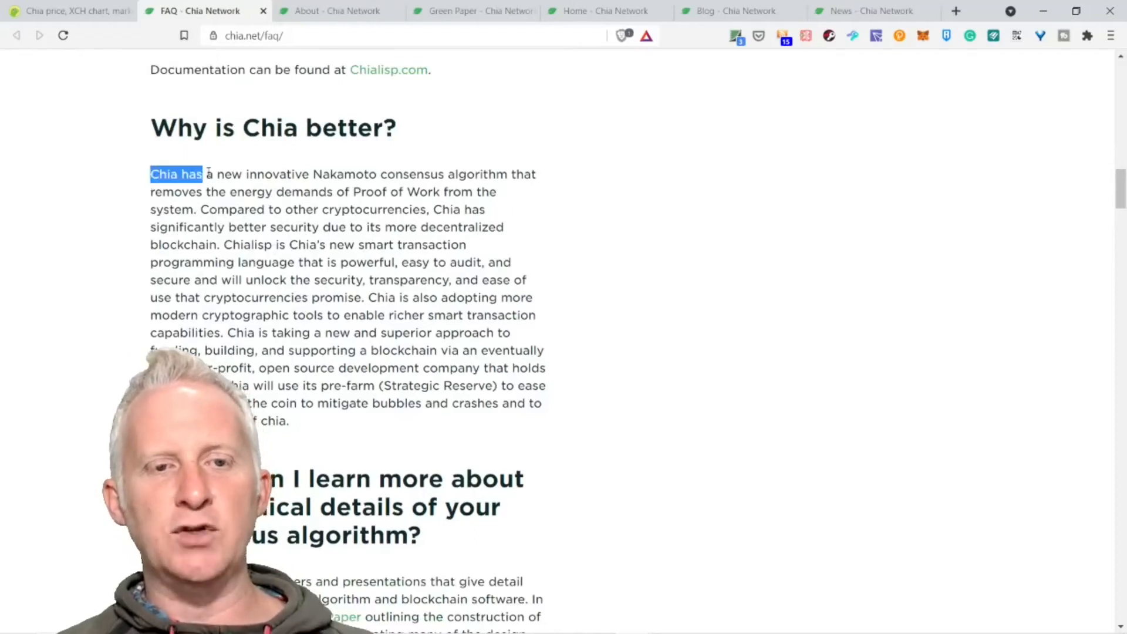
left_click_drag(176, 174, 323, 209)
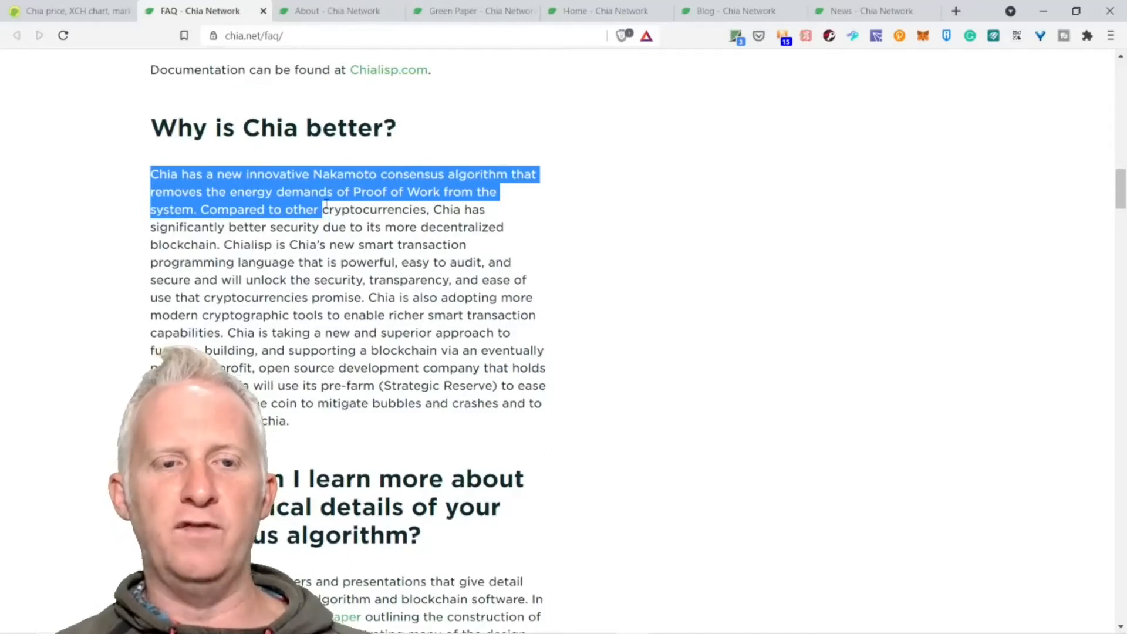
scroll("down", 3)
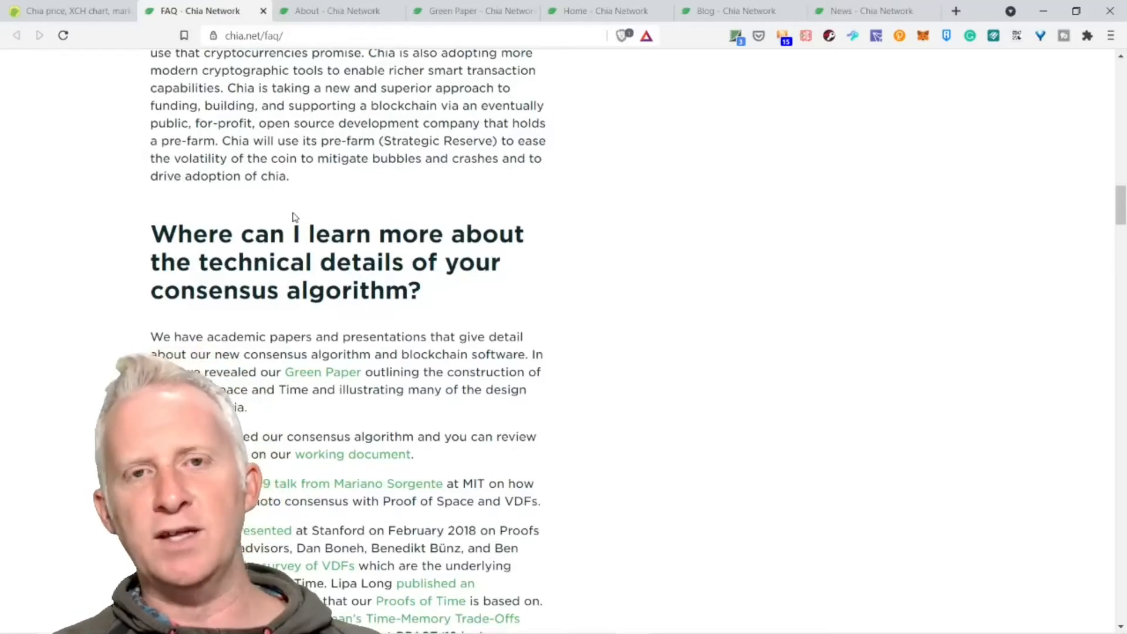
scroll("down", 3)
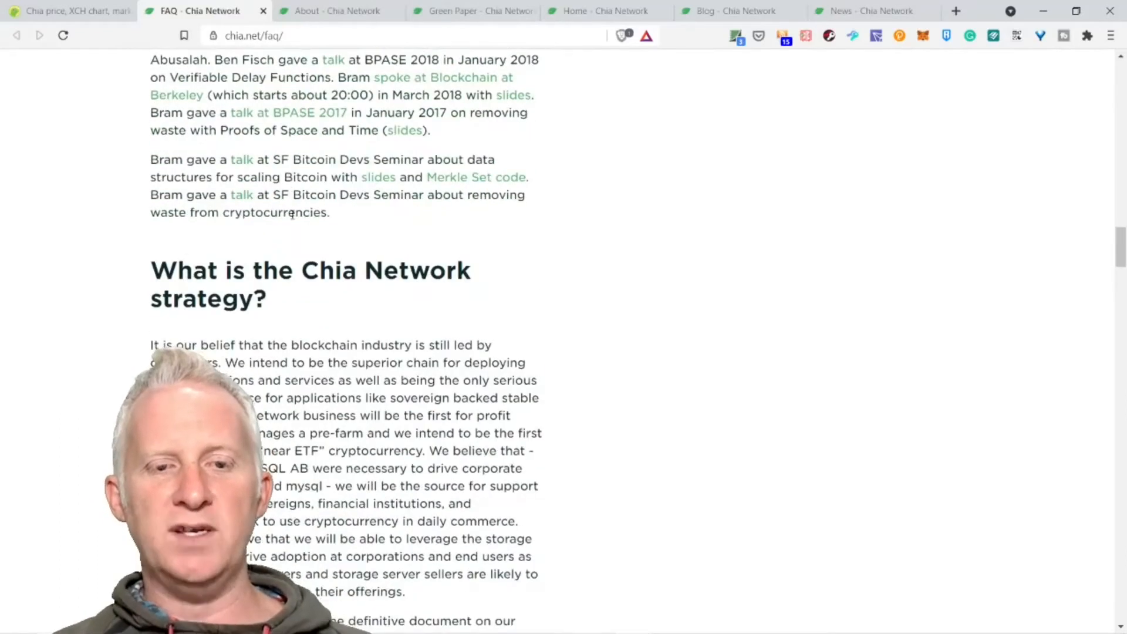
scroll("down", 3)
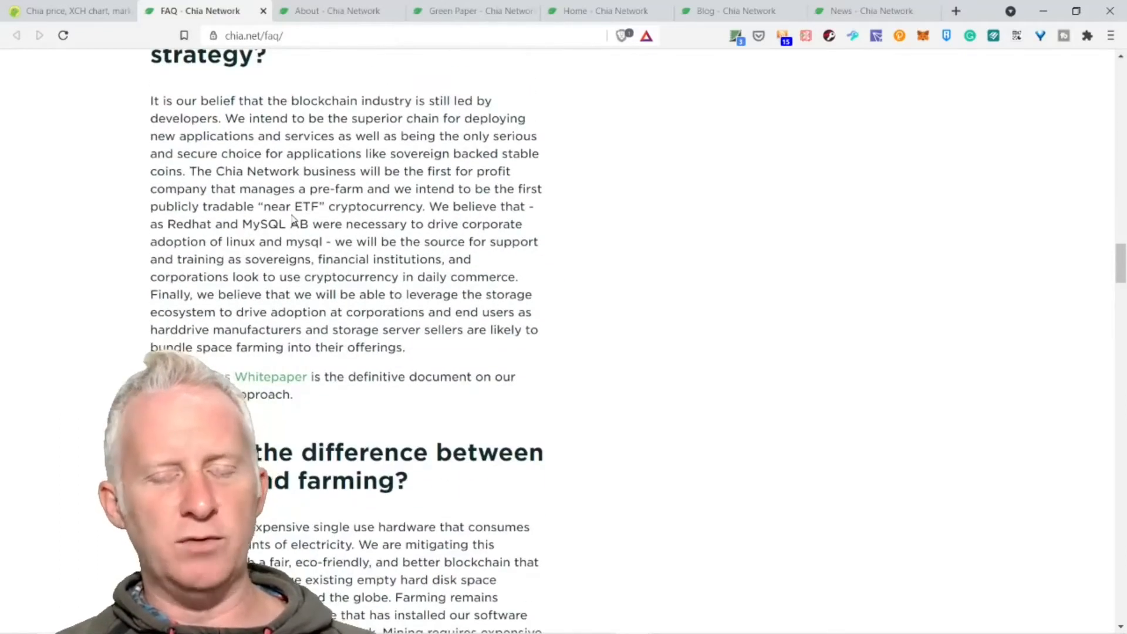
scroll("down", 3)
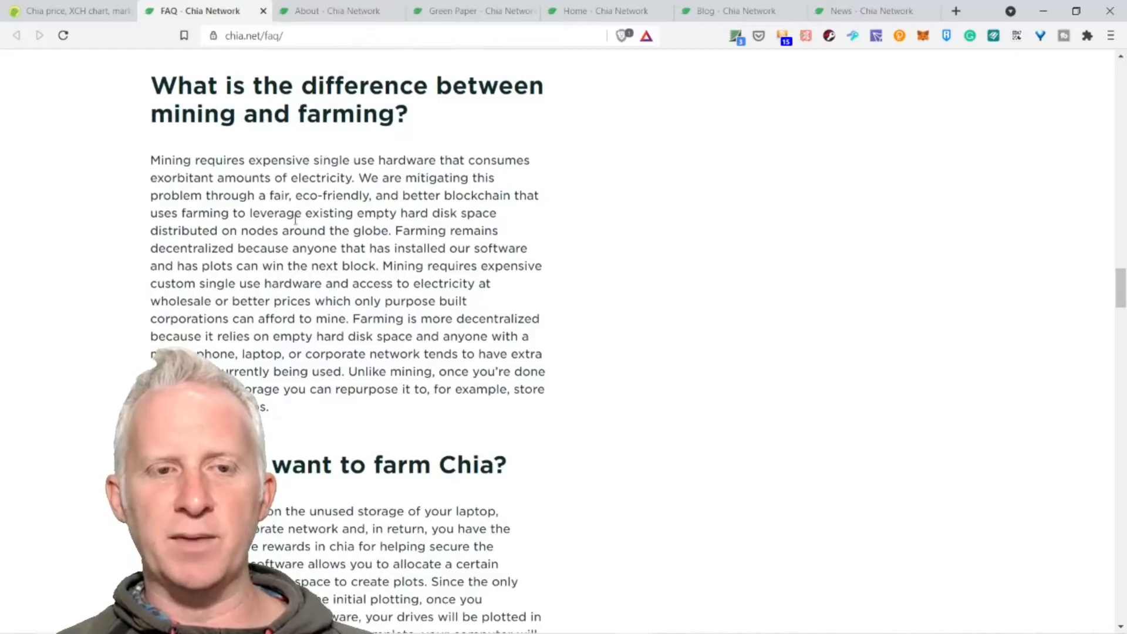
scroll("down", 3)
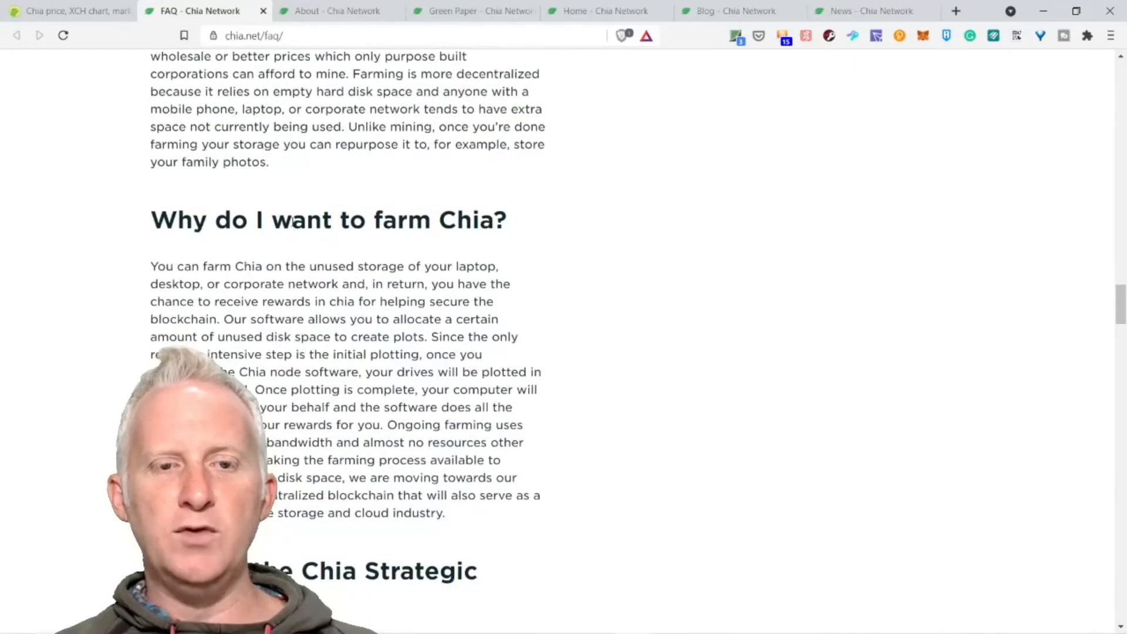
left_click(957, 11)
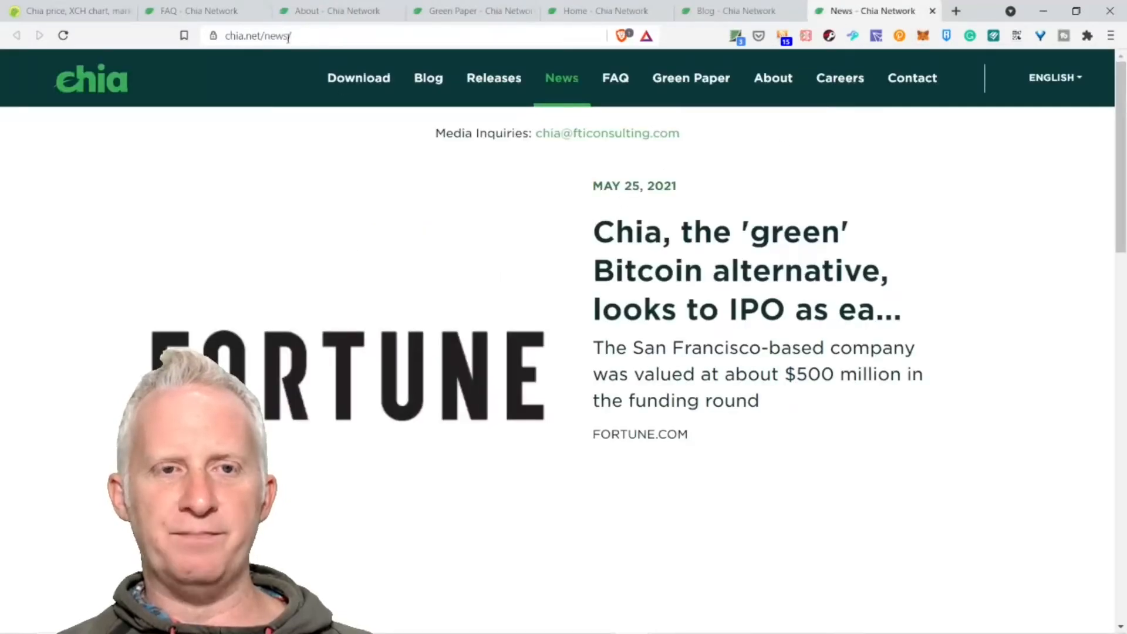
left_click(199, 11)
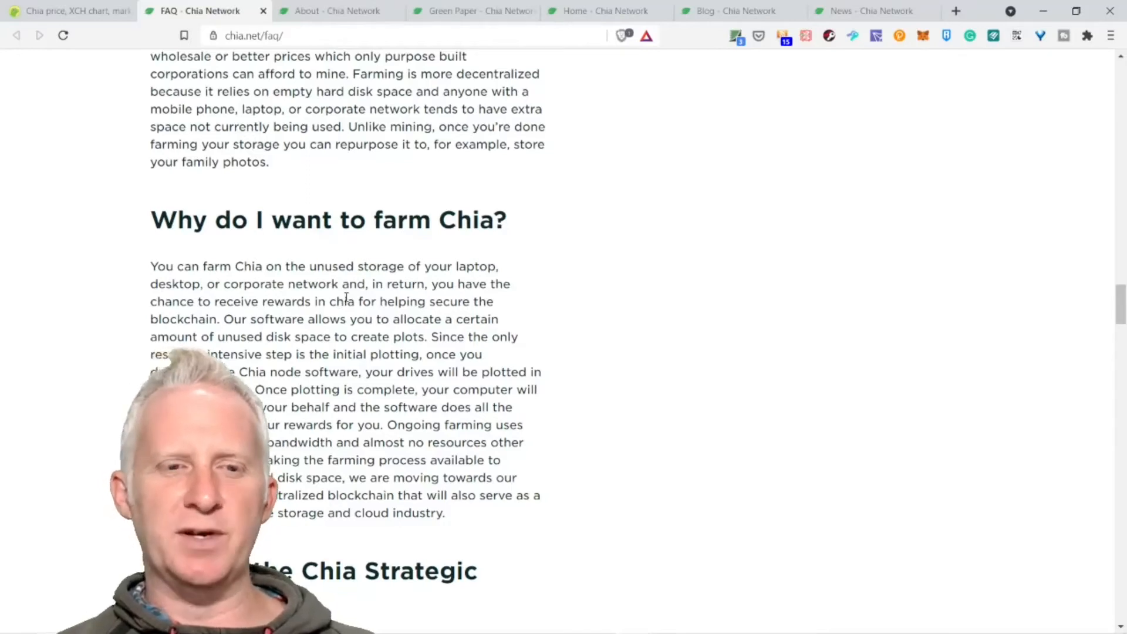
Highlight the 'Why do I want to farm Chia?' passage about plotting and ongoing farming, then clear it.
scroll("down", 3)
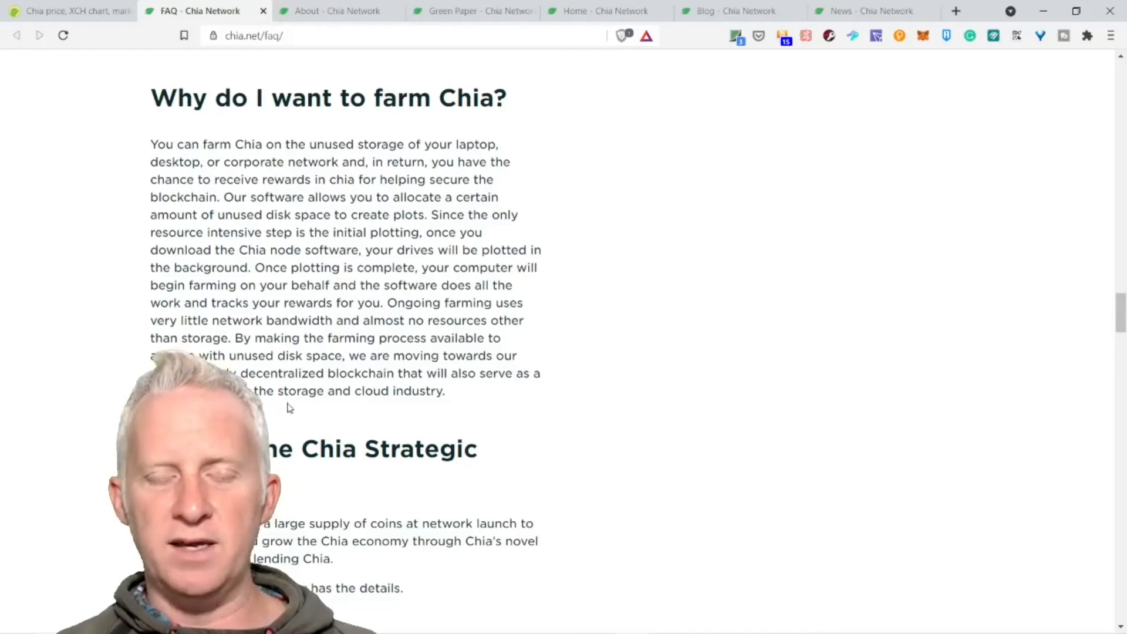
left_click_drag(151, 214, 444, 390)
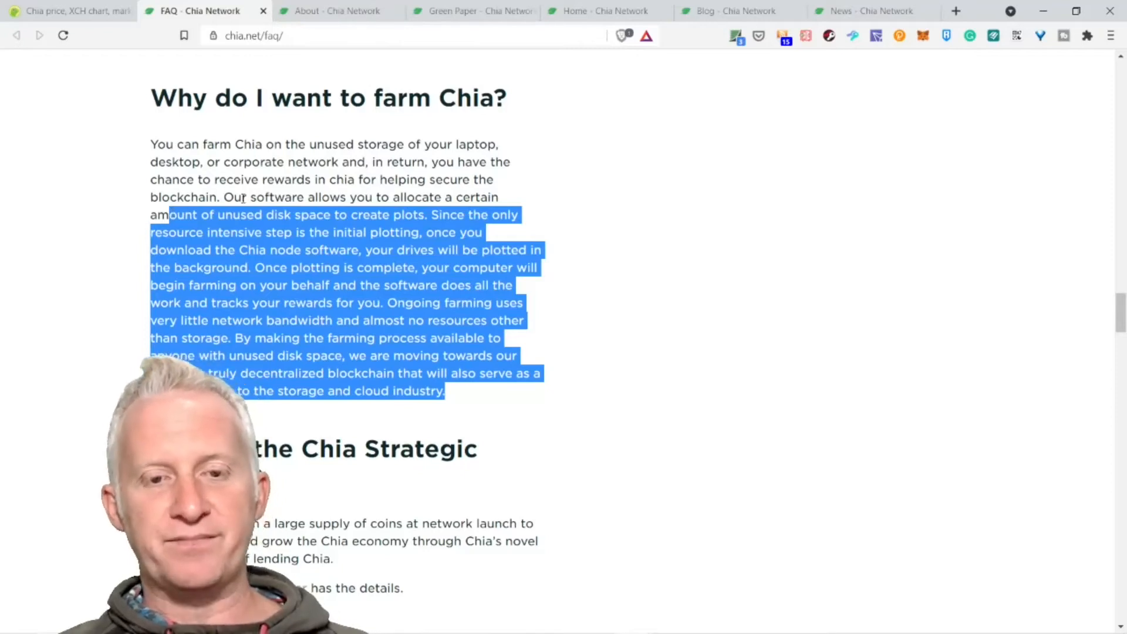
left_click(612, 296)
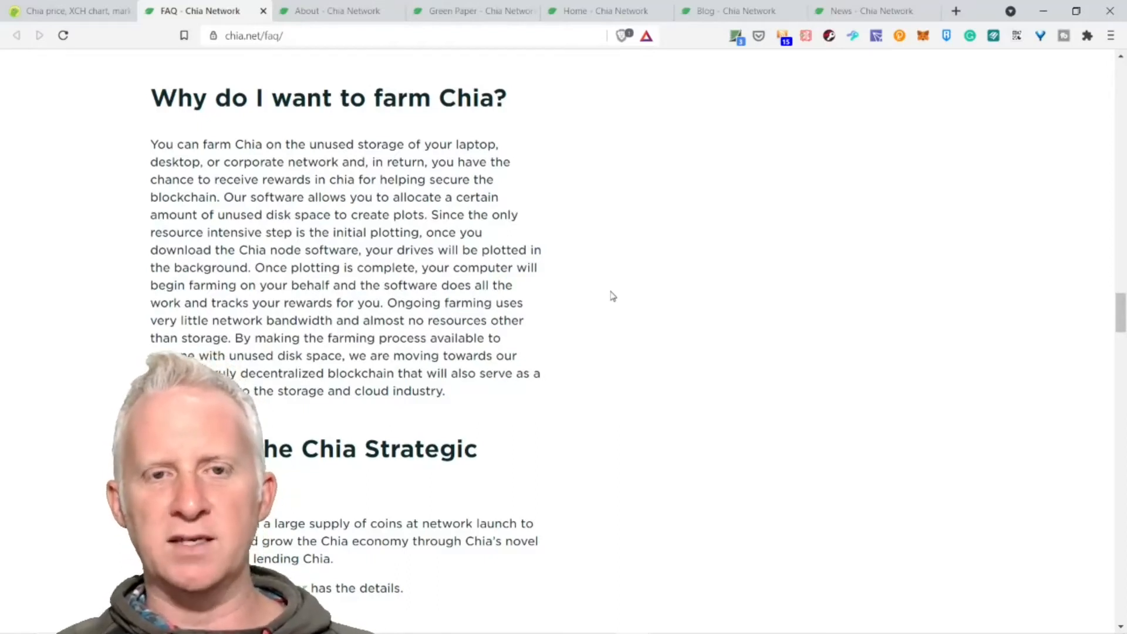
mouse_move(667, 306)
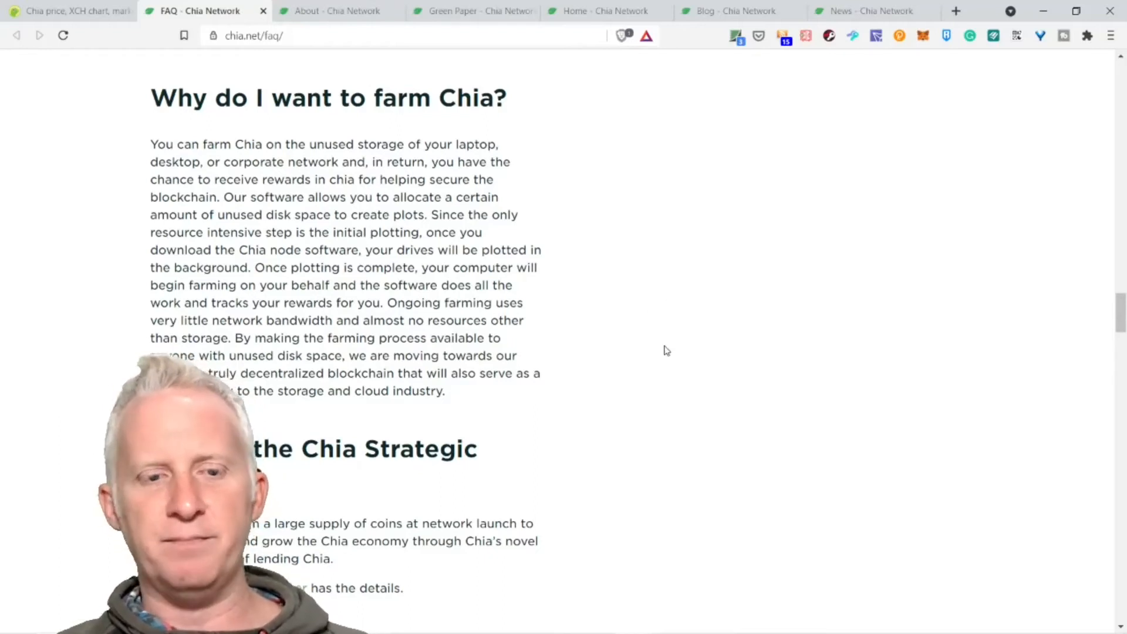
Scroll down the FAQ and highlight the statement that Chia now supports transactions.
scroll("down", 3)
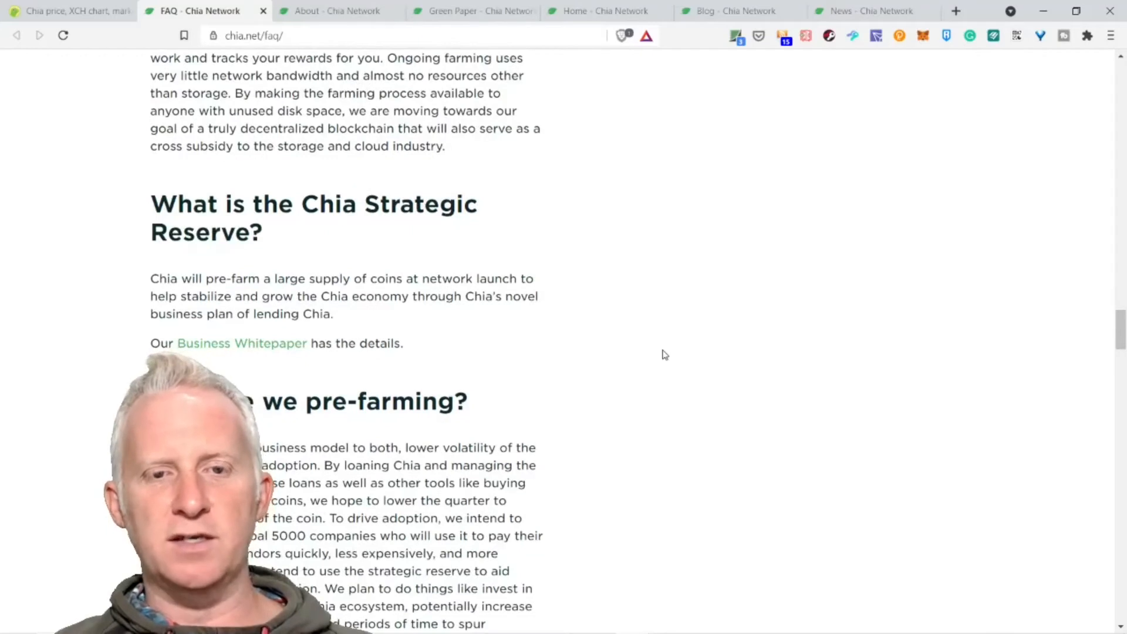
scroll("down", 3)
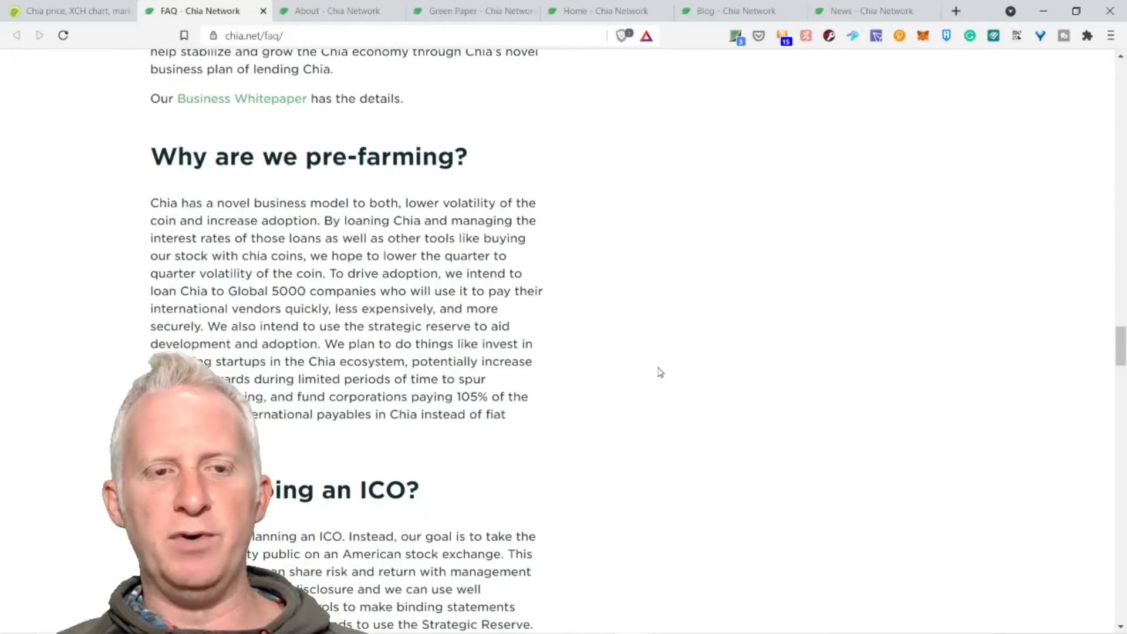
mouse_move(381, 252)
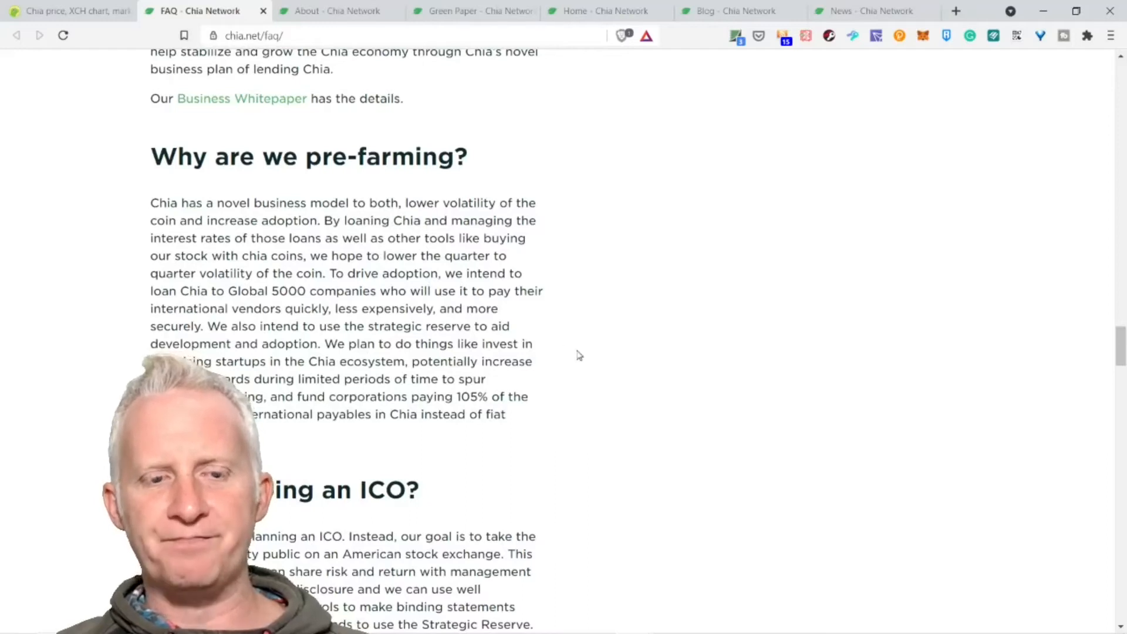
scroll("down", 3)
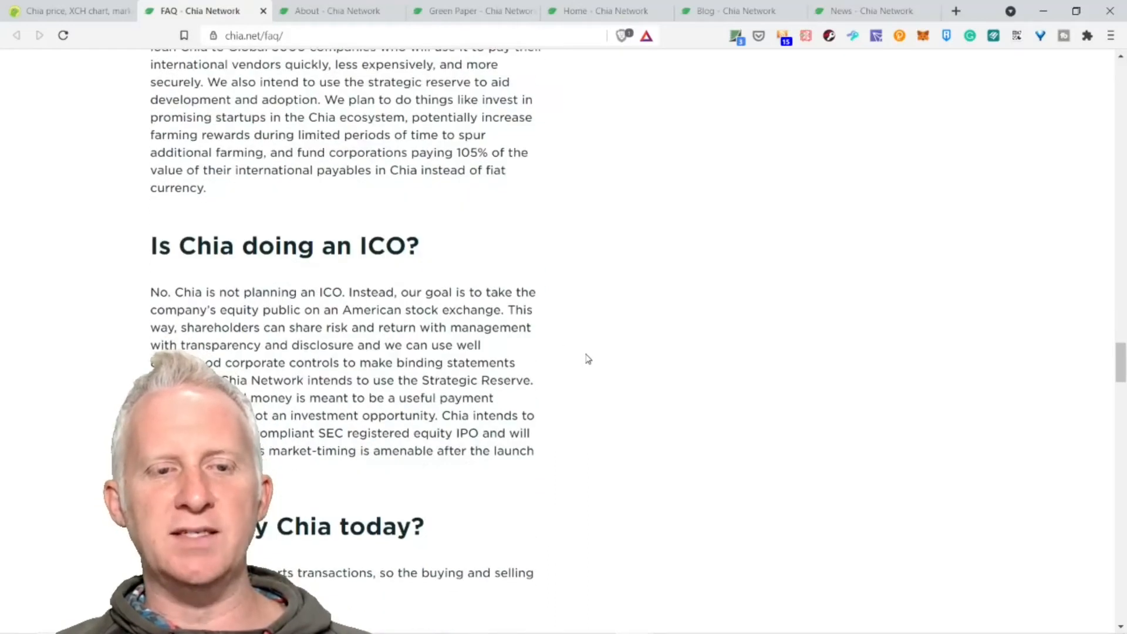
scroll("down", 3)
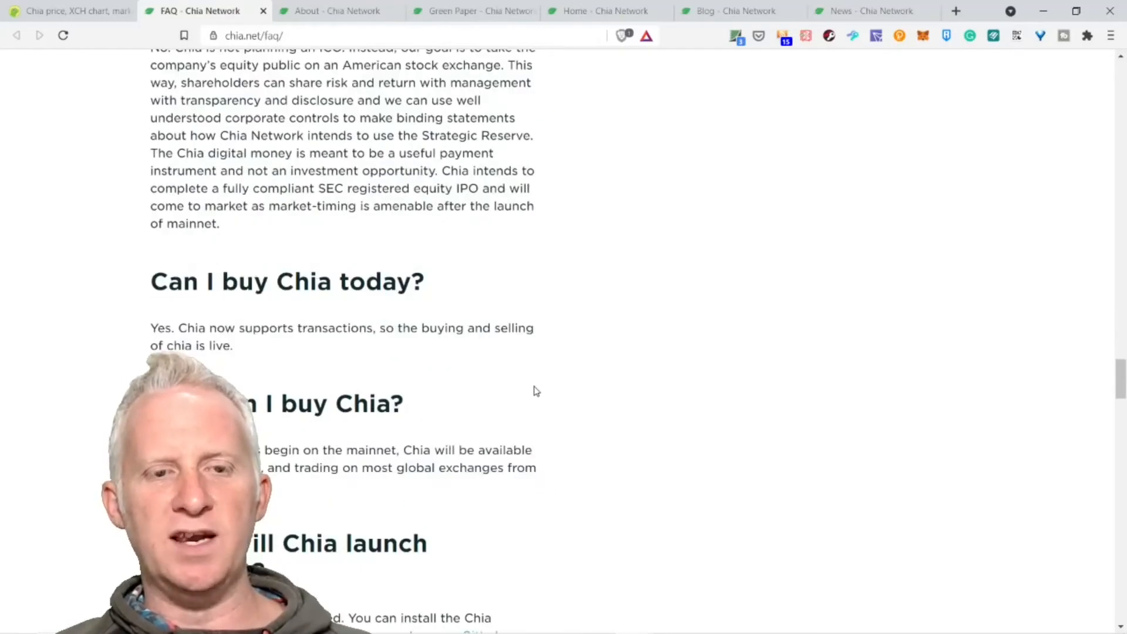
left_click_drag(270, 328, 323, 327)
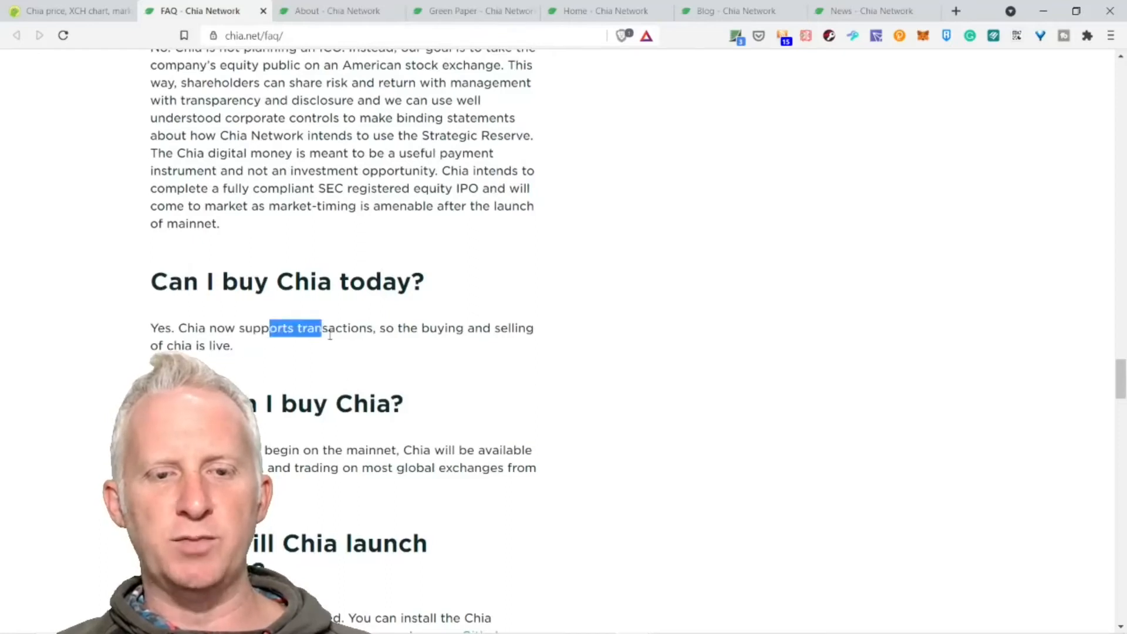
left_click(363, 364)
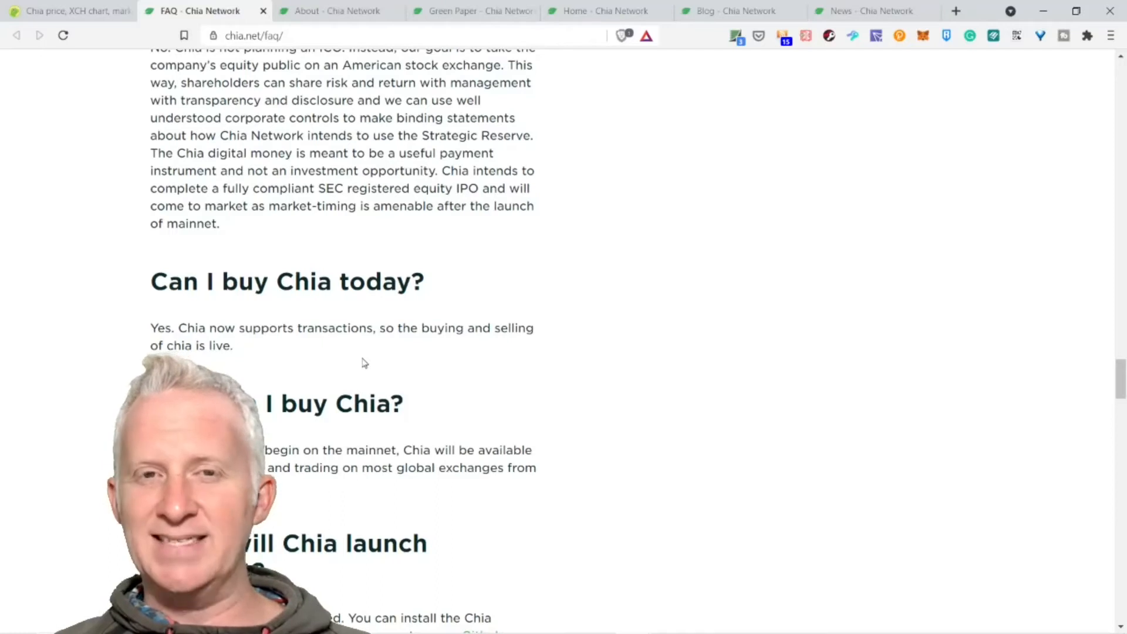
Highlight the buying-Chia sentence about global exchanges and scroll to the mainnet question.
scroll("down", 3)
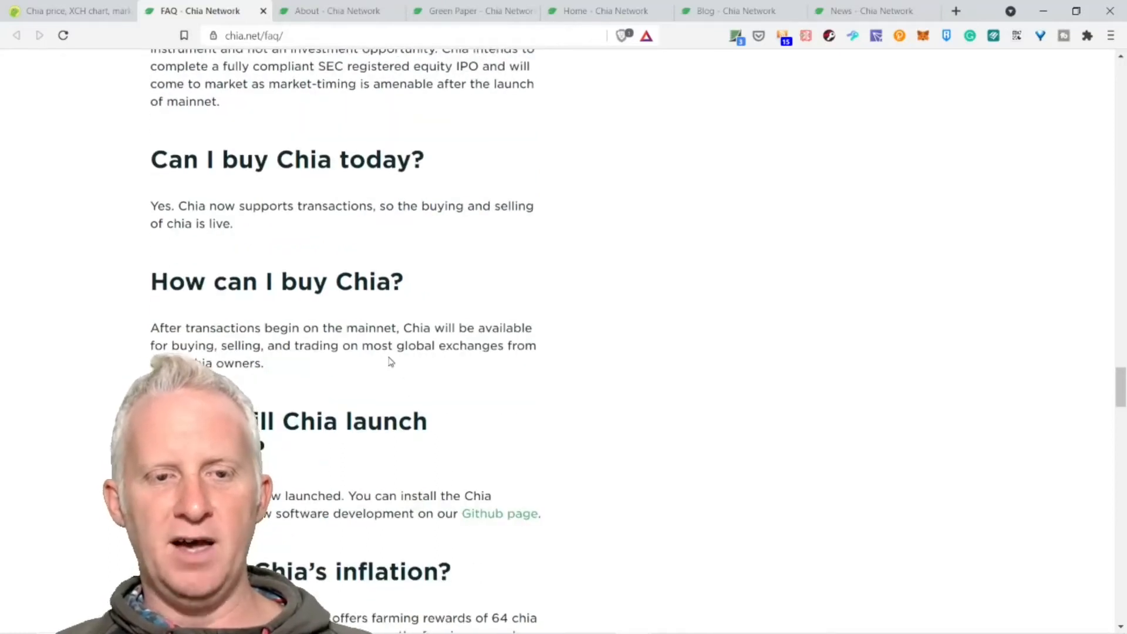
scroll("down", 3)
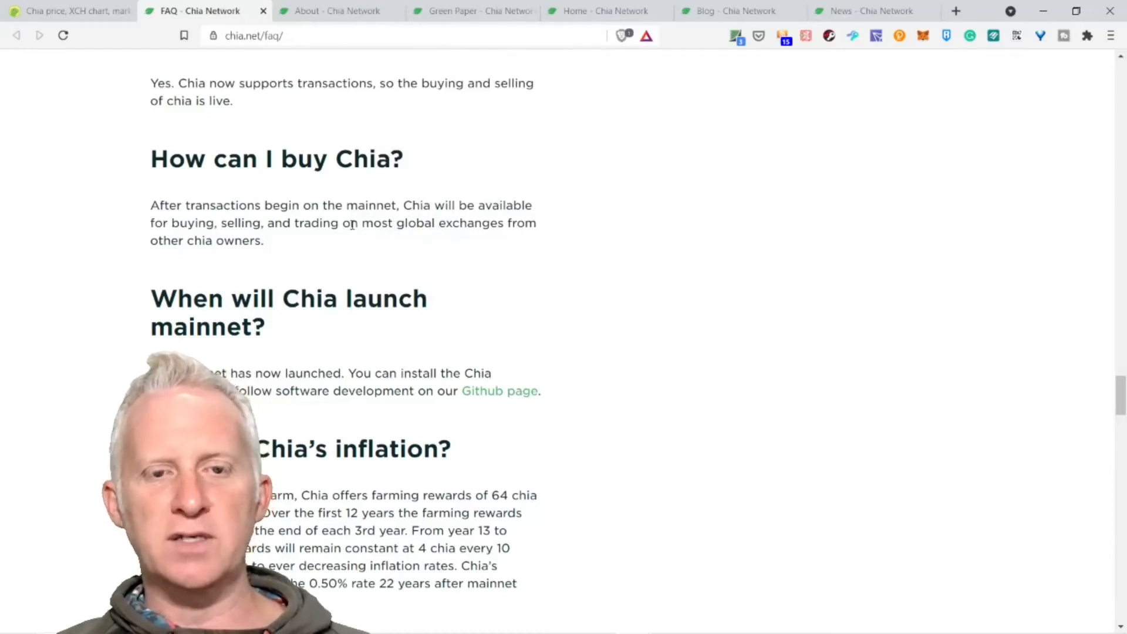
left_click_drag(352, 223, 264, 240)
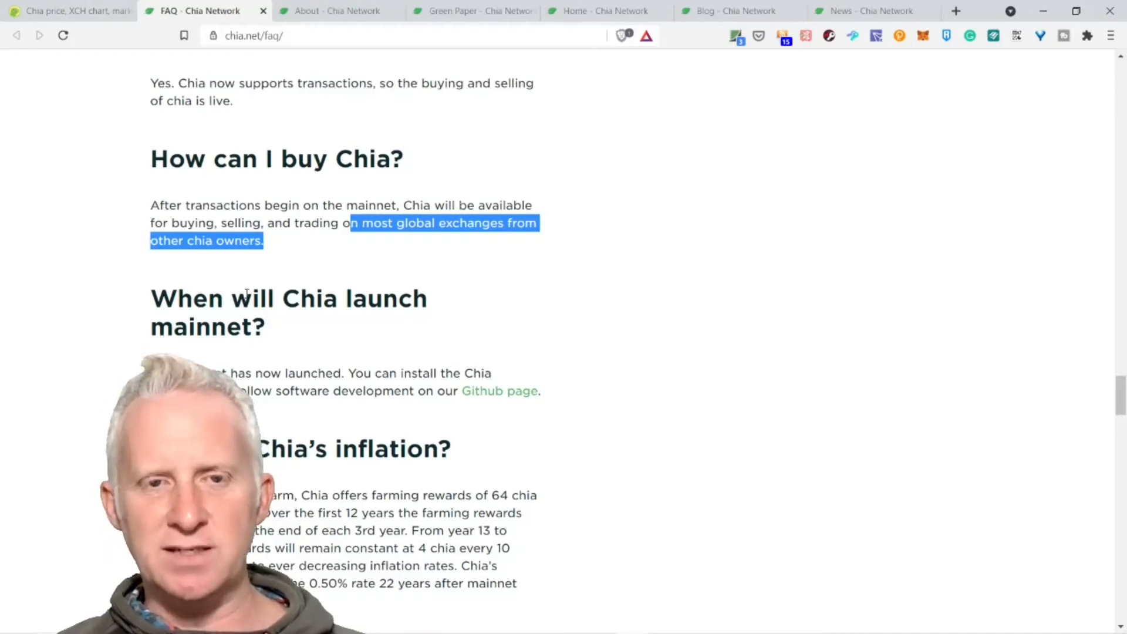
scroll("down", 3)
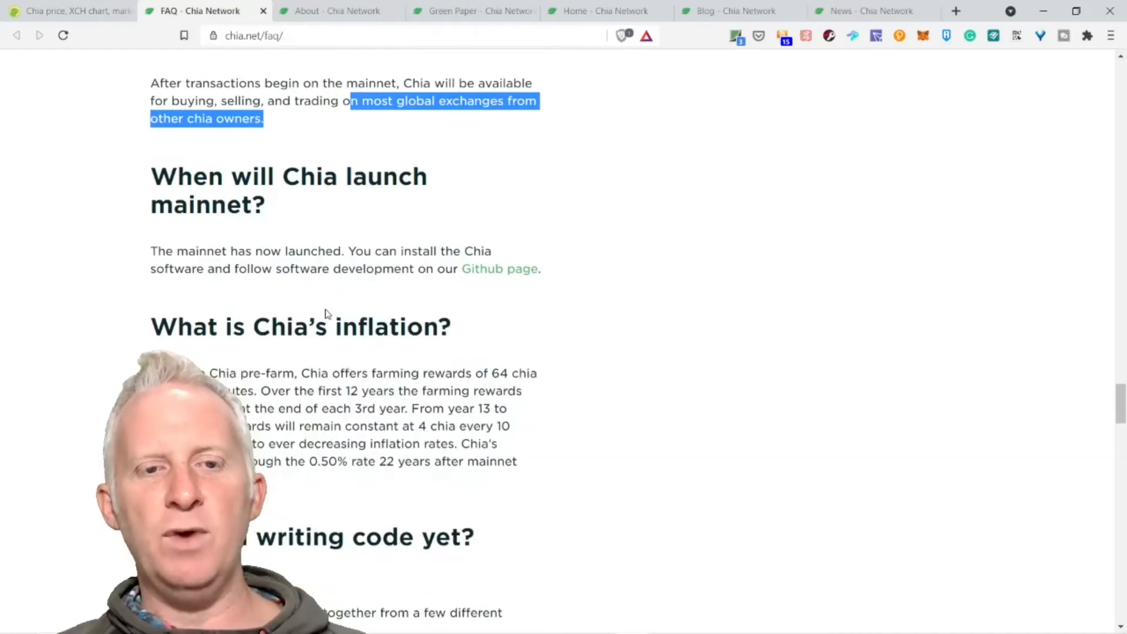
mouse_move(300, 307)
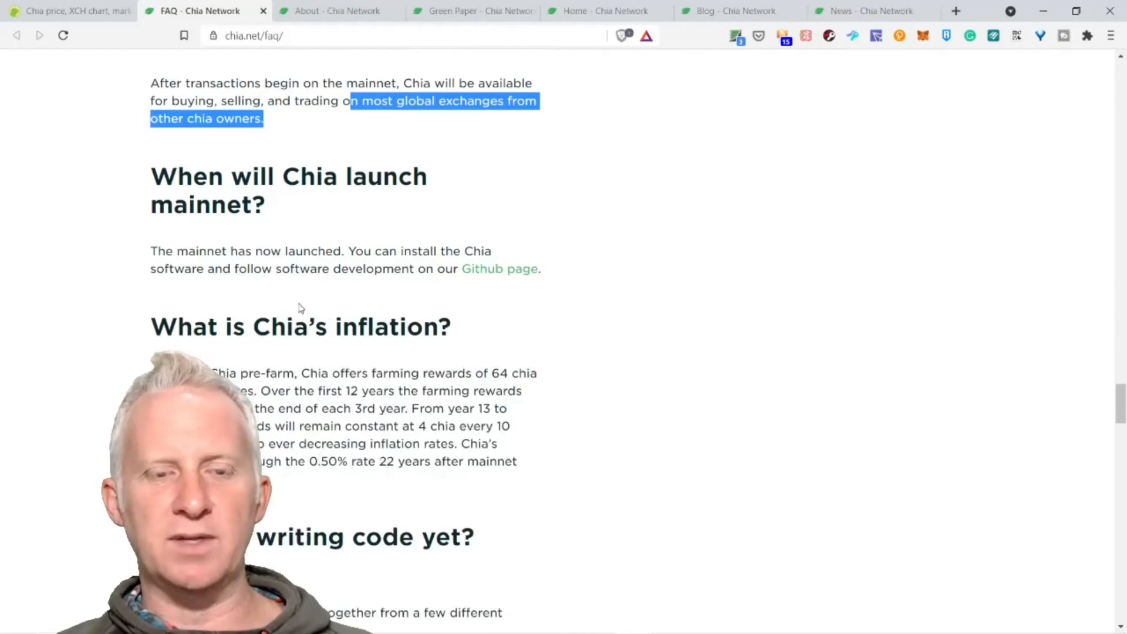
scroll("down", 3)
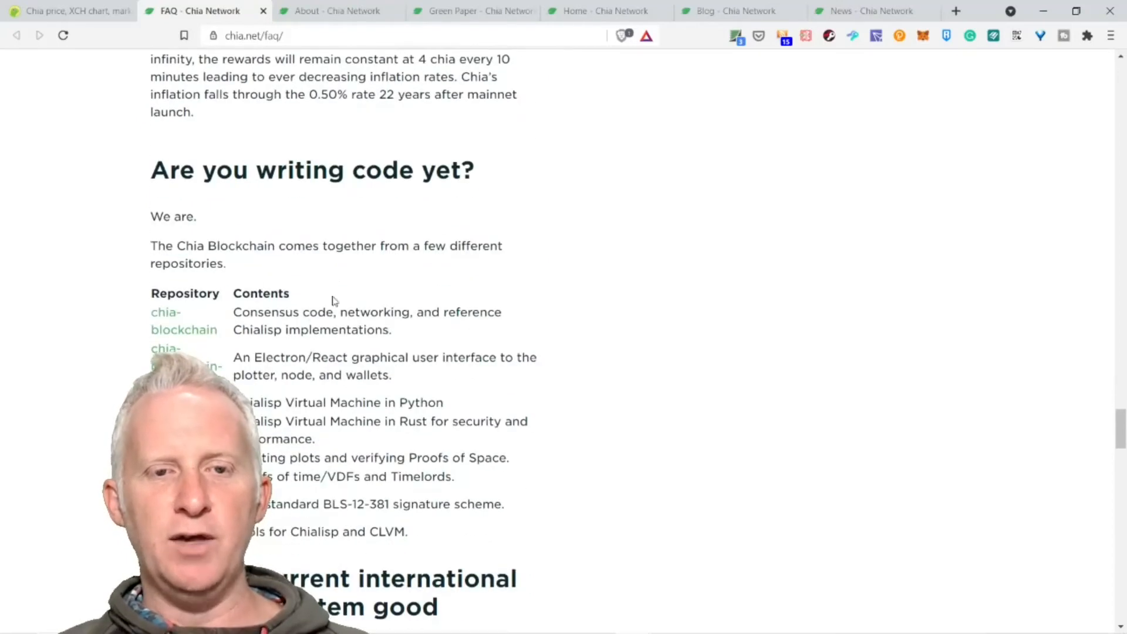
scroll("down", 3)
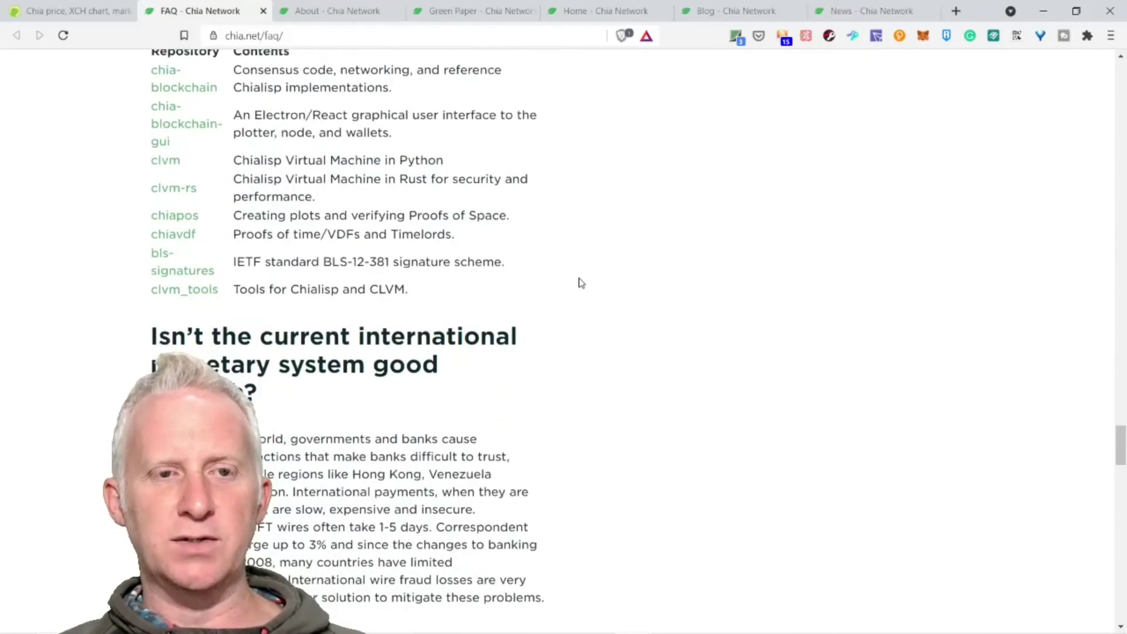
scroll("up", 3)
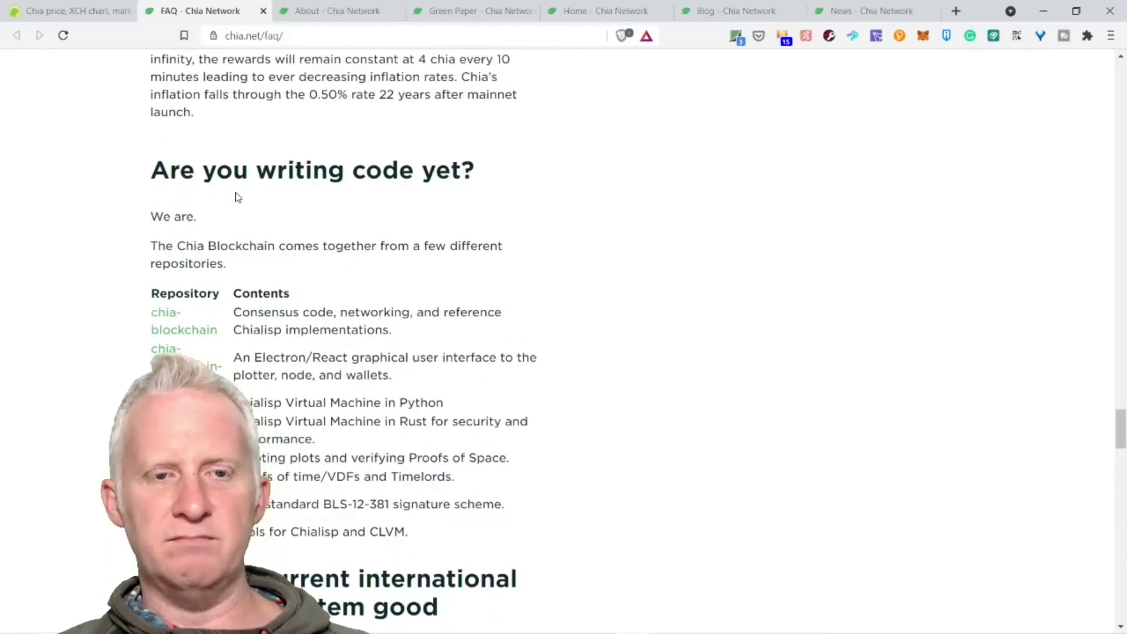
scroll("down", 3)
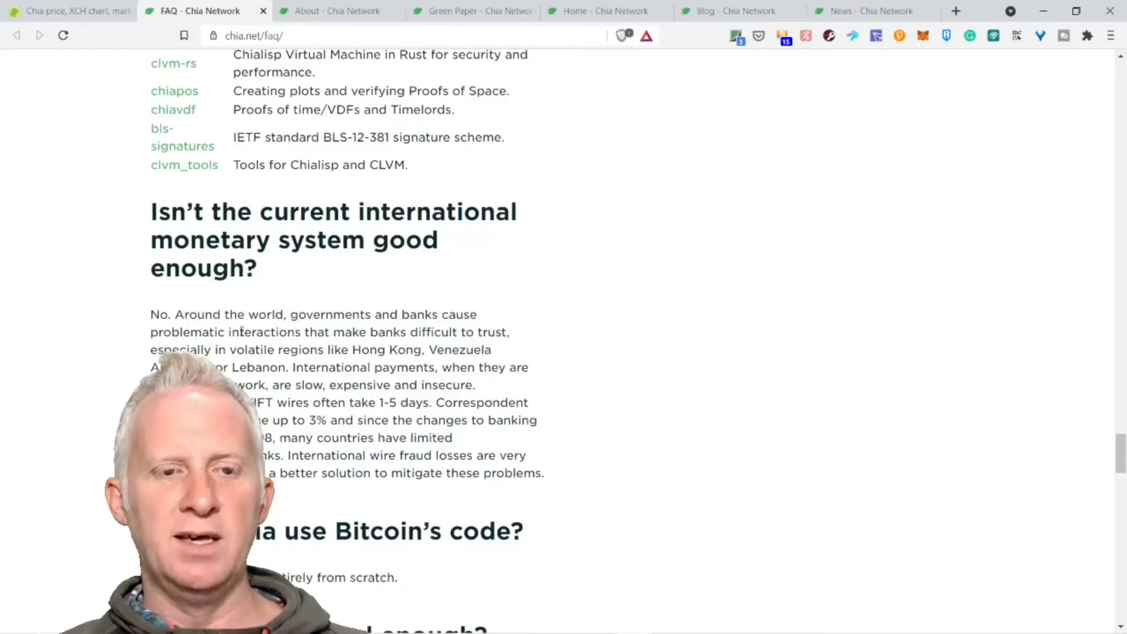
scroll("down", 3)
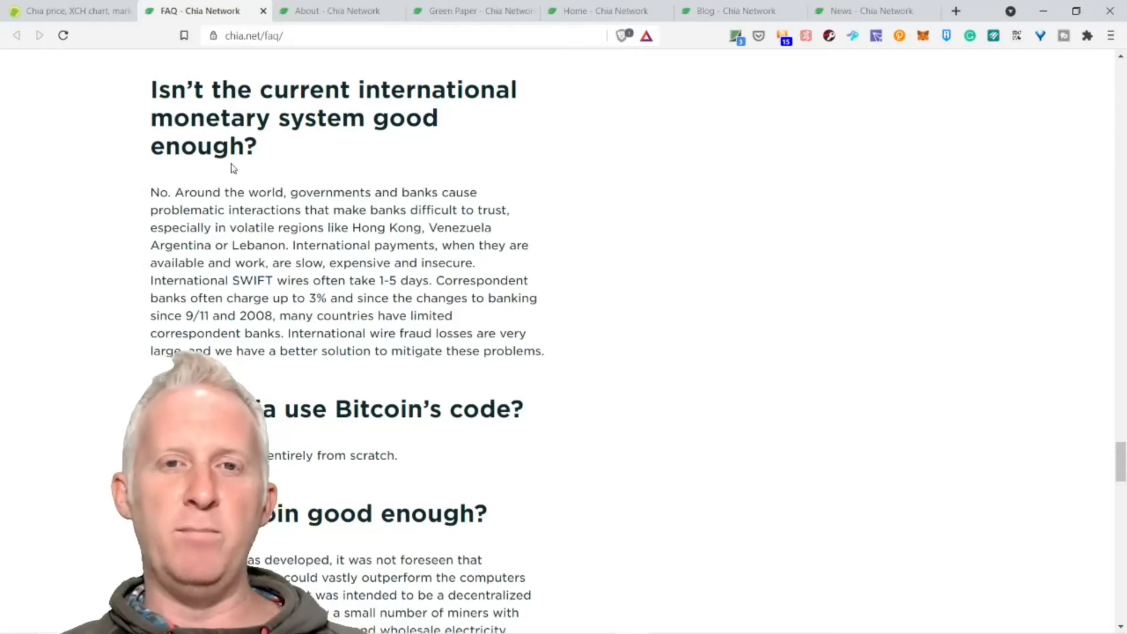
scroll("down", 3)
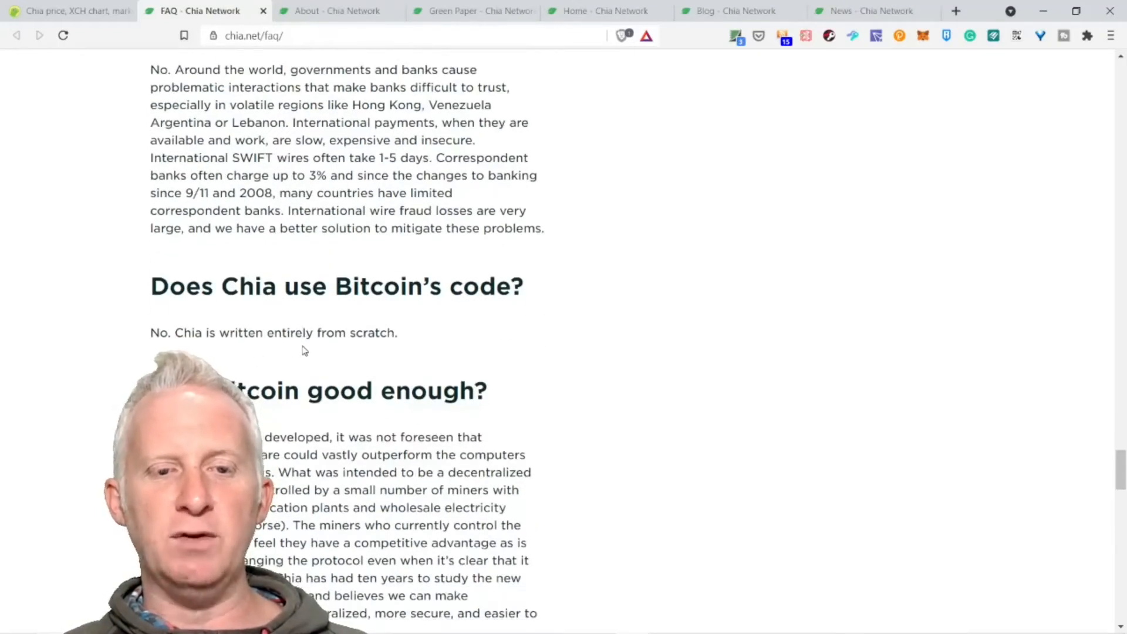
scroll("down", 3)
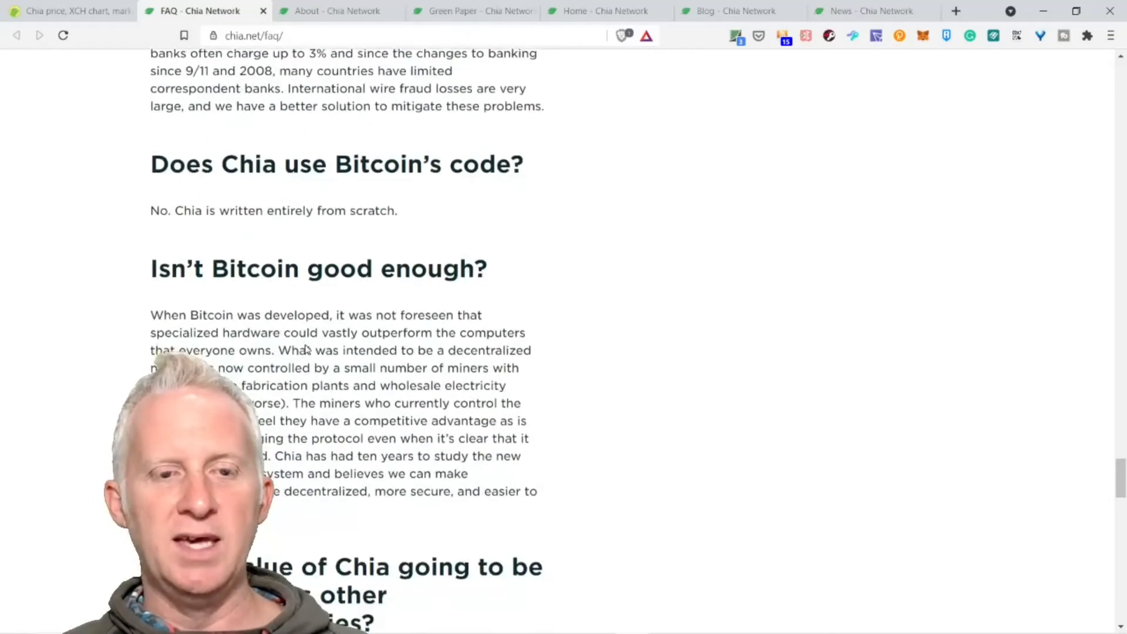
scroll("down", 3)
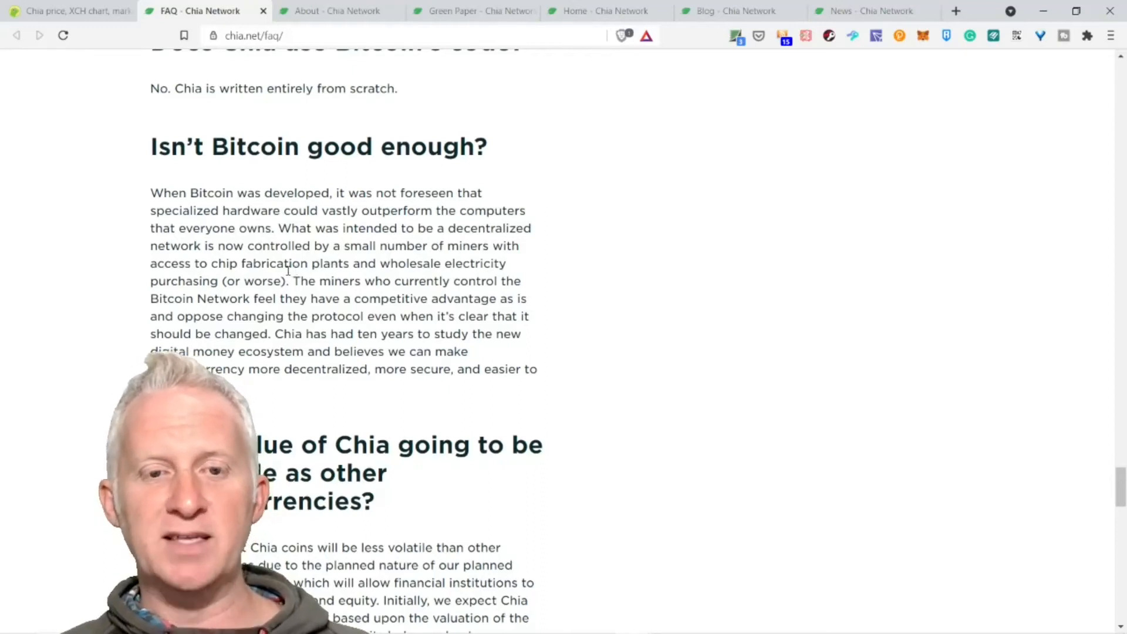
mouse_move(252, 285)
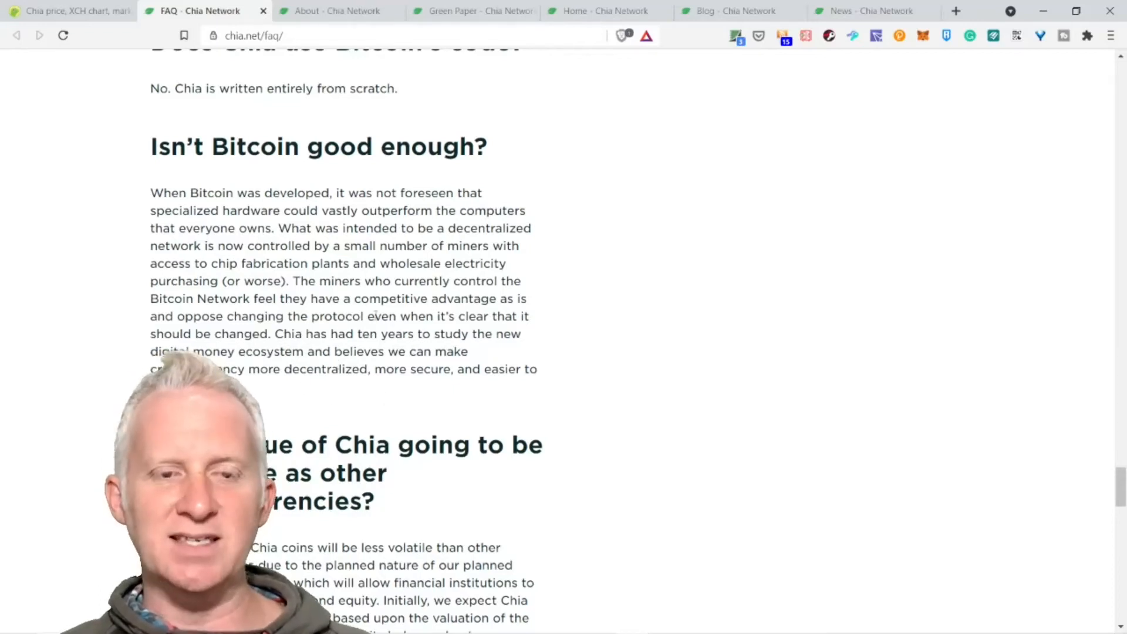
scroll("down", 3)
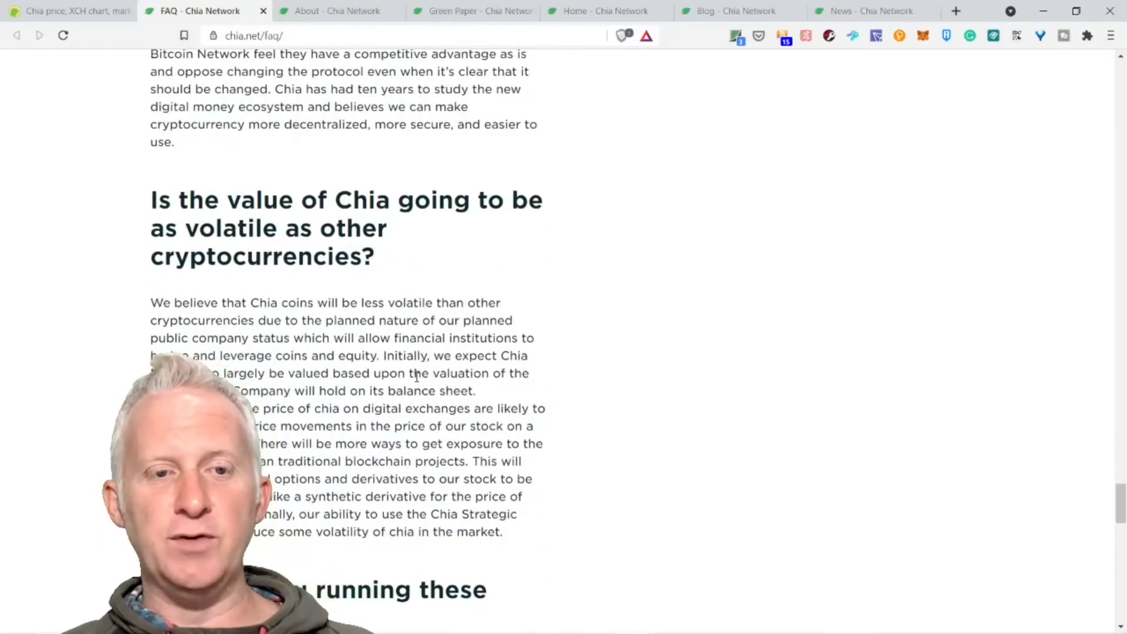
Highlight the claim that Chia will be less volatile, then scroll to the competitions question.
scroll("down", 3)
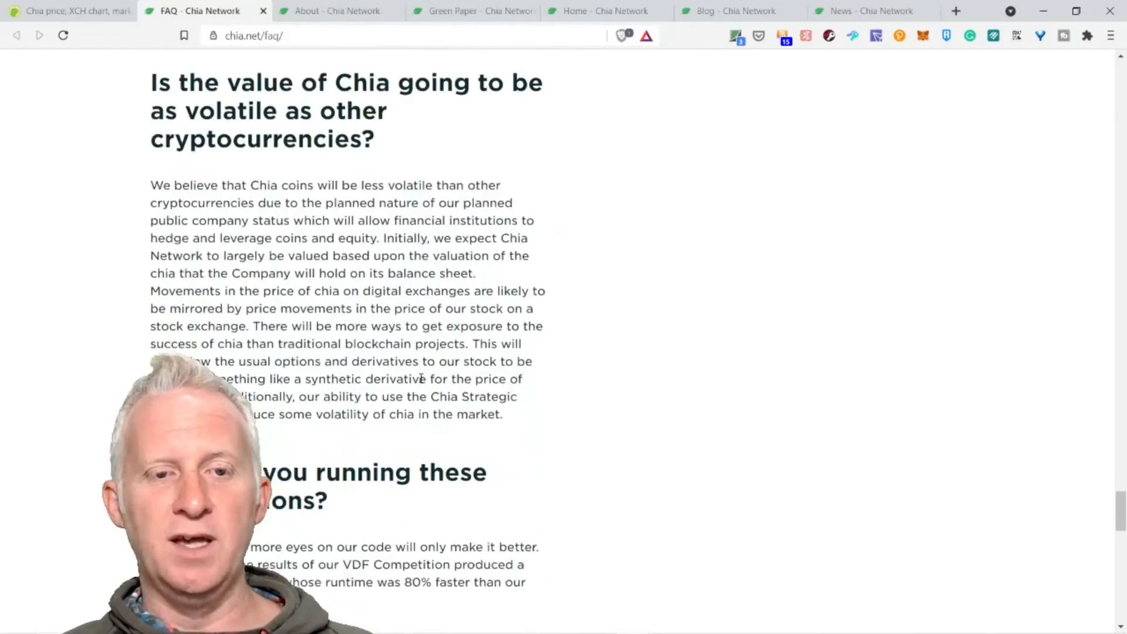
scroll("down", 3)
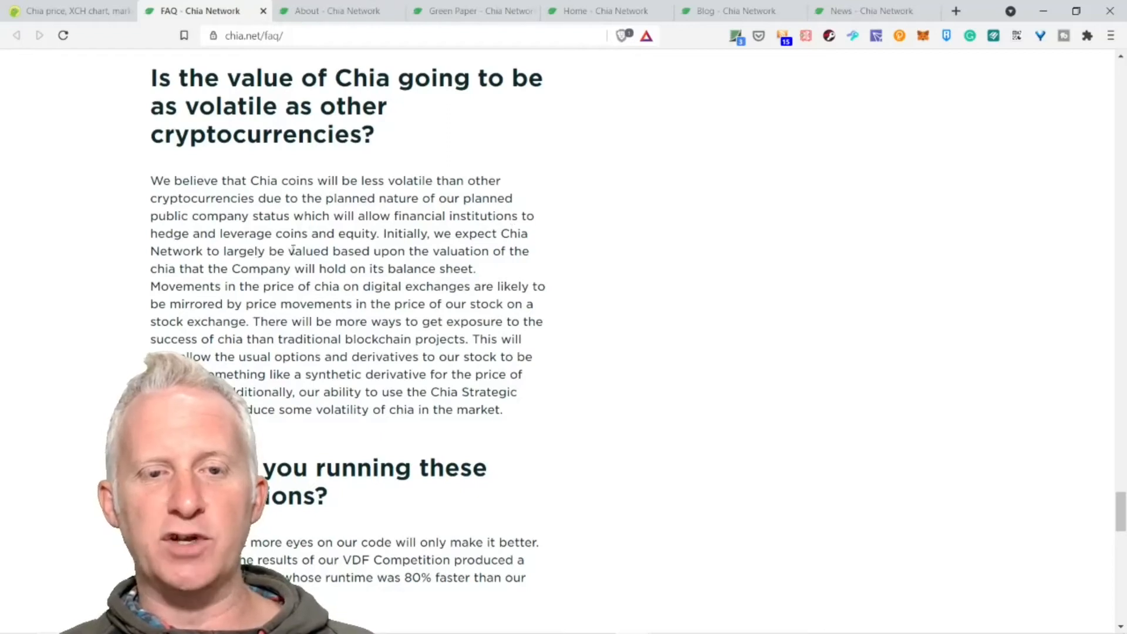
left_click_drag(310, 233, 379, 233)
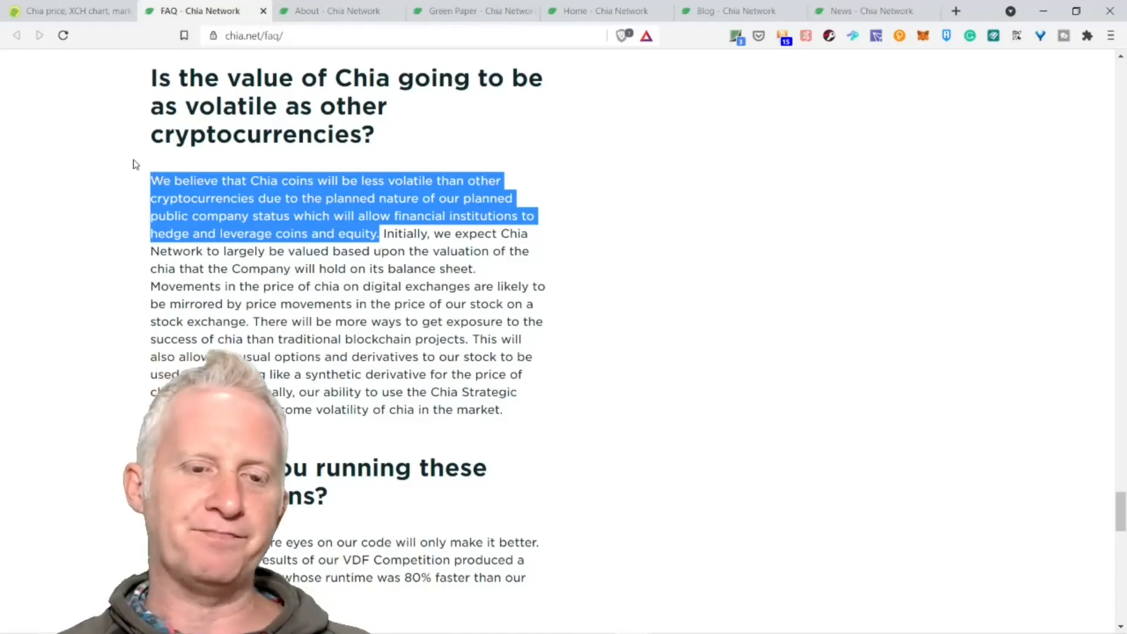
scroll("down", 3)
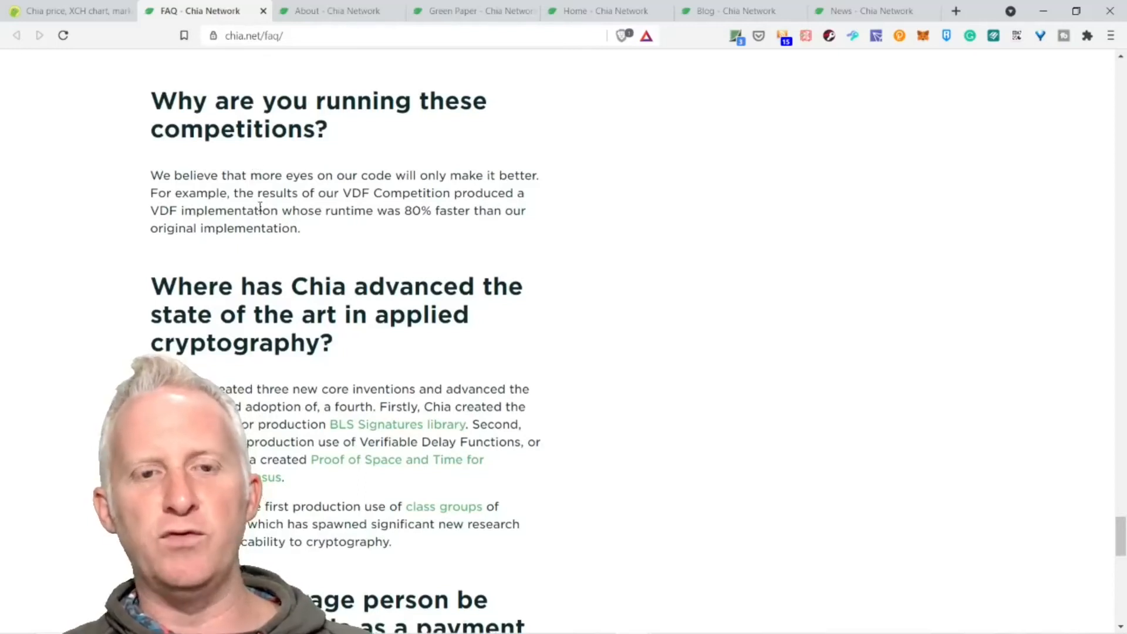
mouse_move(369, 154)
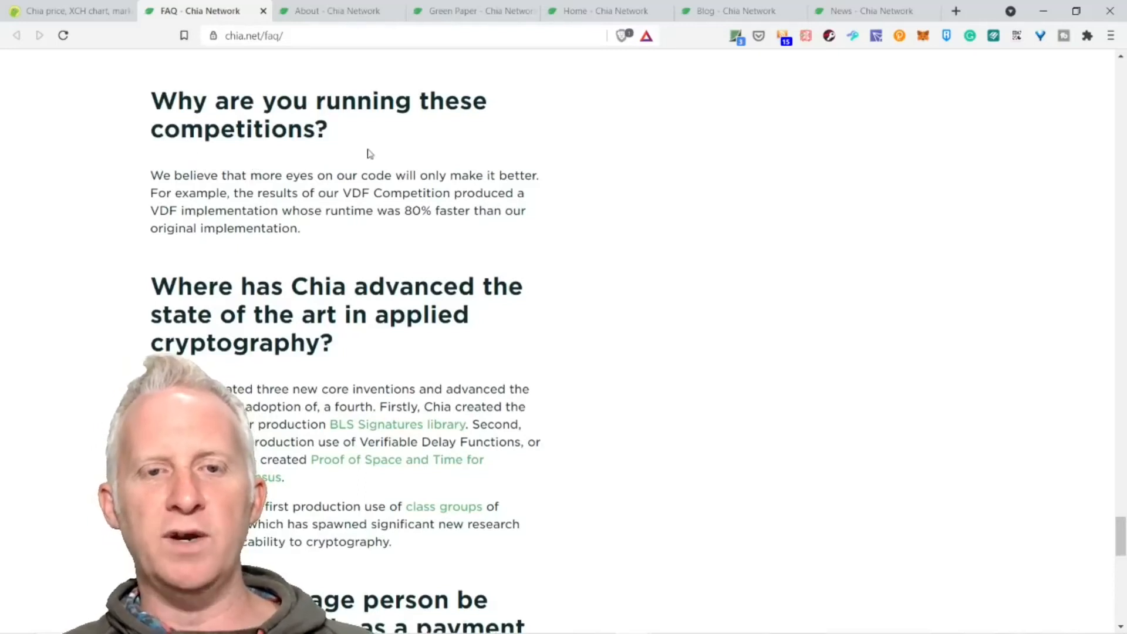
scroll("down", 3)
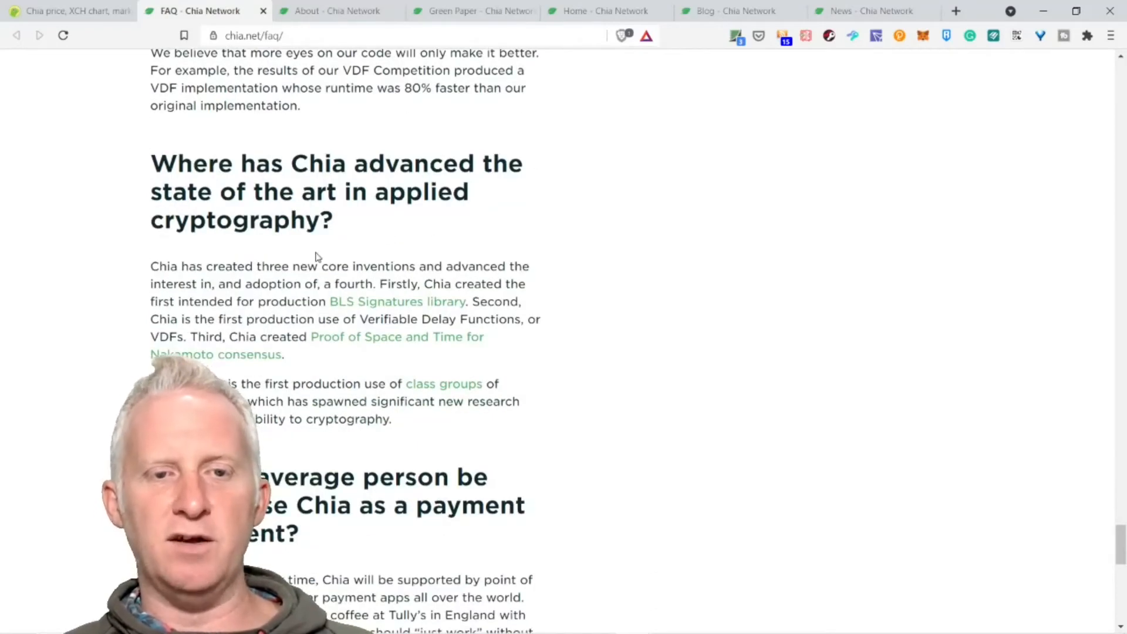
scroll("down", 3)
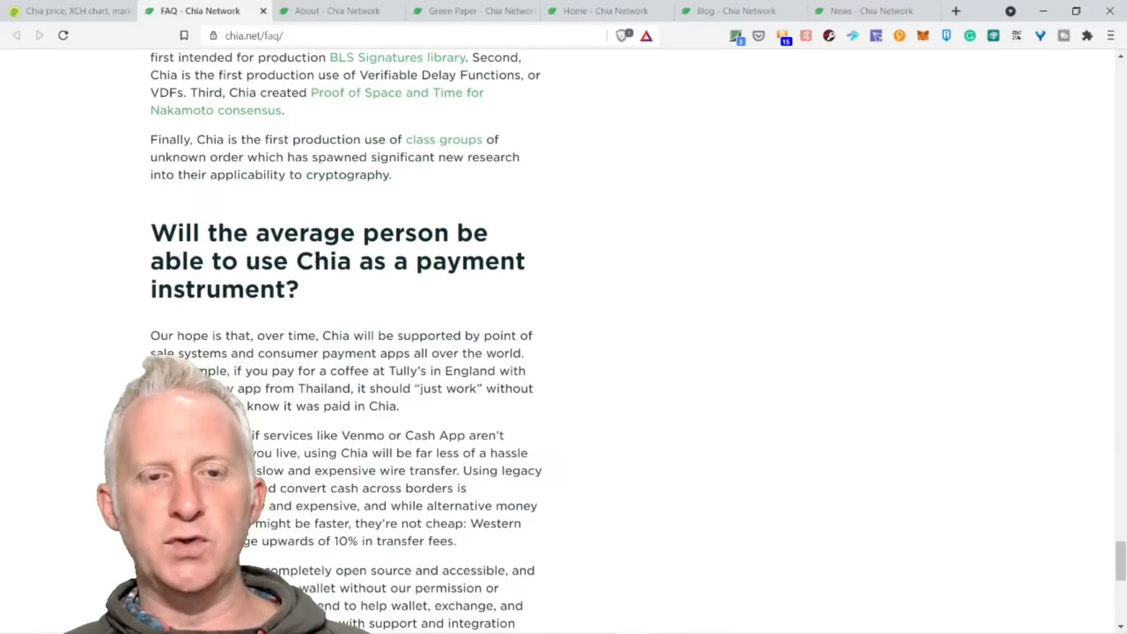
scroll("down", 3)
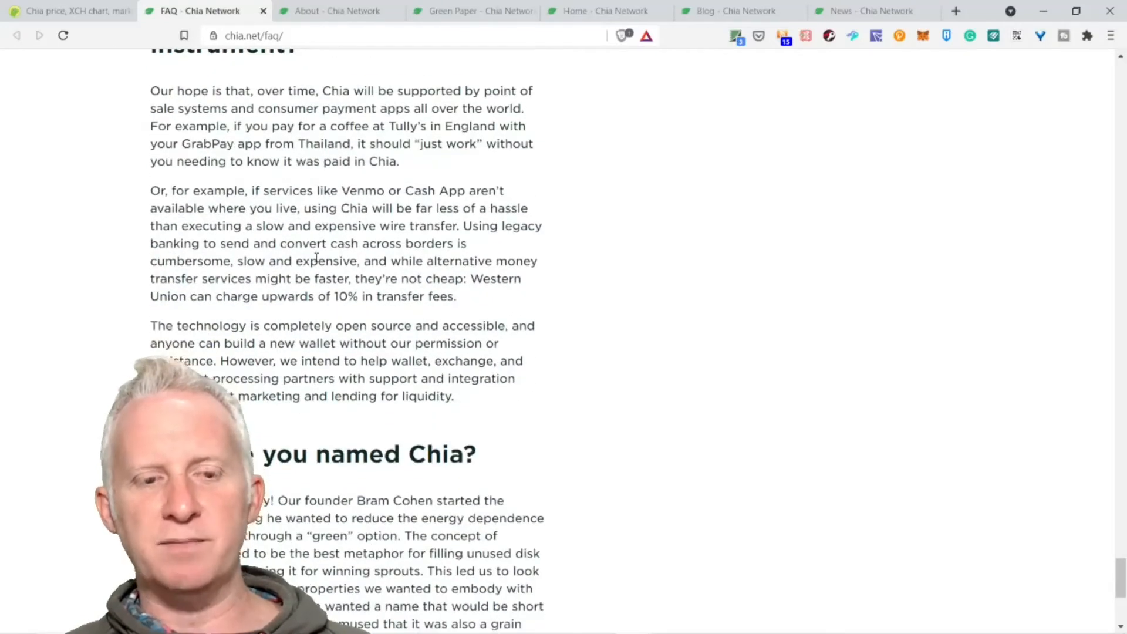
scroll("down", 3)
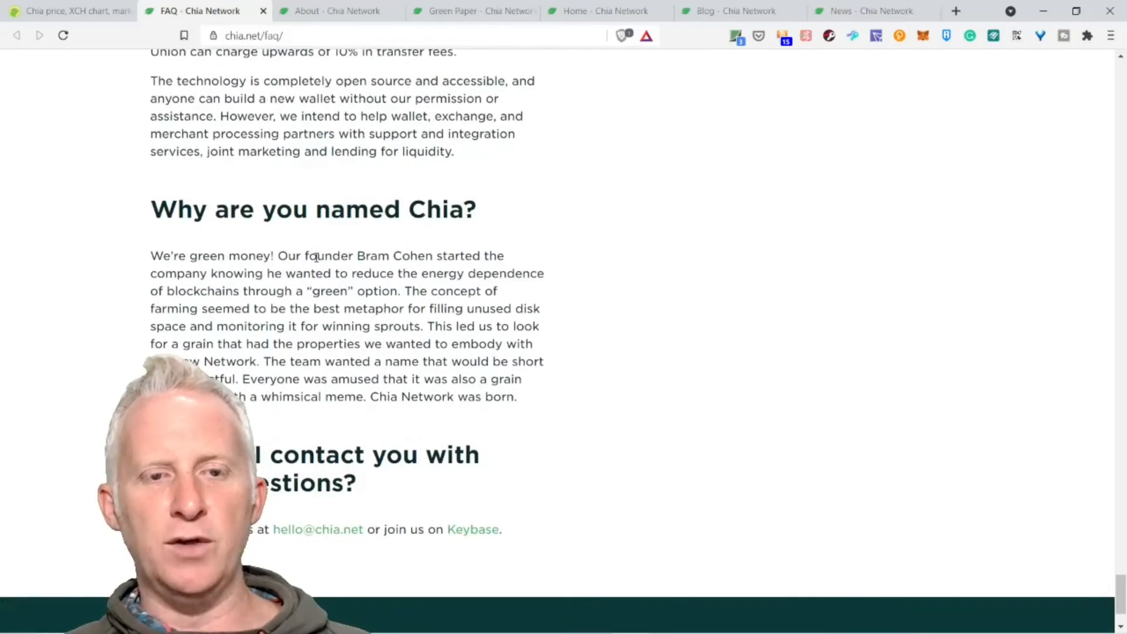
mouse_move(410, 243)
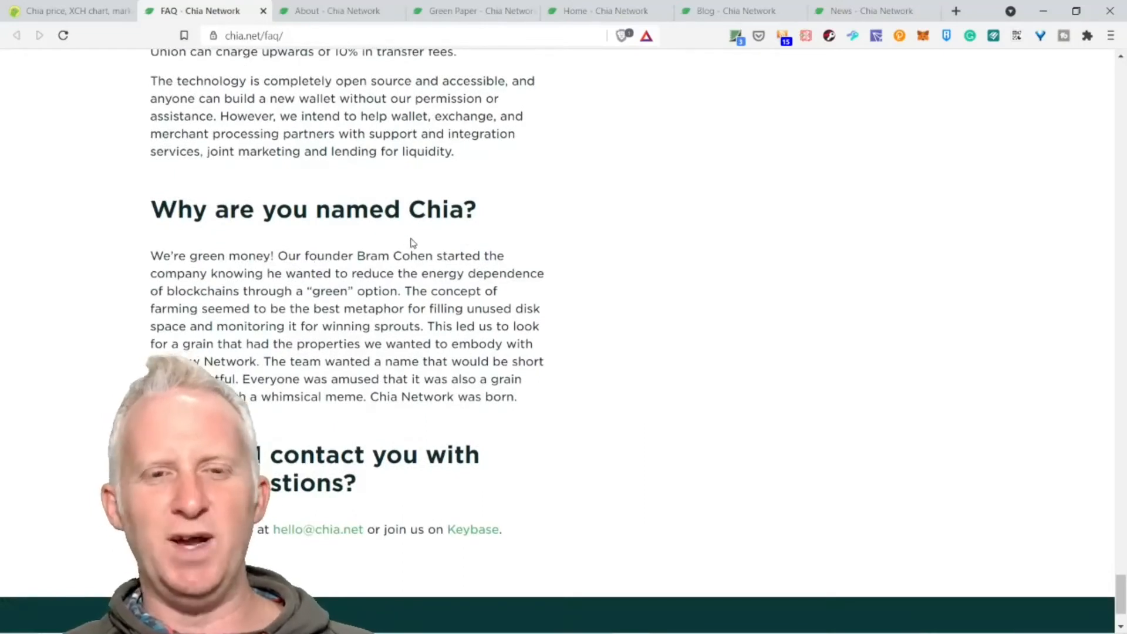
left_click_drag(150, 255, 503, 529)
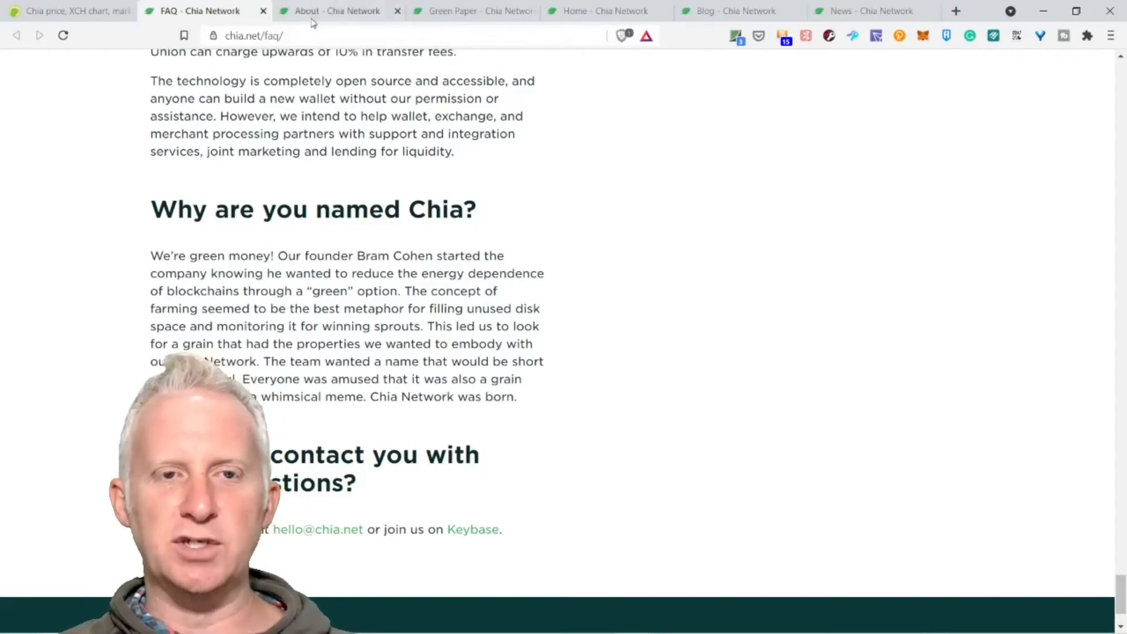
On the About Us page, mark BitTorrent in the founder sentence, then highlight 'more decentralized, more efficient, and more secure'.
left_click(336, 11)
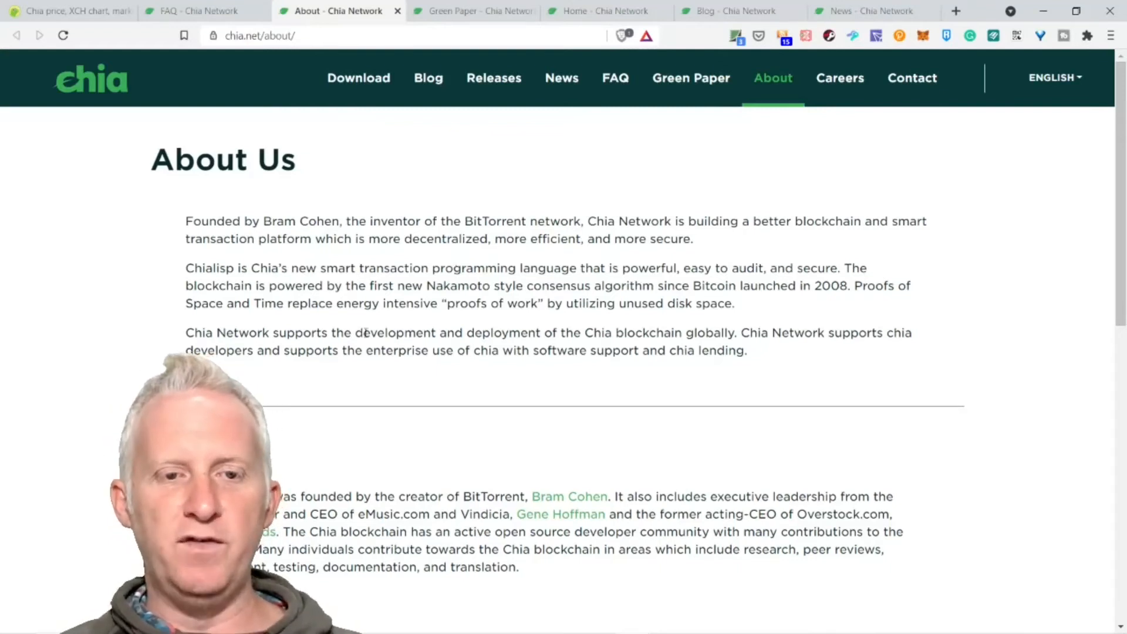
left_click_drag(255, 221, 358, 221)
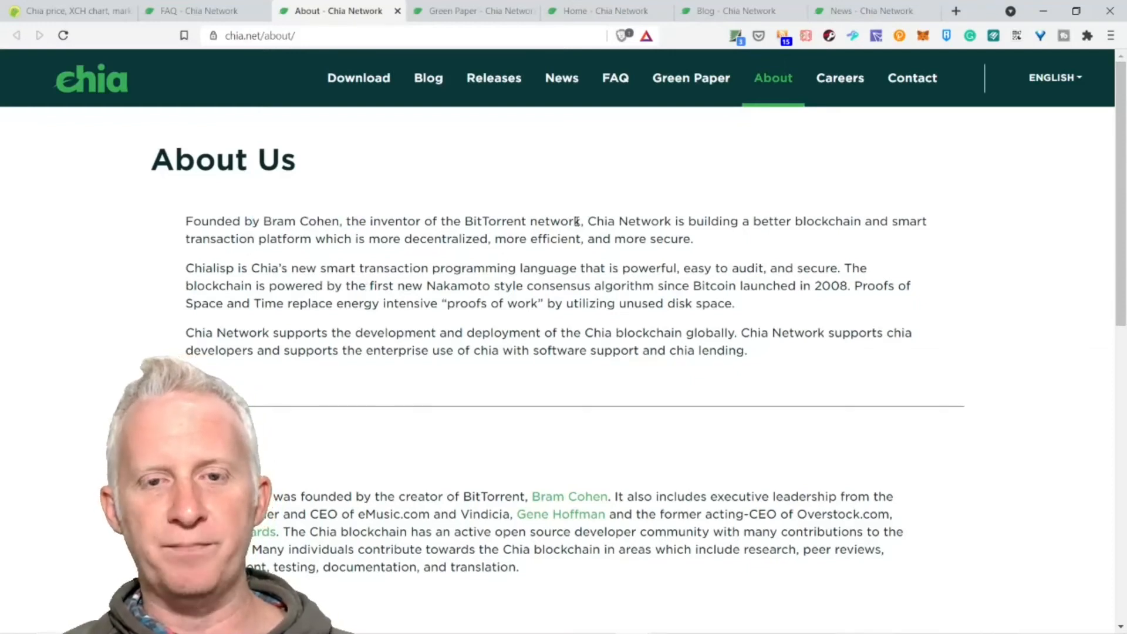
left_click_drag(452, 222, 580, 221)
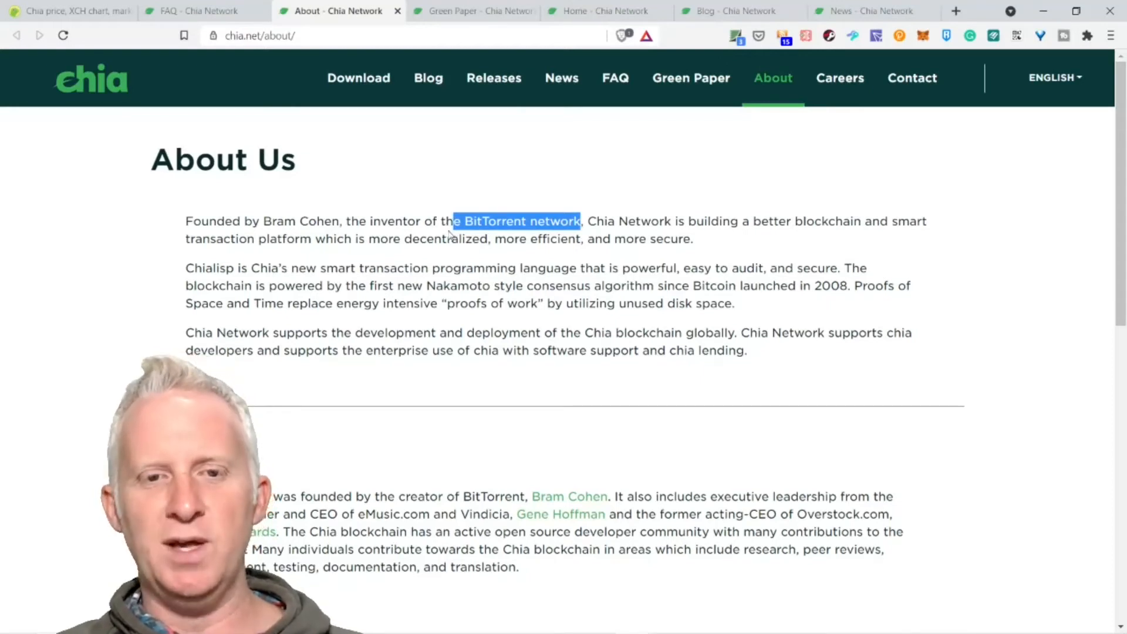
left_click(456, 230)
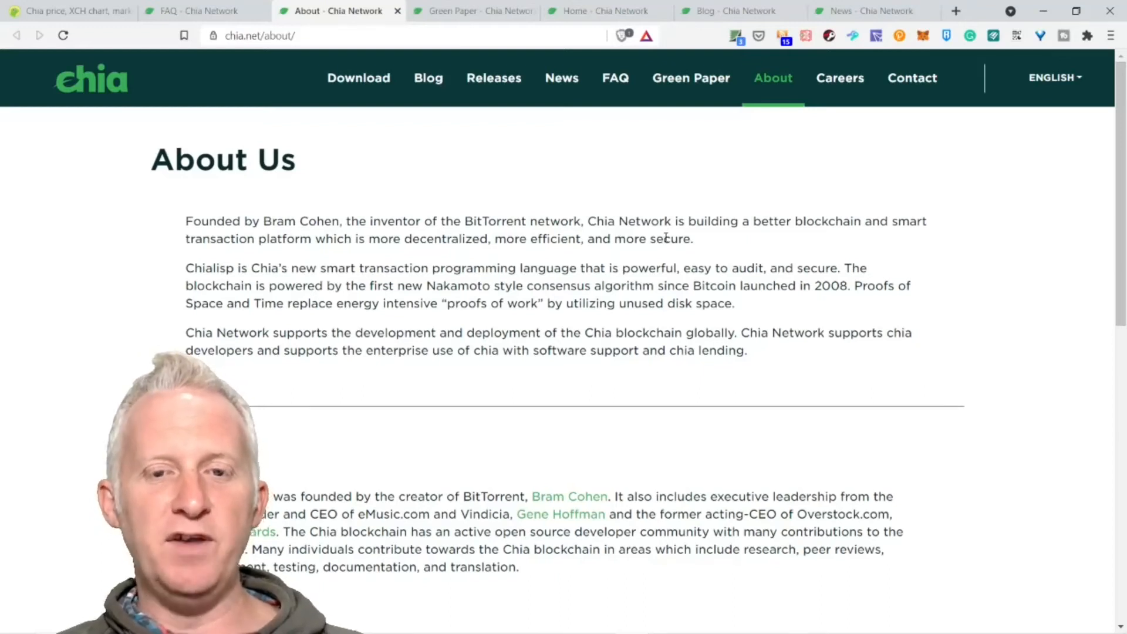
left_click_drag(366, 238, 692, 239)
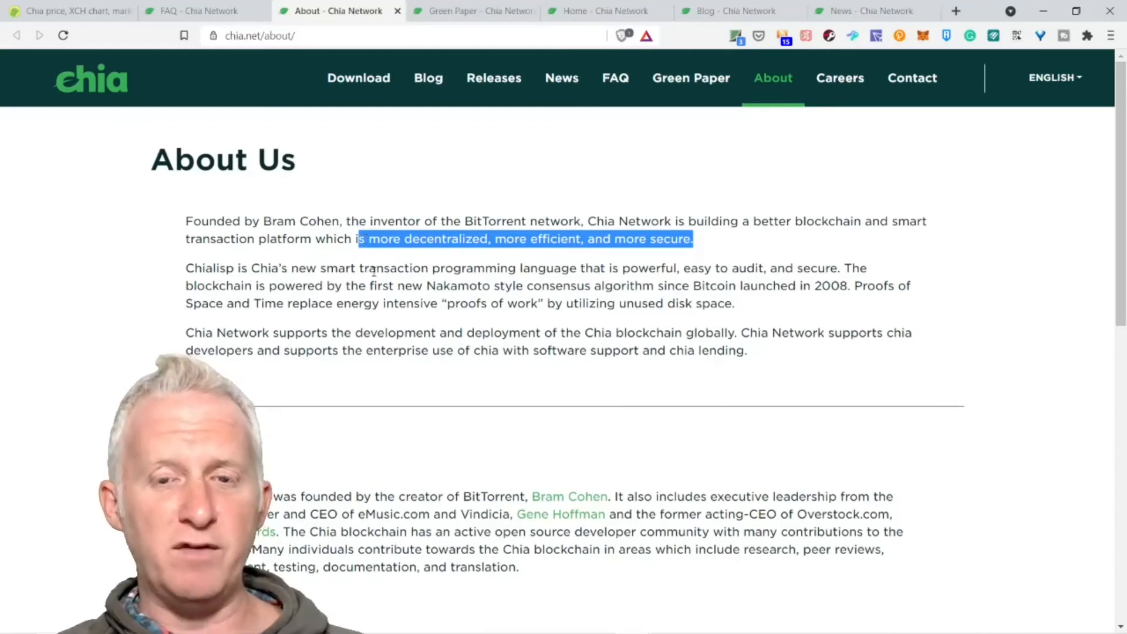
mouse_move(383, 268)
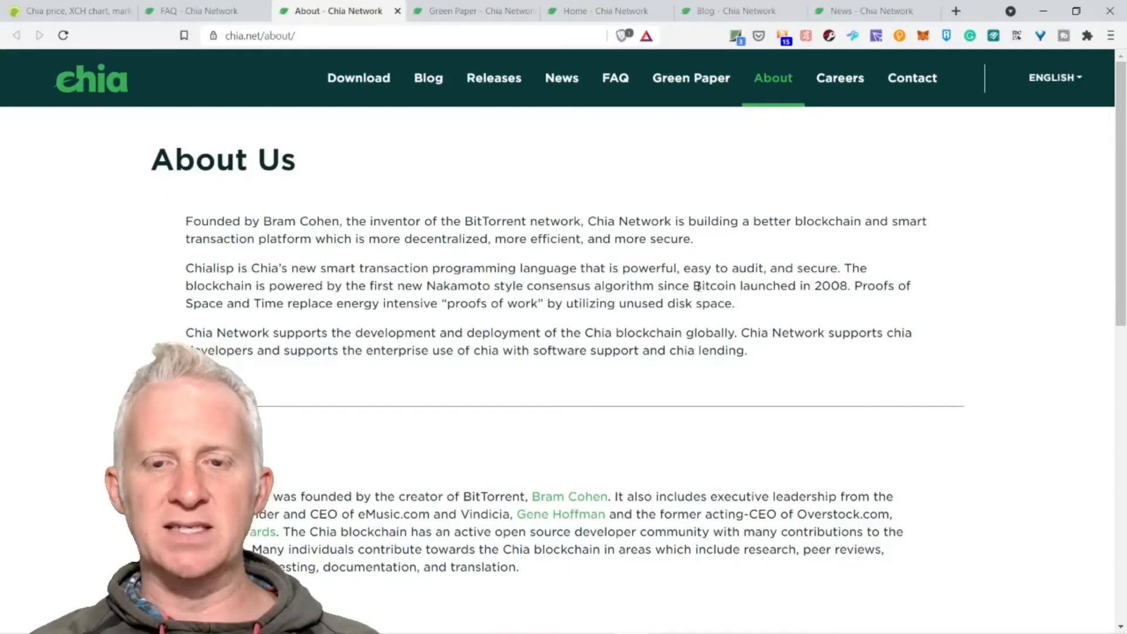
Highlight the Proofs of Space and Time sentence, then scroll through Team and Our Investors and back up.
left_click_drag(458, 269, 734, 303)
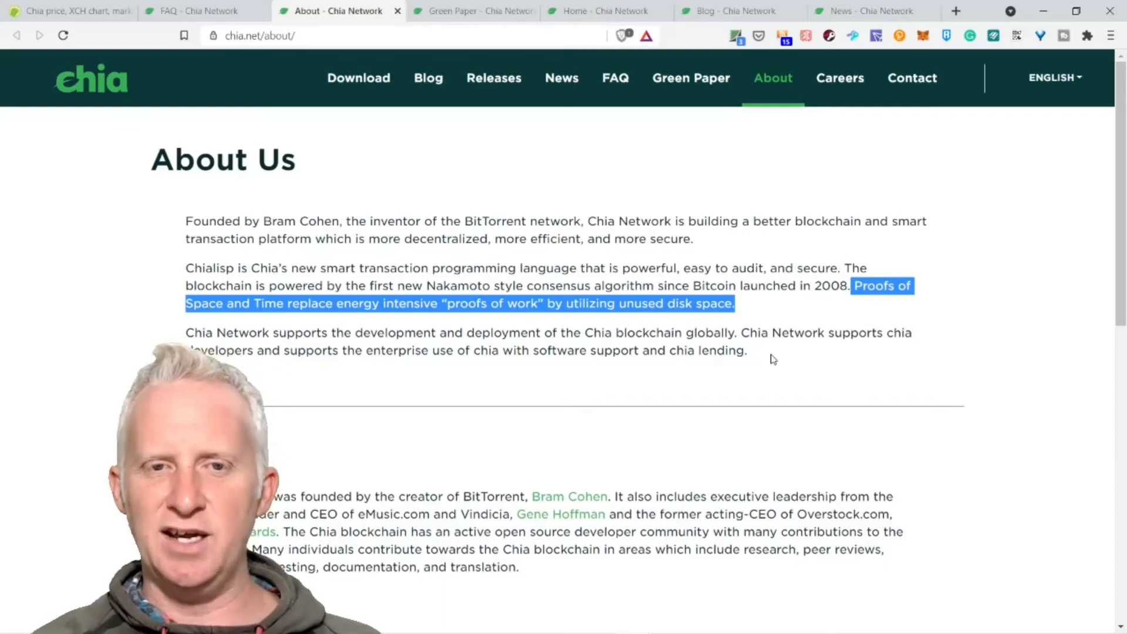
scroll("down", 3)
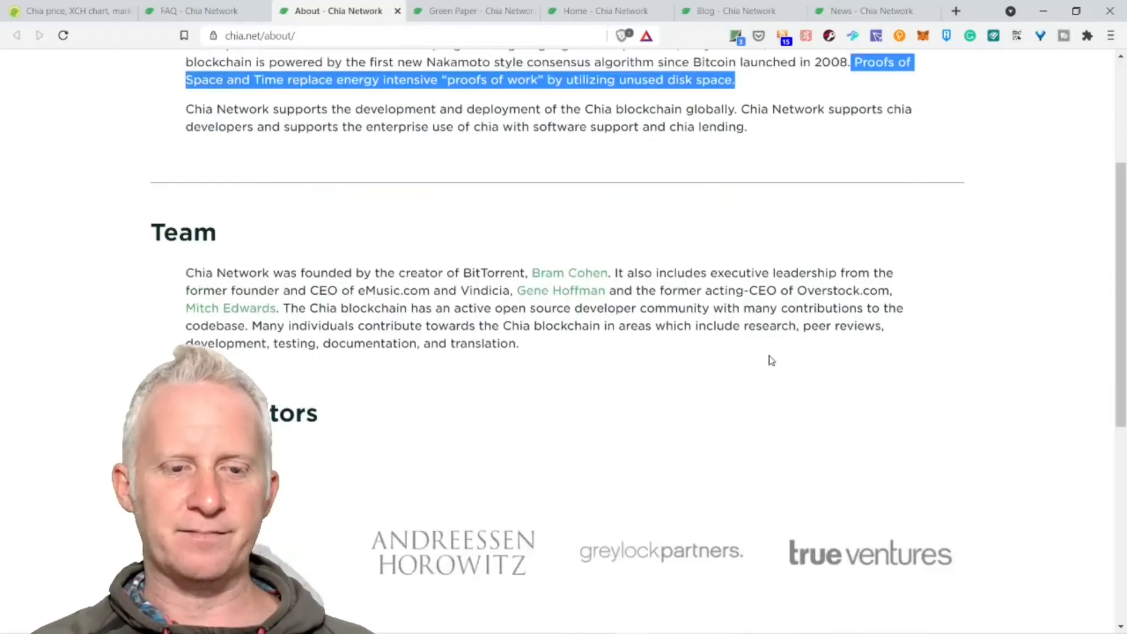
scroll("down", 3)
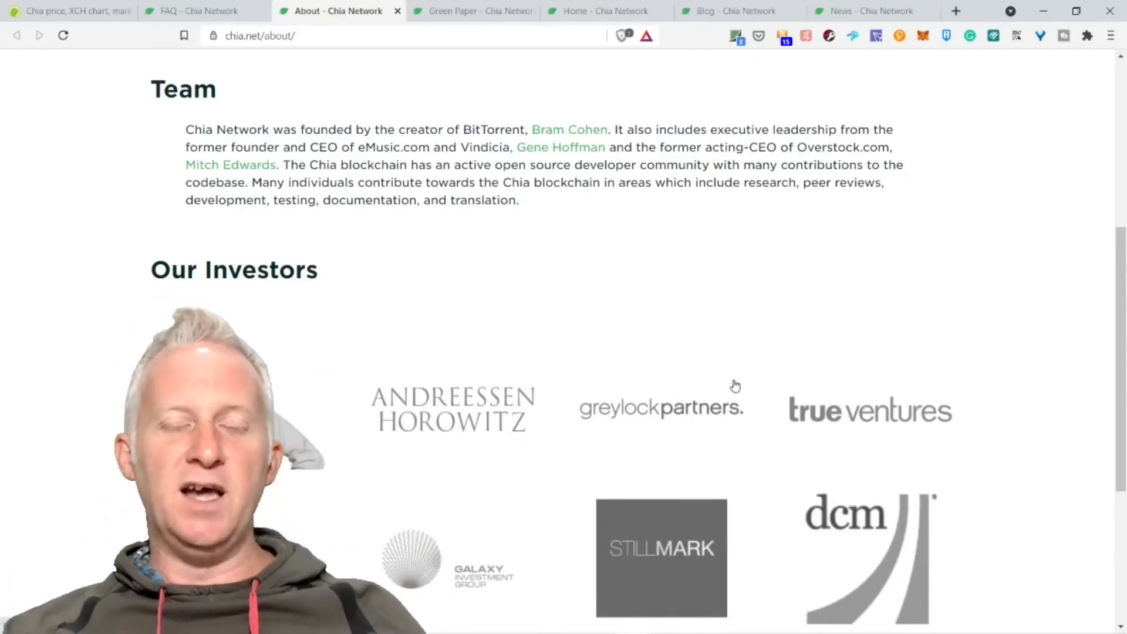
scroll("down", 3)
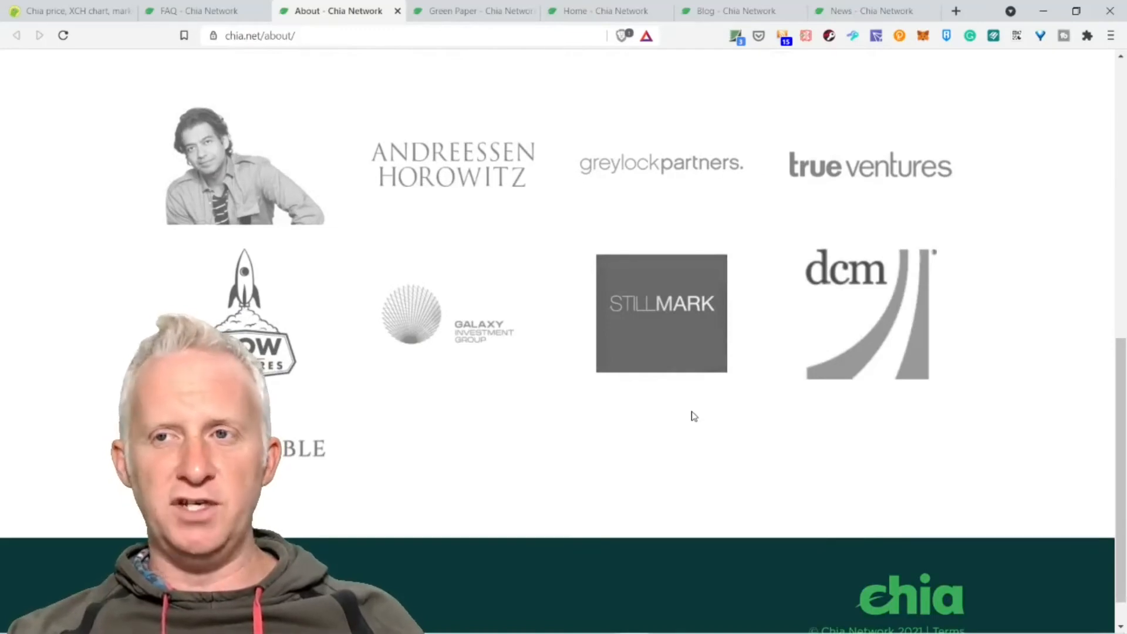
scroll("up", 3)
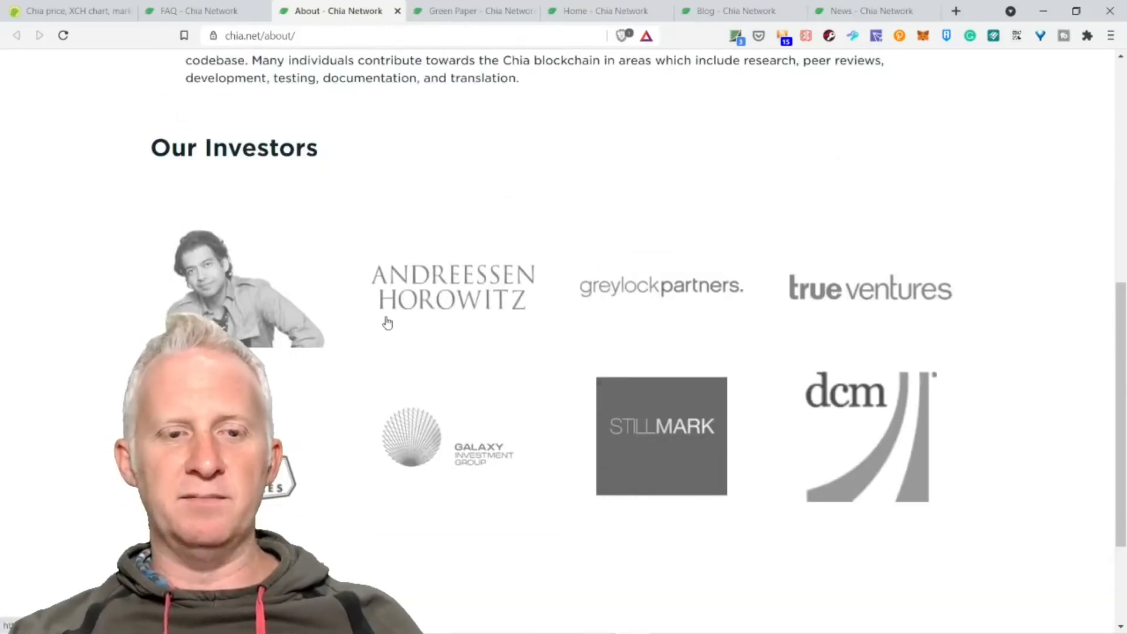
mouse_move(886, 324)
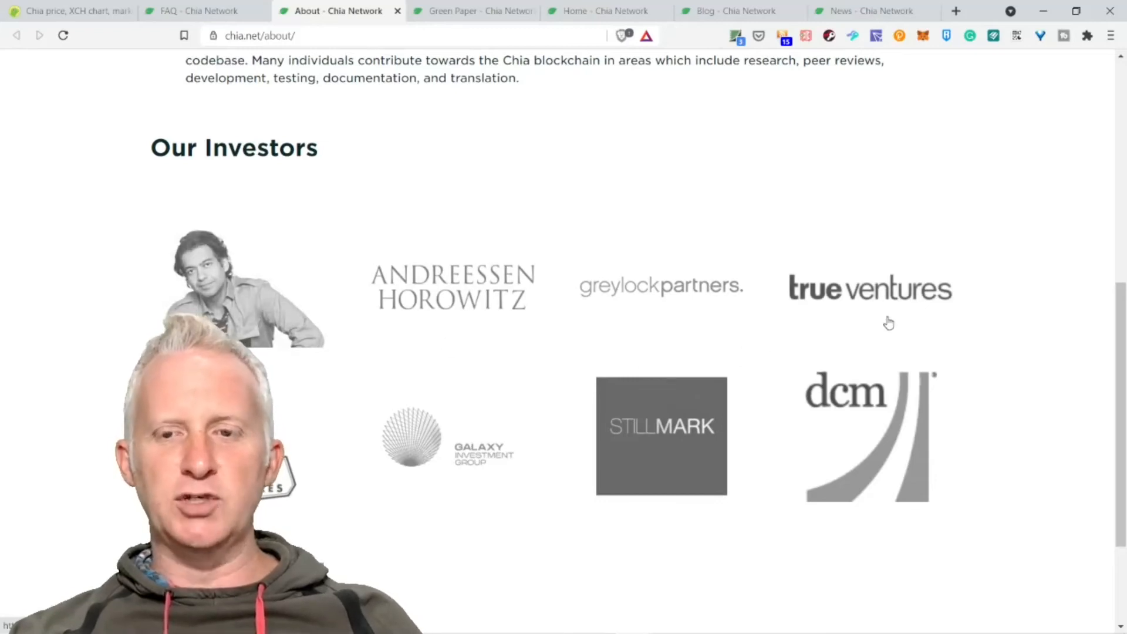
mouse_move(657, 351)
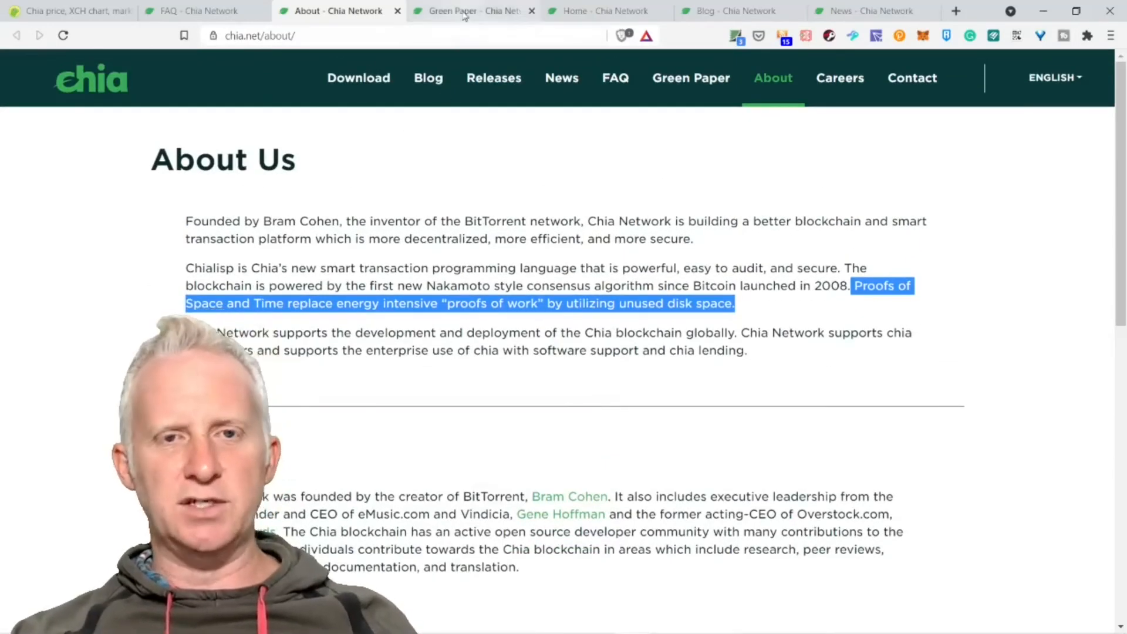
Bring up the Green Paper page and scroll through its papers and talks and back to the top.
left_click(463, 11)
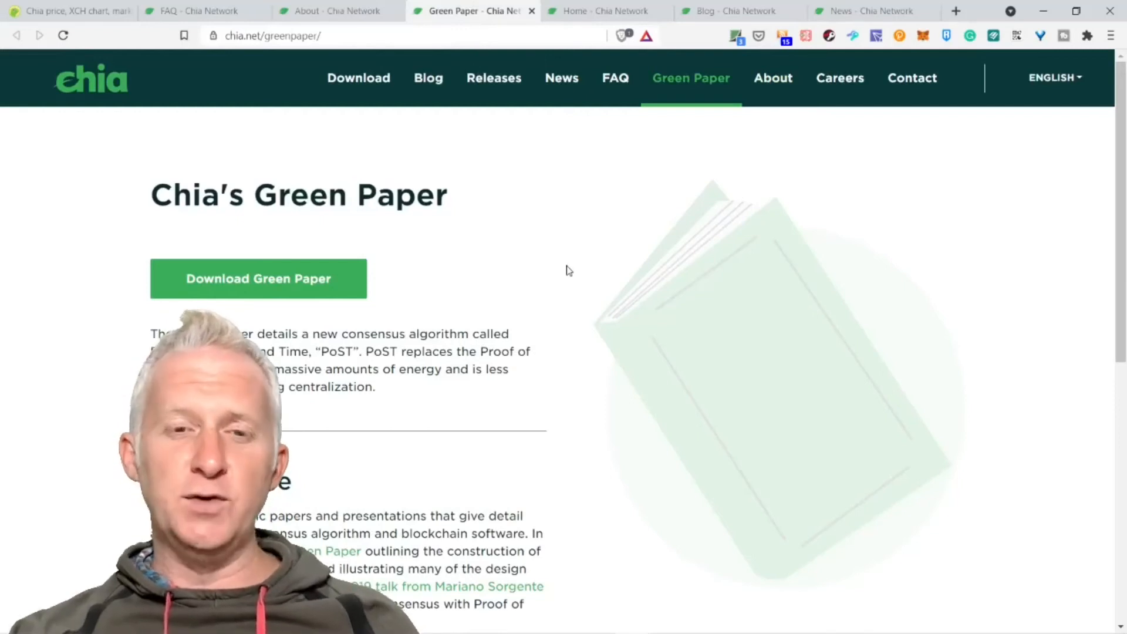
mouse_move(523, 277)
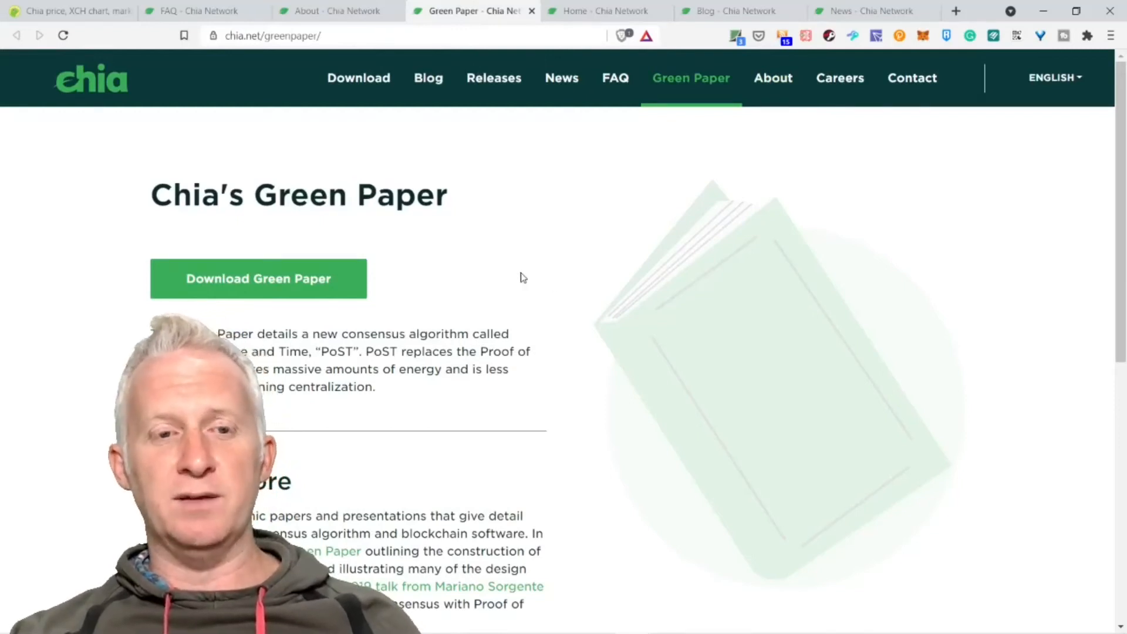
mouse_move(512, 275)
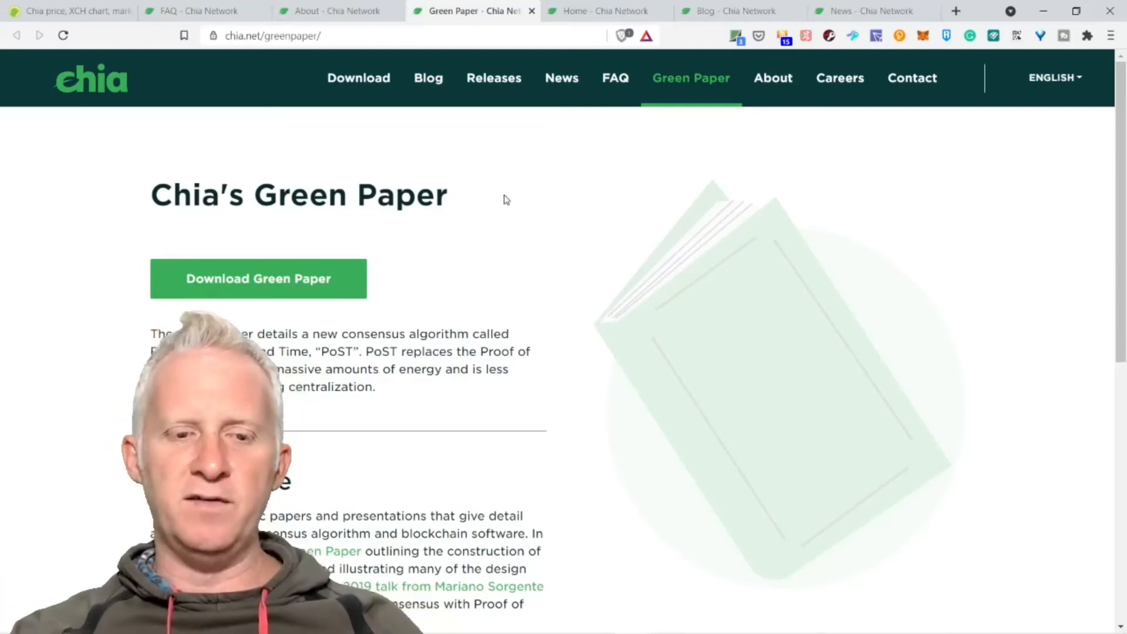
scroll("down", 3)
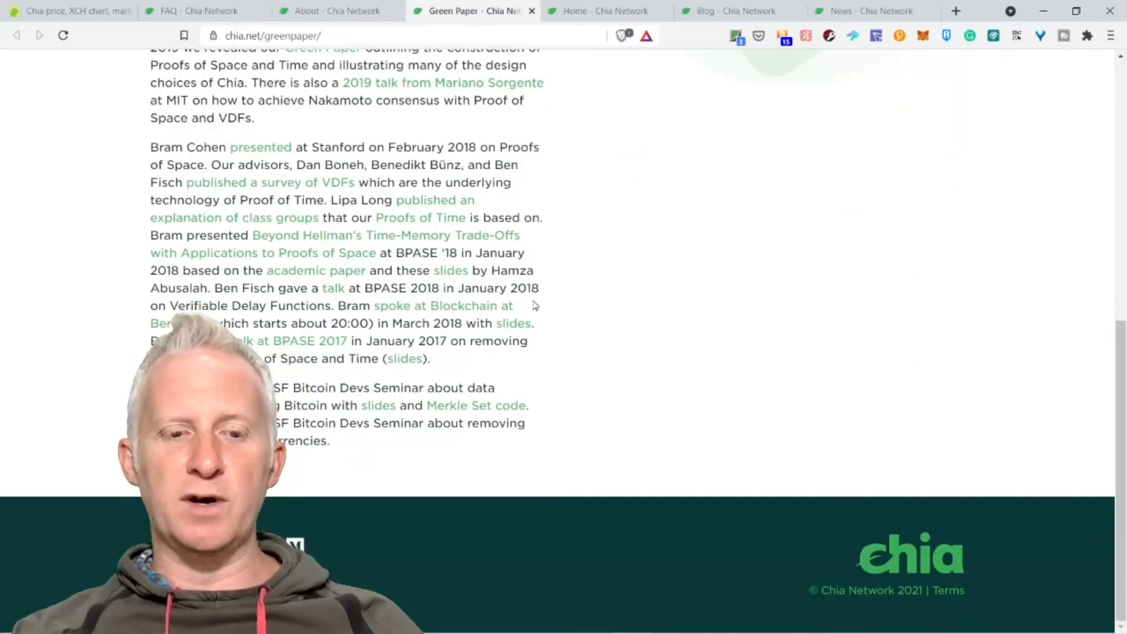
scroll("up", 3)
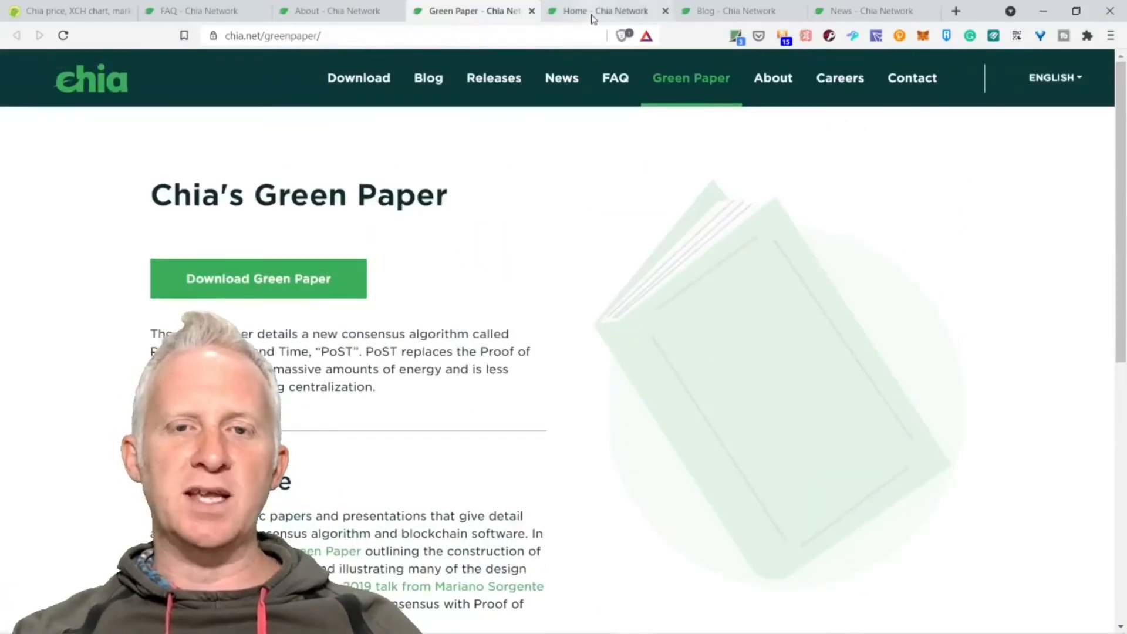
Bring up the Chia home page's Mainnet Release and 1.1.6 download details, glancing at CoinGecko in between.
left_click(591, 11)
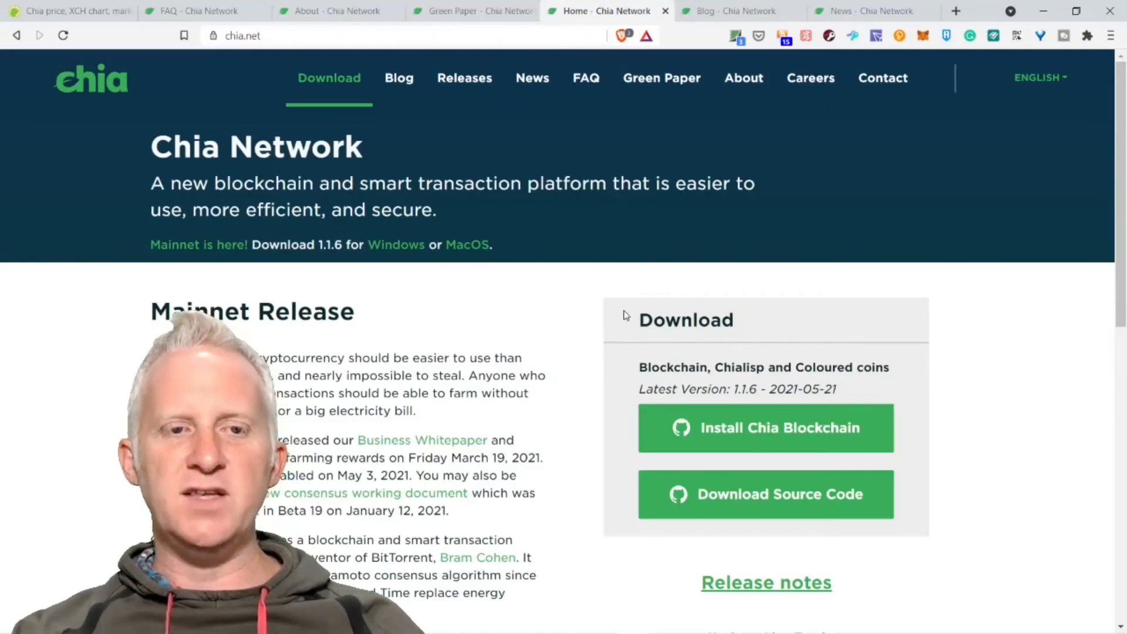
mouse_move(604, 314)
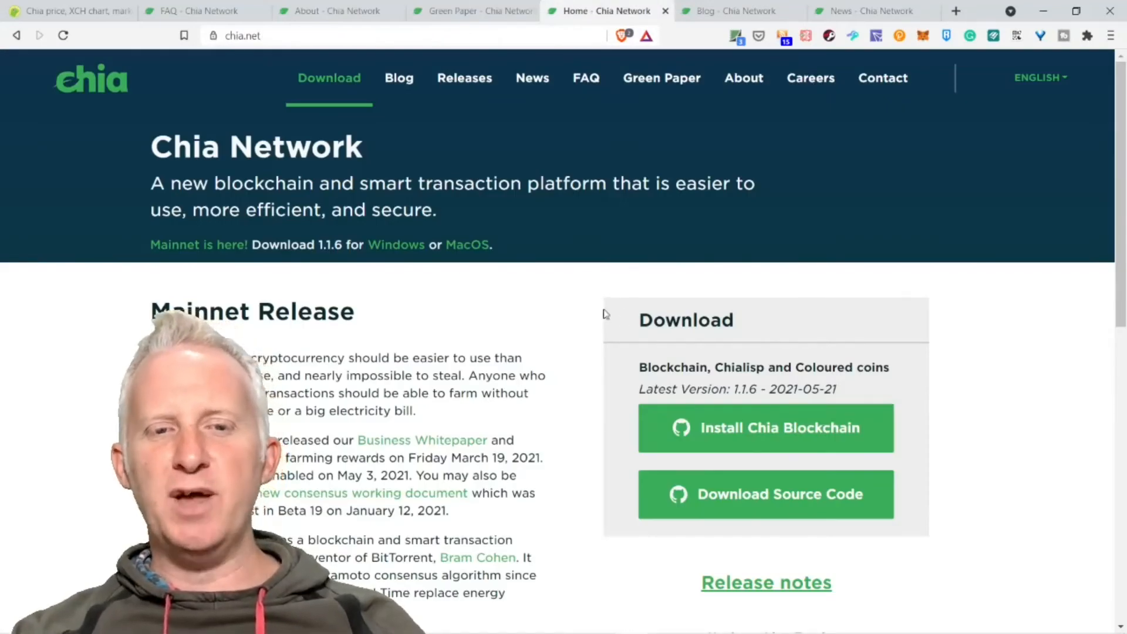
mouse_move(558, 302)
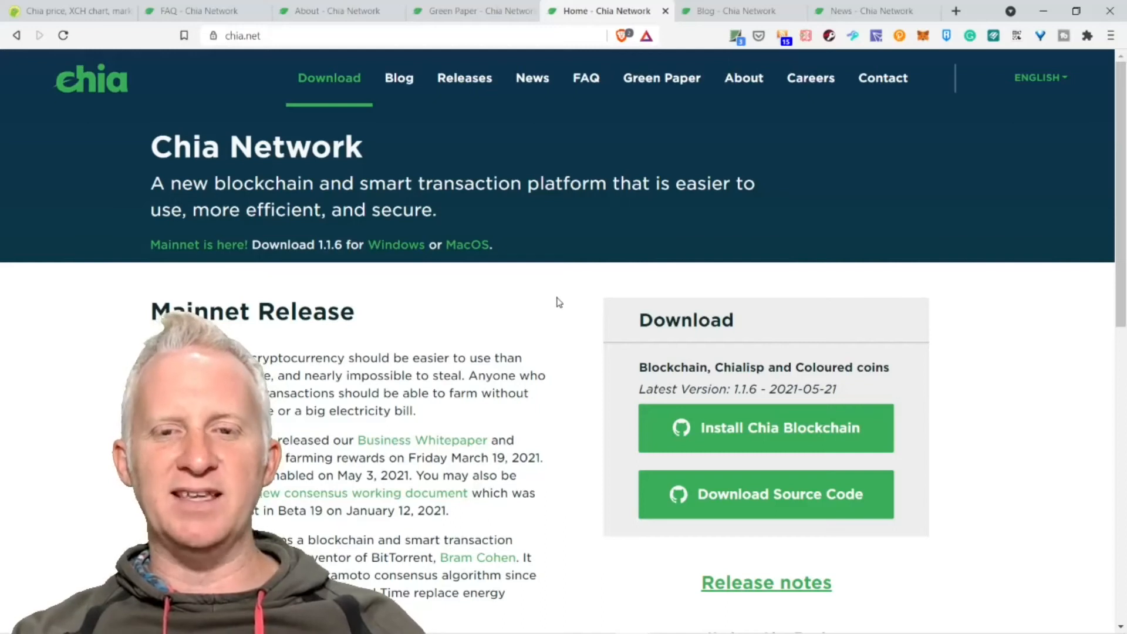
mouse_move(556, 299)
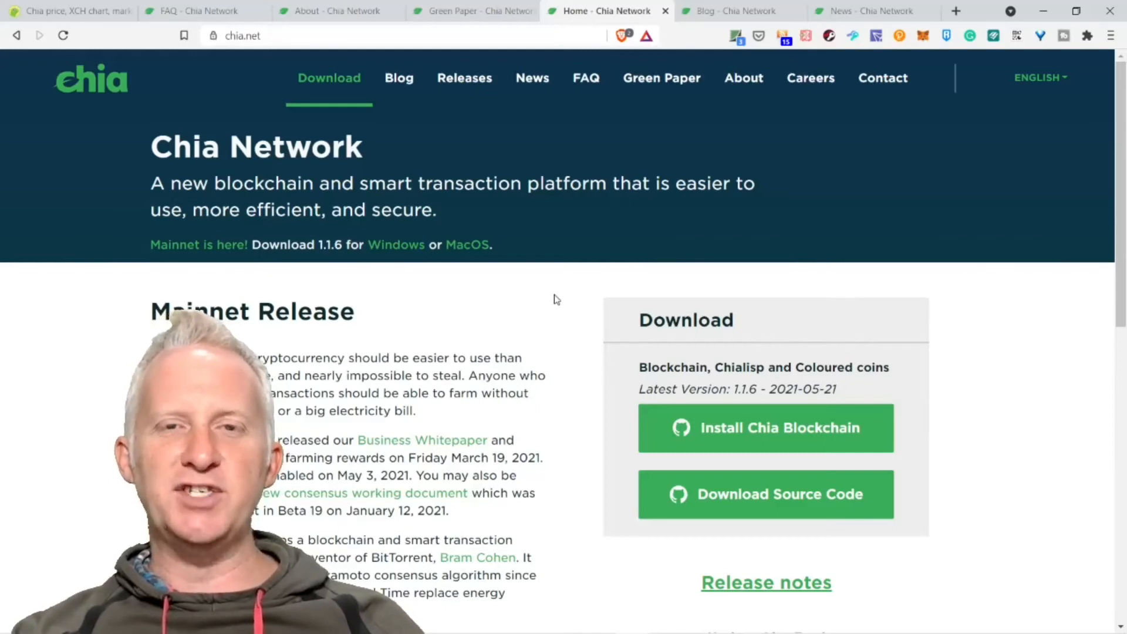
scroll("down", 3)
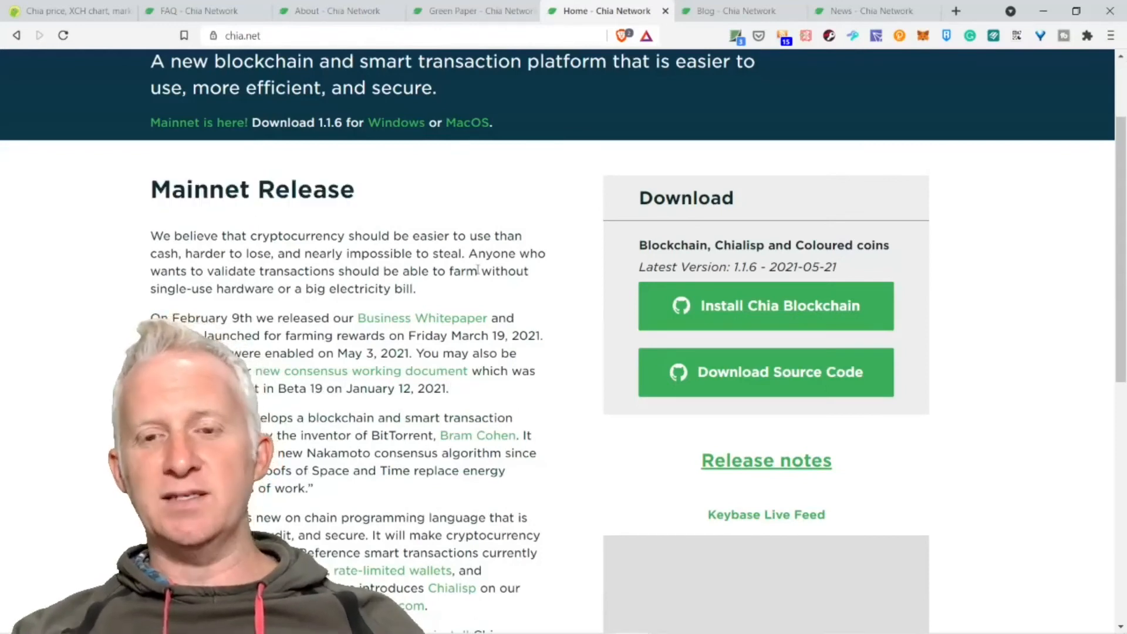
left_click(67, 10)
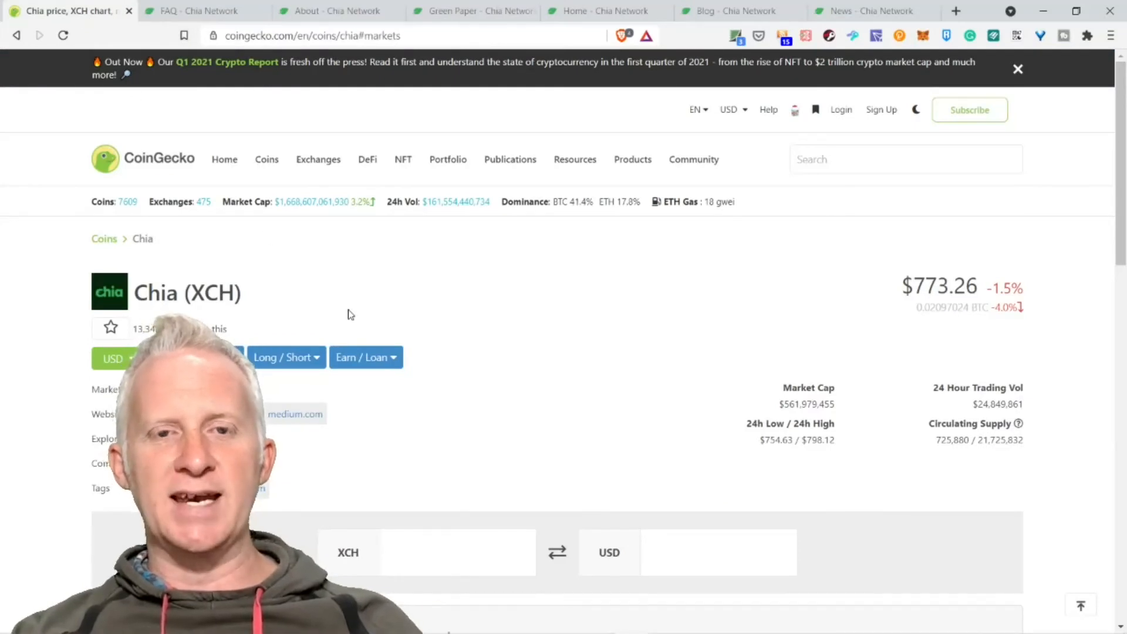
left_click(603, 11)
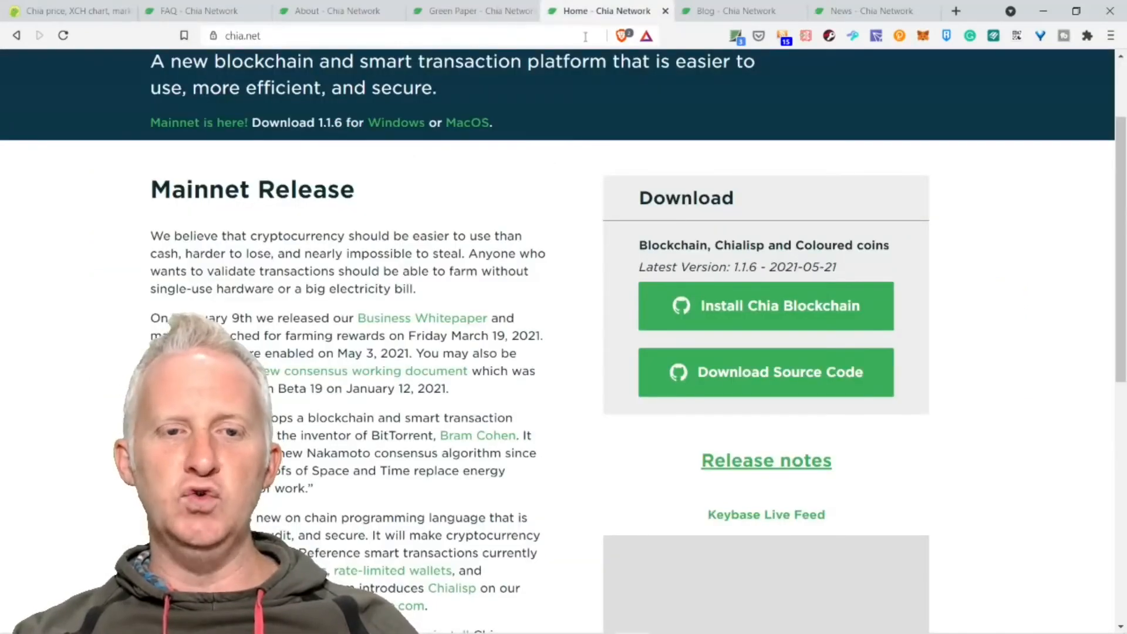
scroll("down", 3)
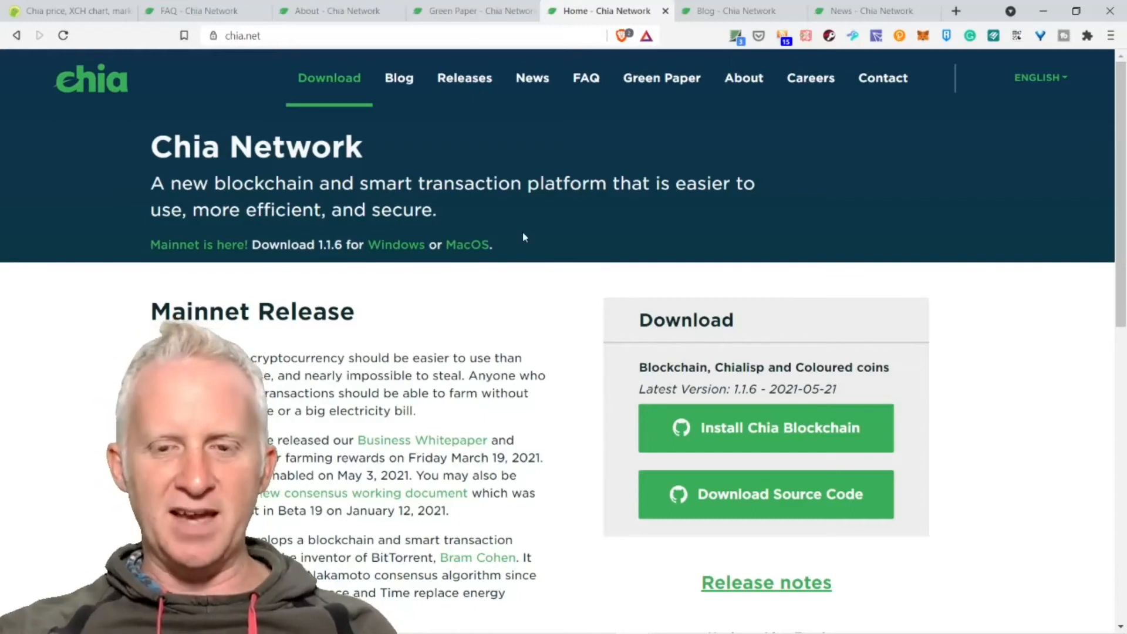
scroll("down", 3)
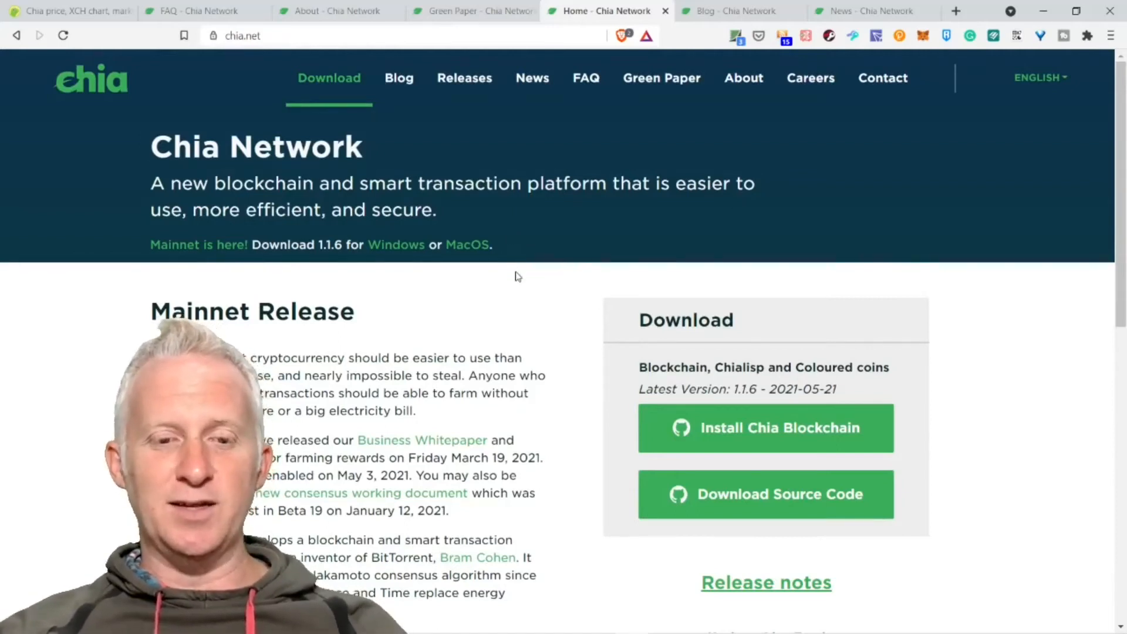
mouse_move(519, 302)
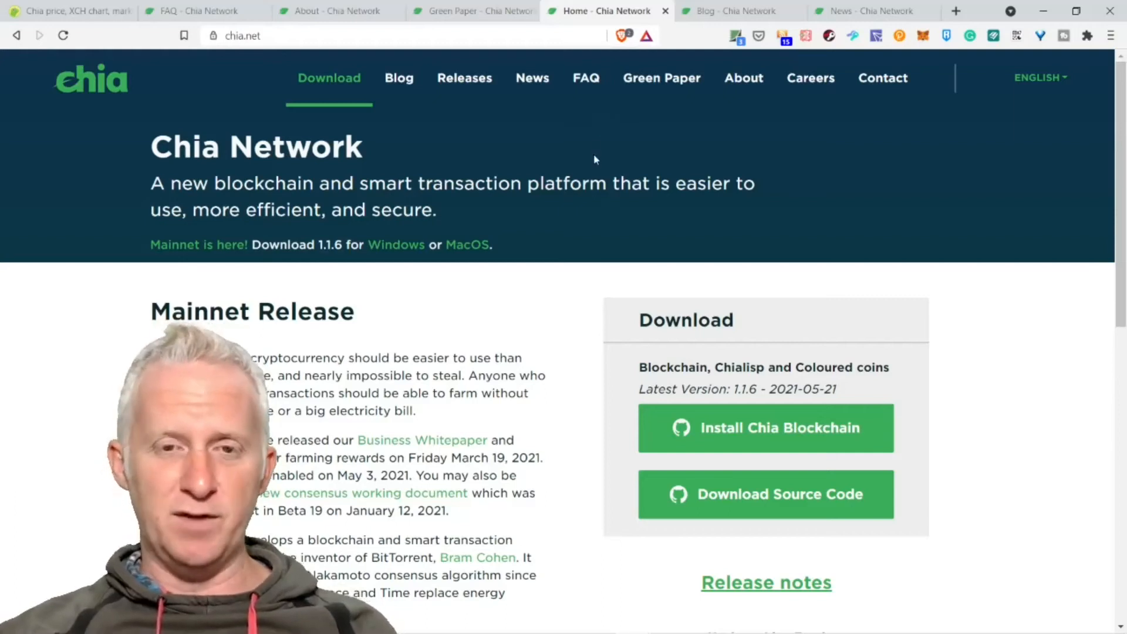
mouse_move(621, 154)
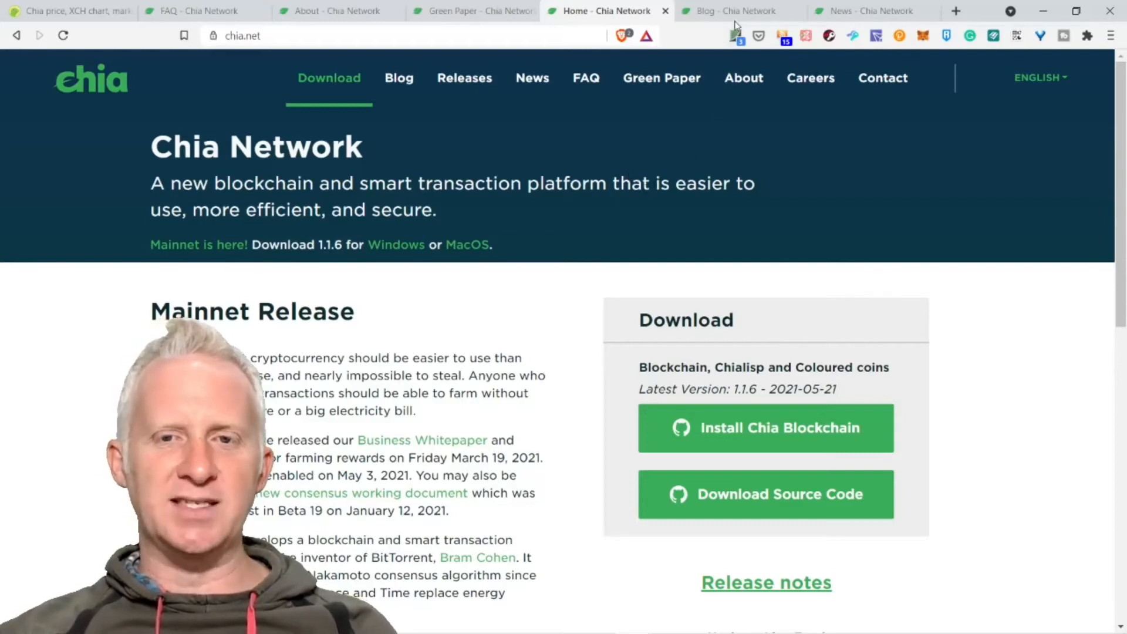
left_click(737, 11)
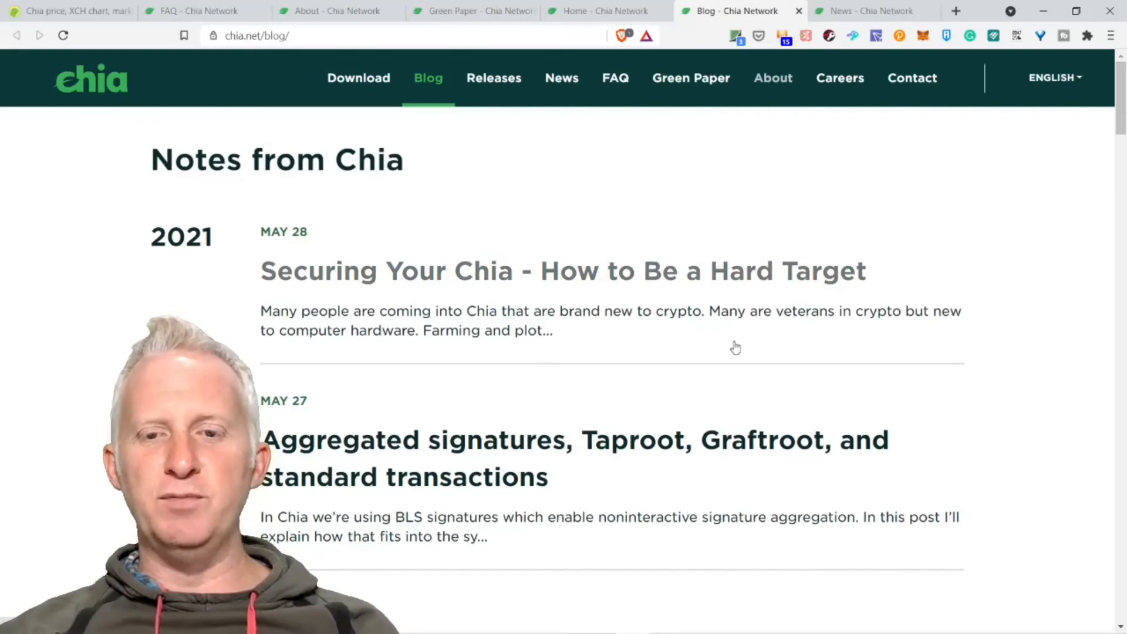
scroll("down", 3)
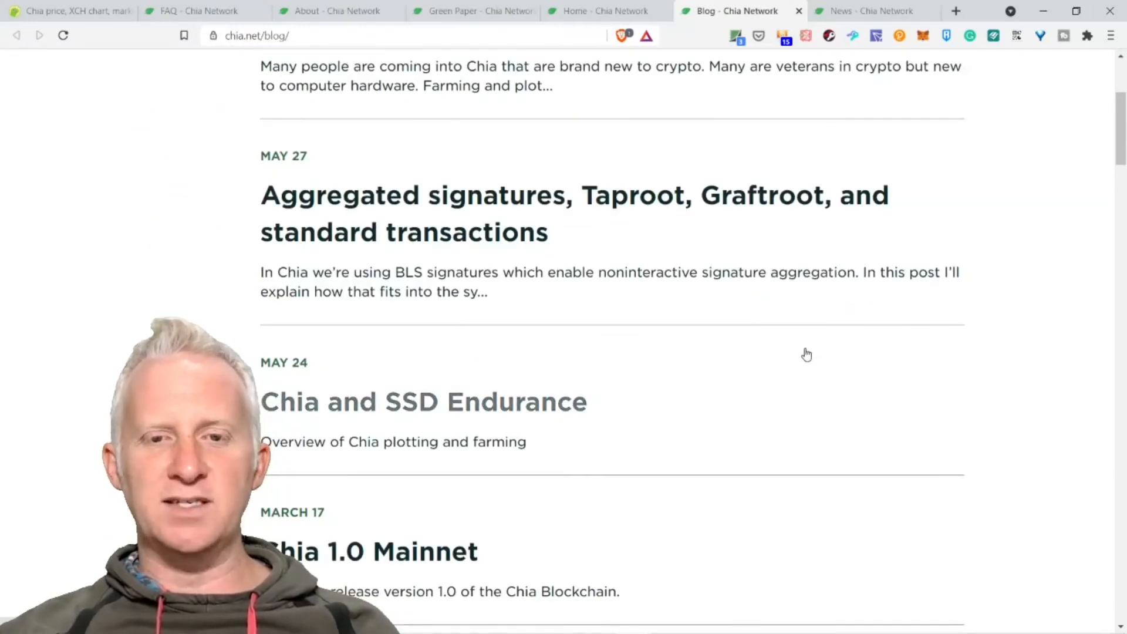
scroll("down", 3)
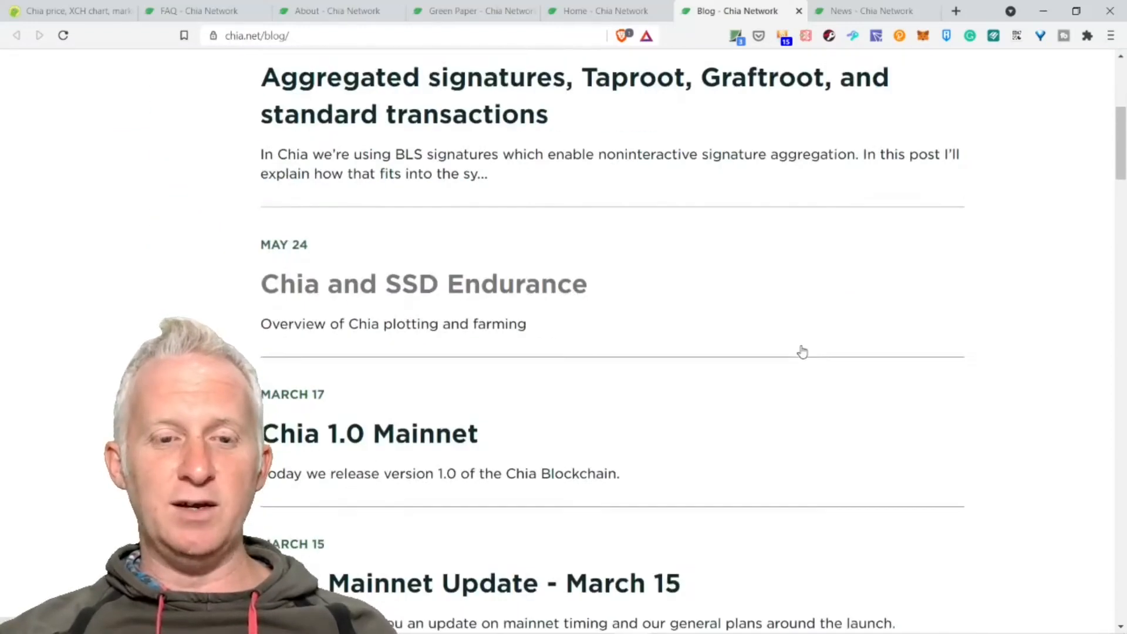
scroll("up", 3)
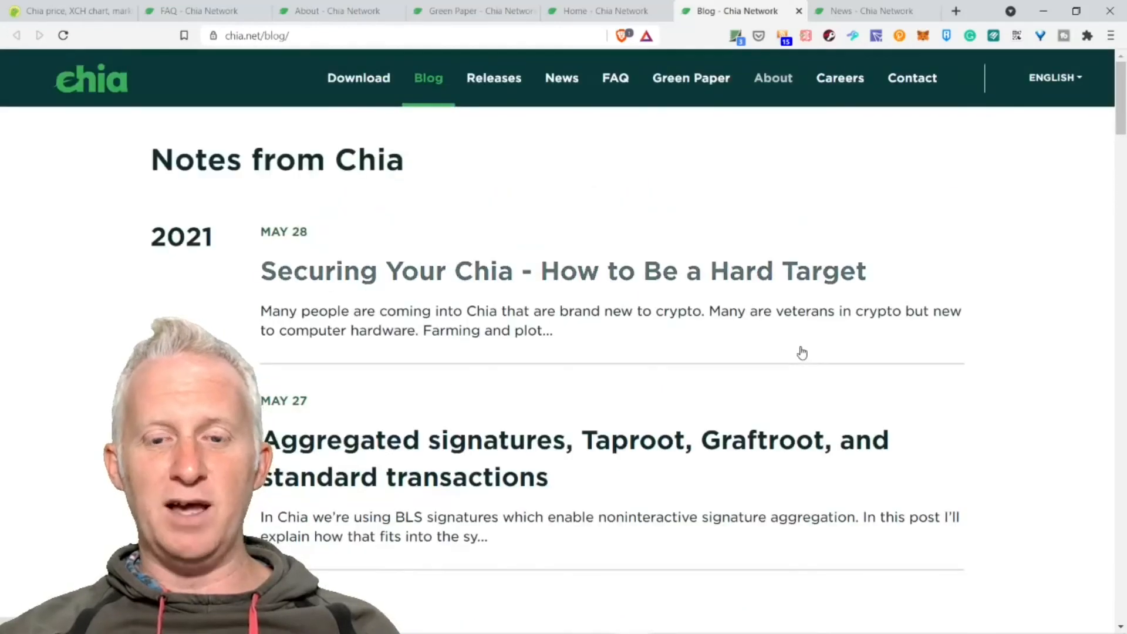
scroll("down", 3)
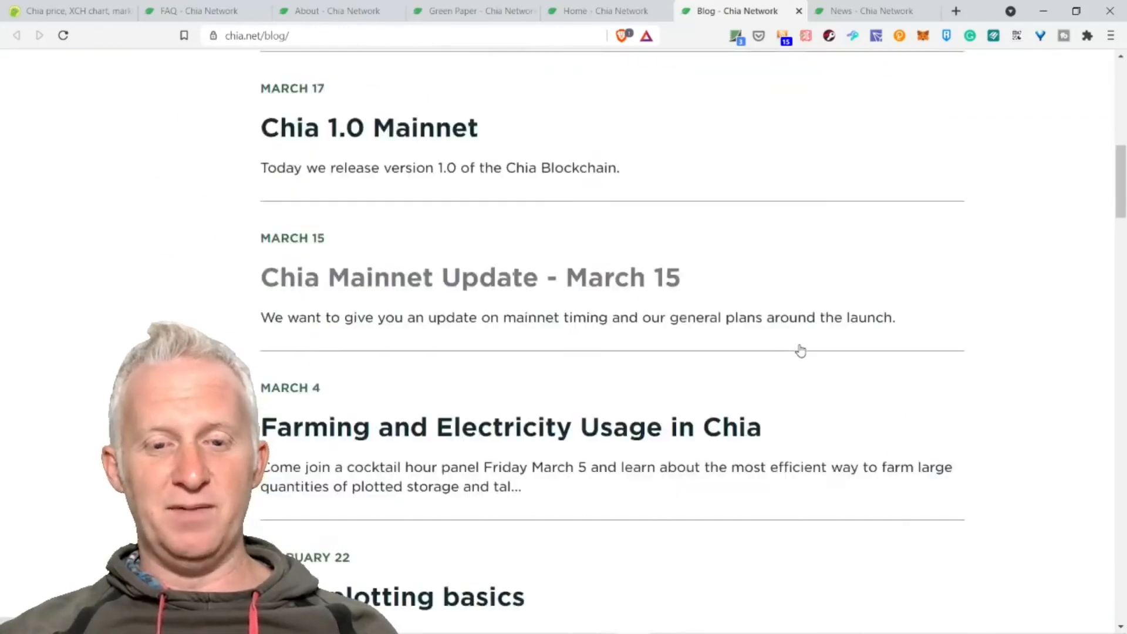
scroll("down", 3)
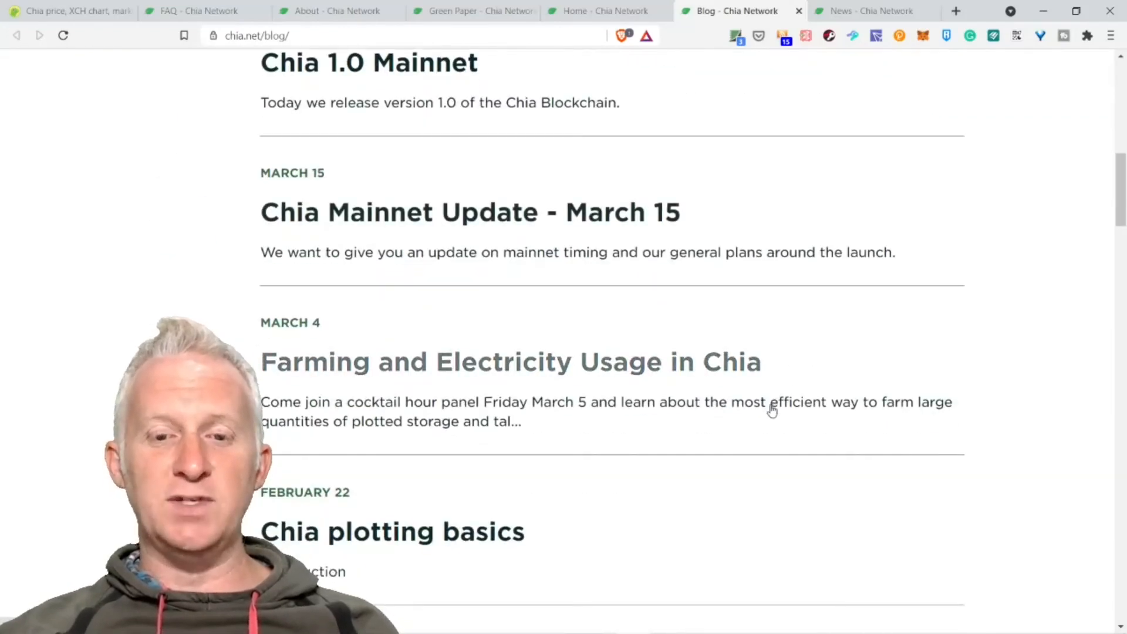
scroll("down", 3)
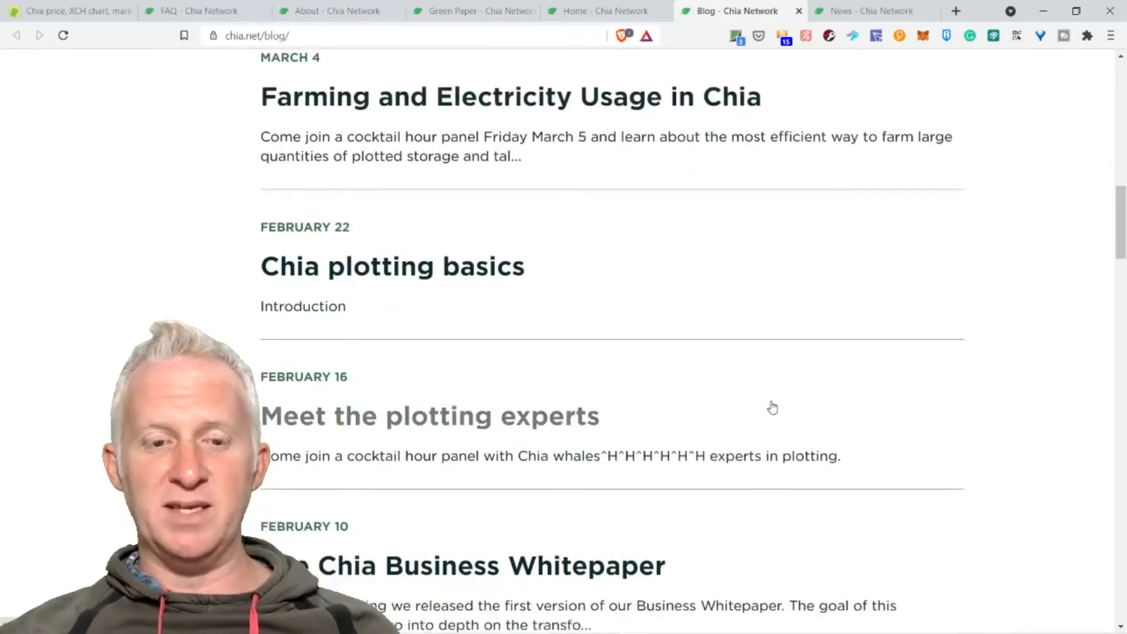
scroll("up", 3)
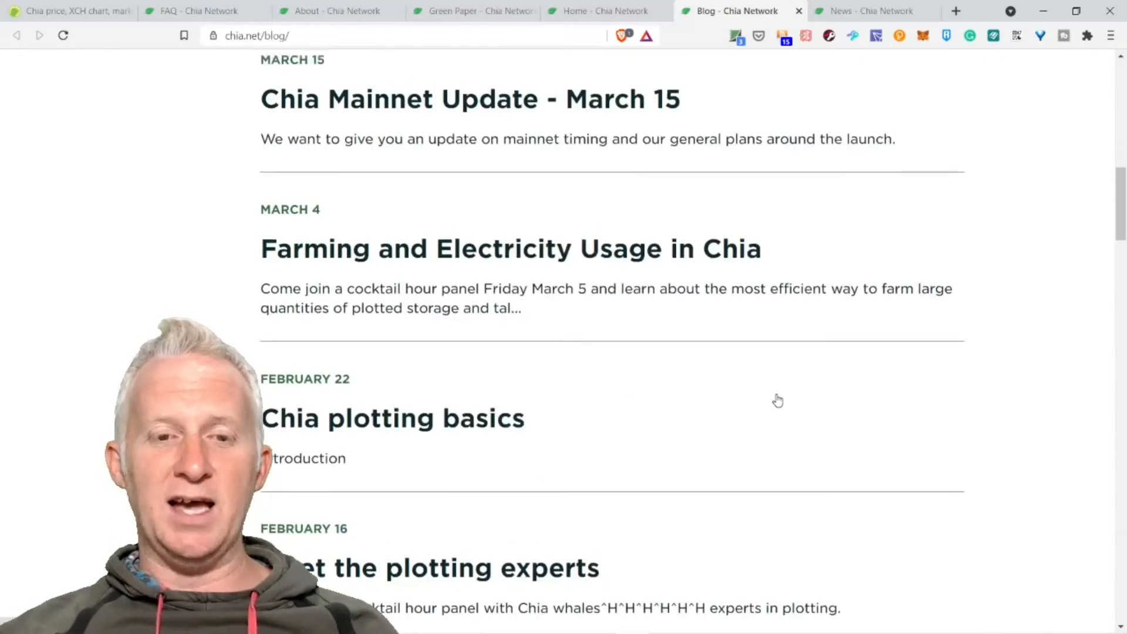
scroll("up", 3)
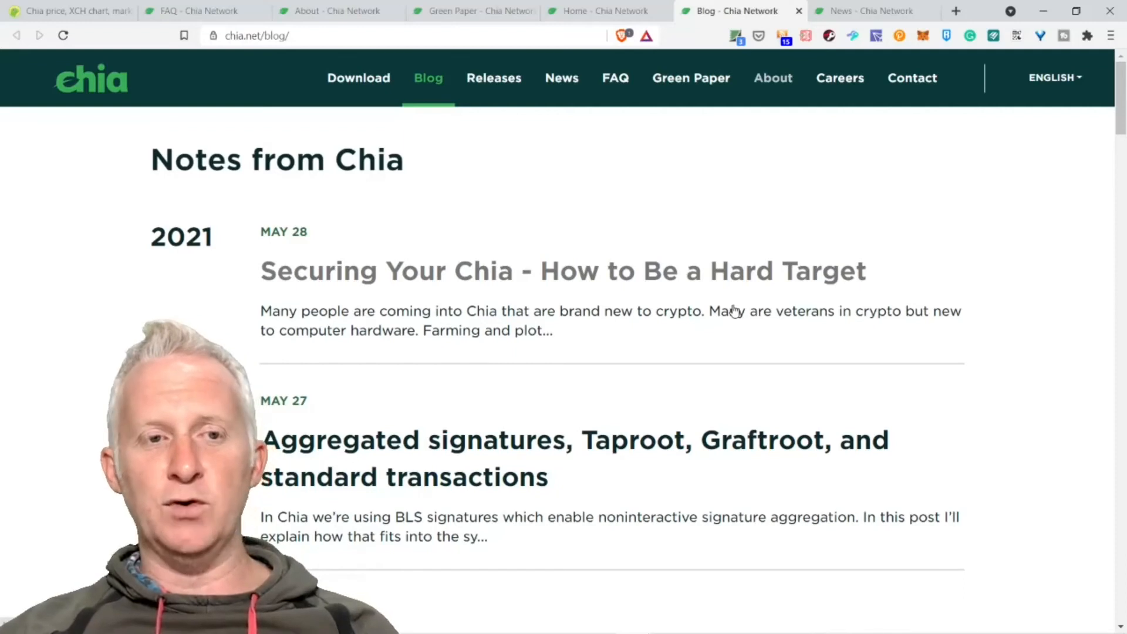
mouse_move(883, 250)
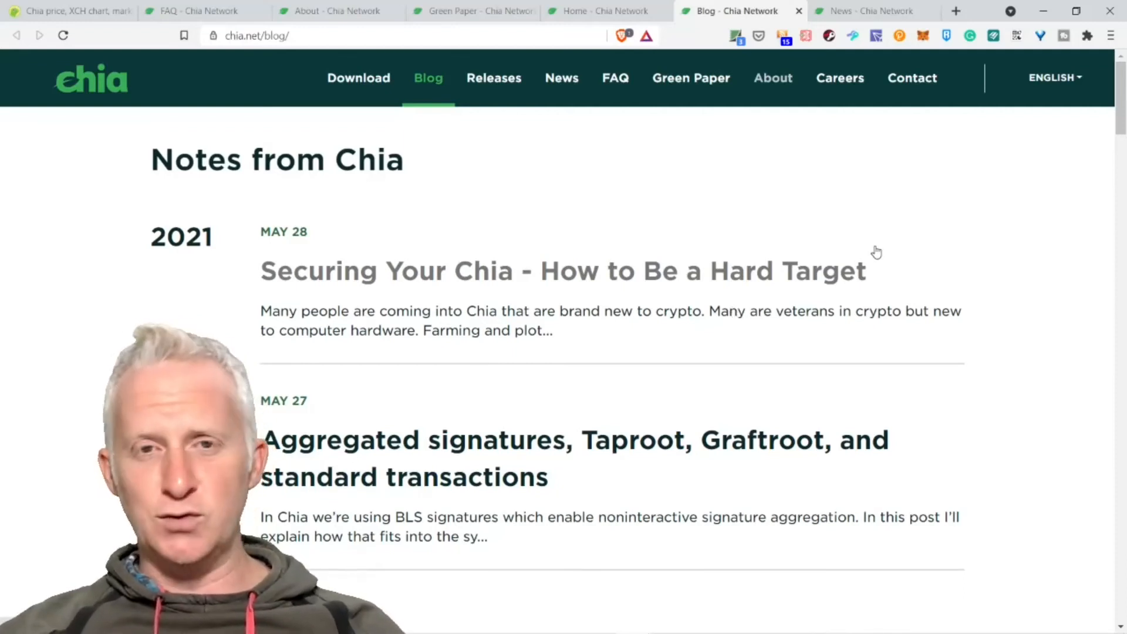
mouse_move(867, 254)
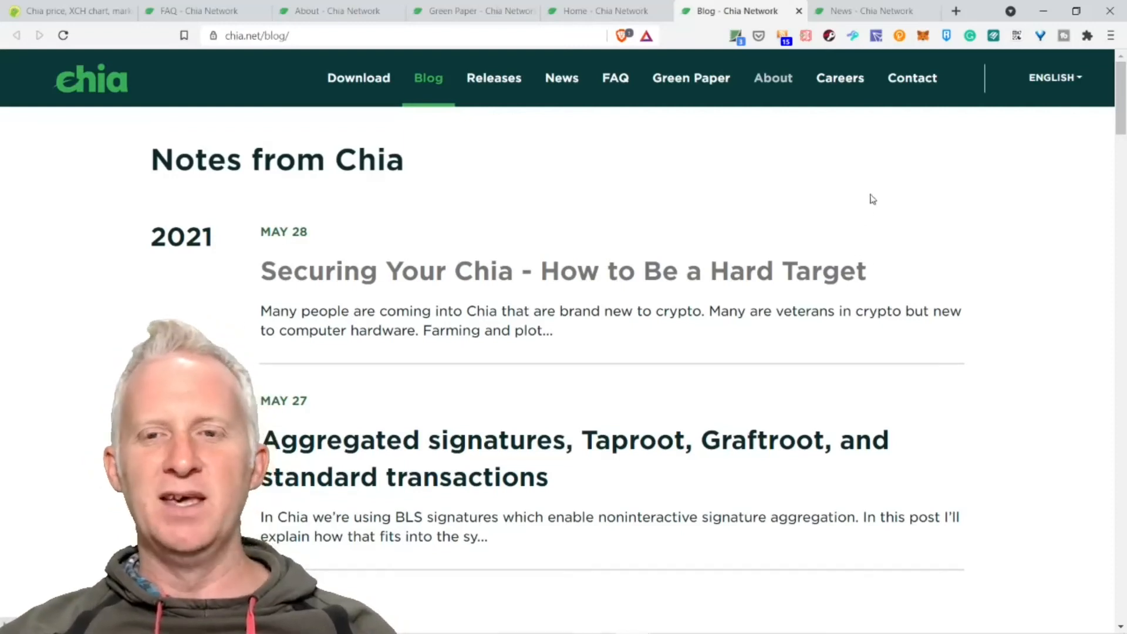
mouse_move(794, 136)
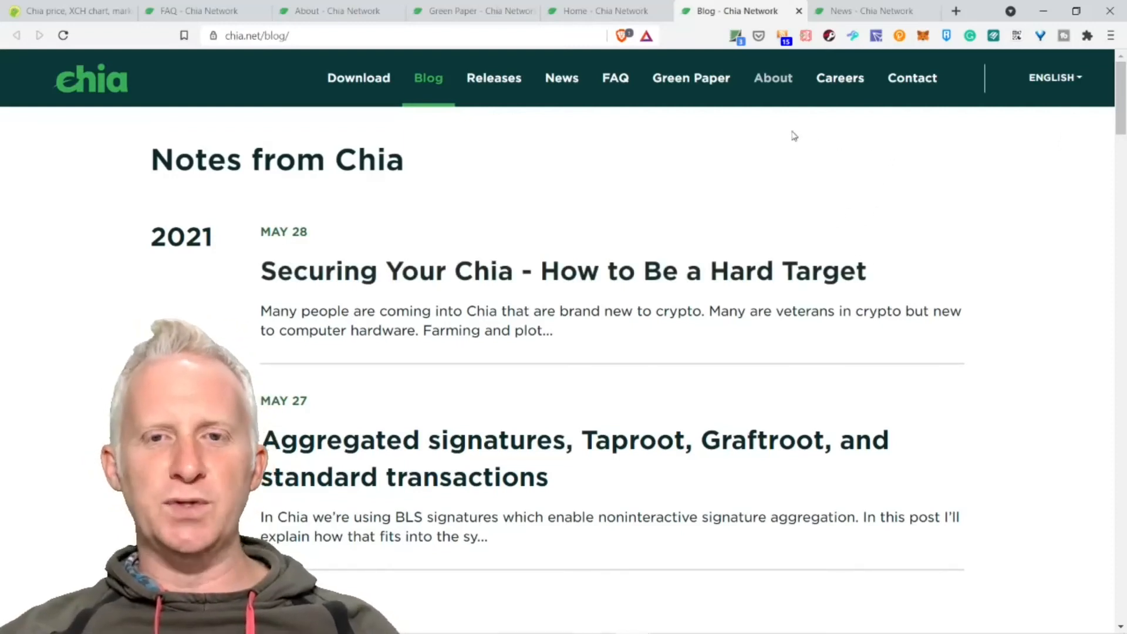
Browse the Chia News page's press coverage from TechRadar, Bloomberg, Fortune and others.
left_click(867, 10)
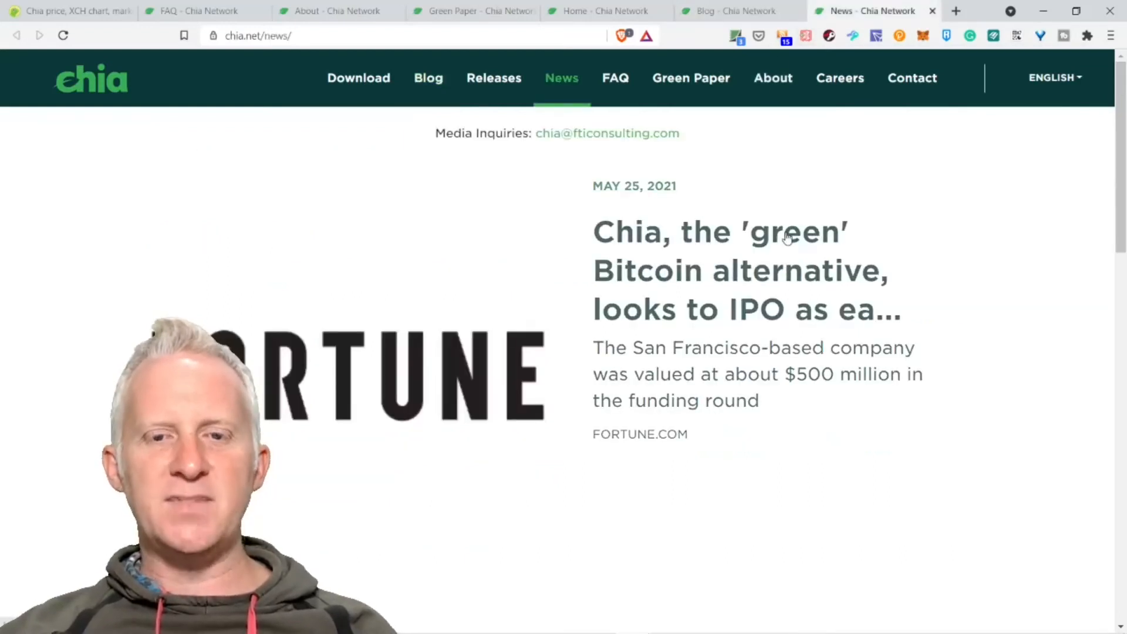
mouse_move(580, 386)
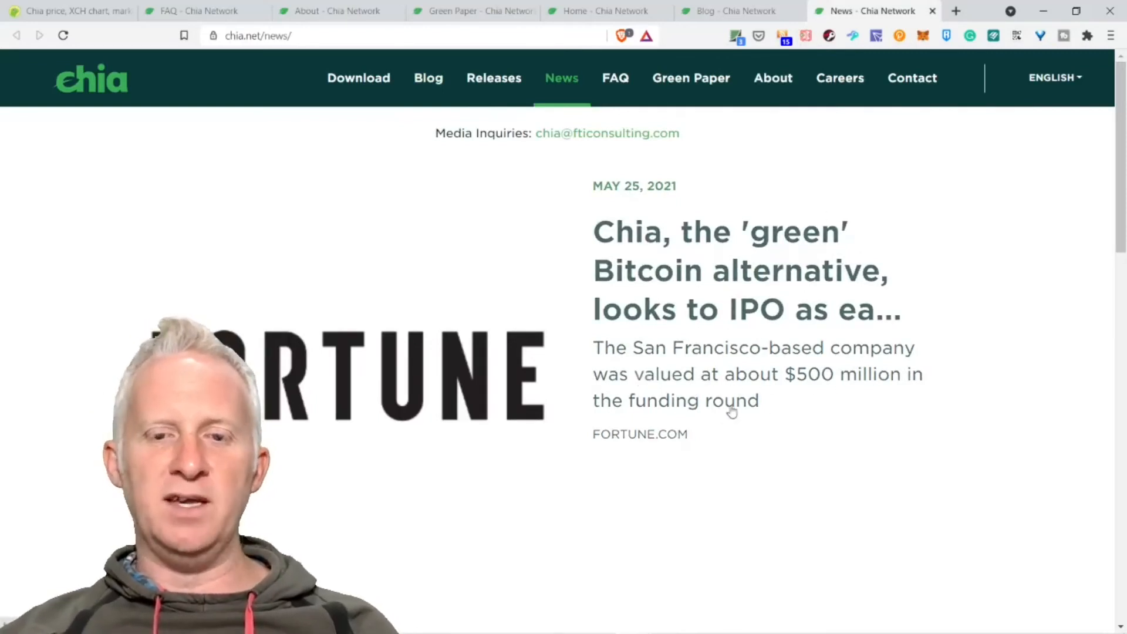
mouse_move(742, 420)
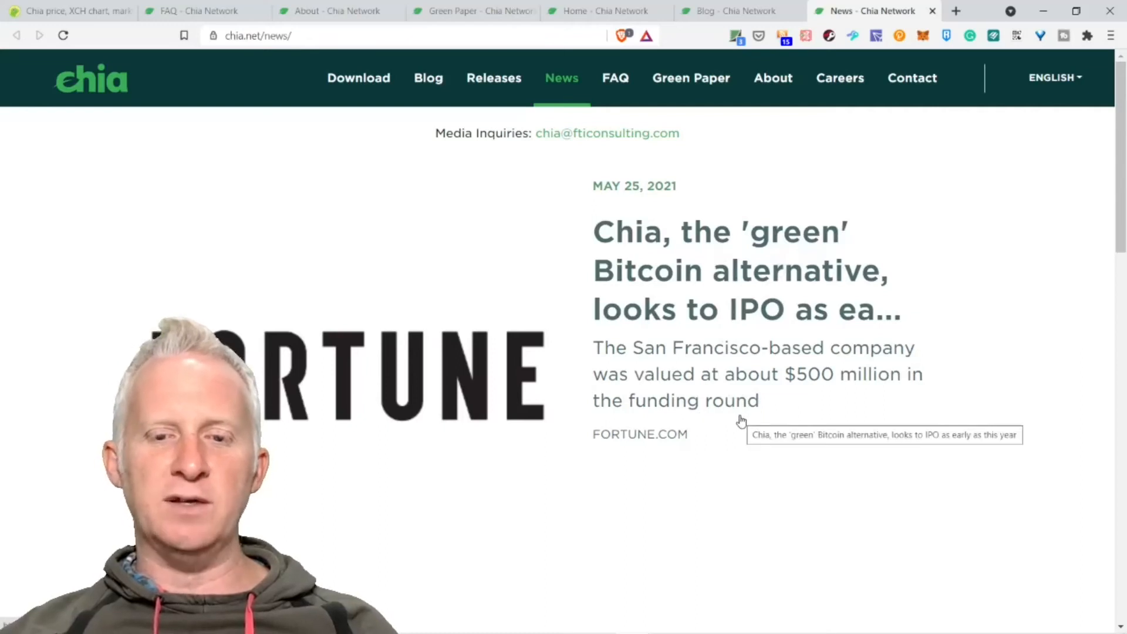
scroll("down", 3)
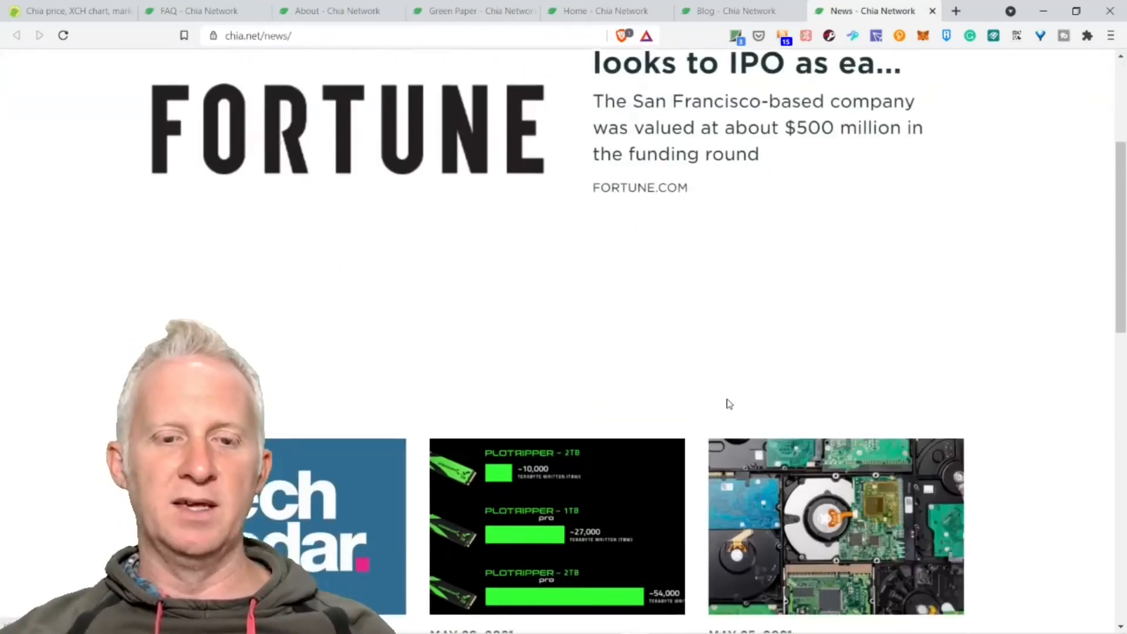
scroll("down", 3)
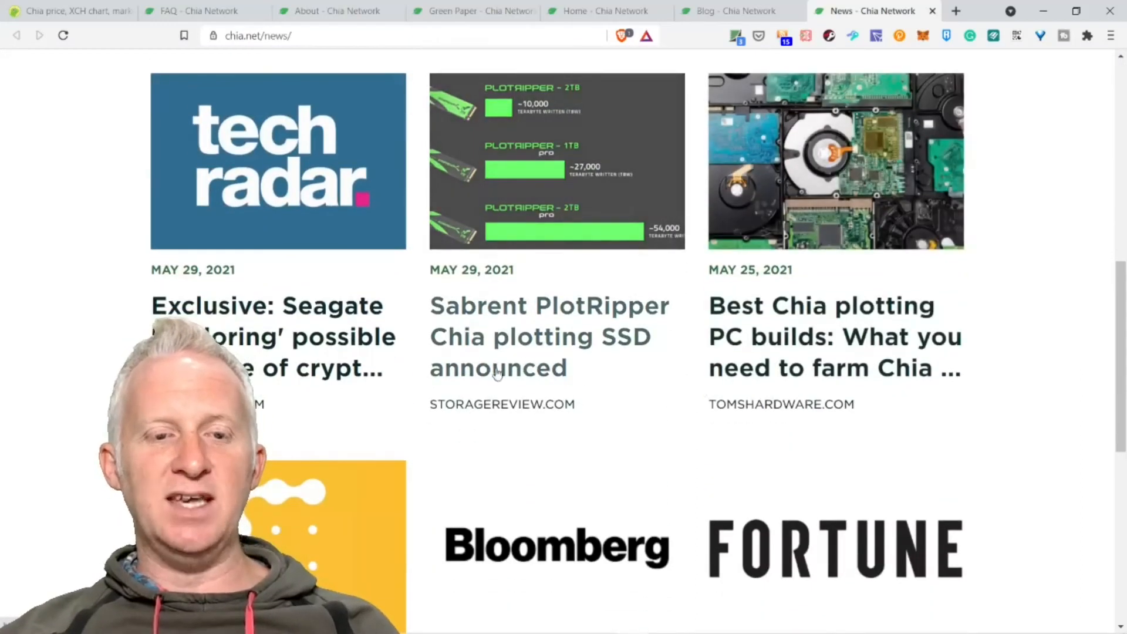
mouse_move(402, 414)
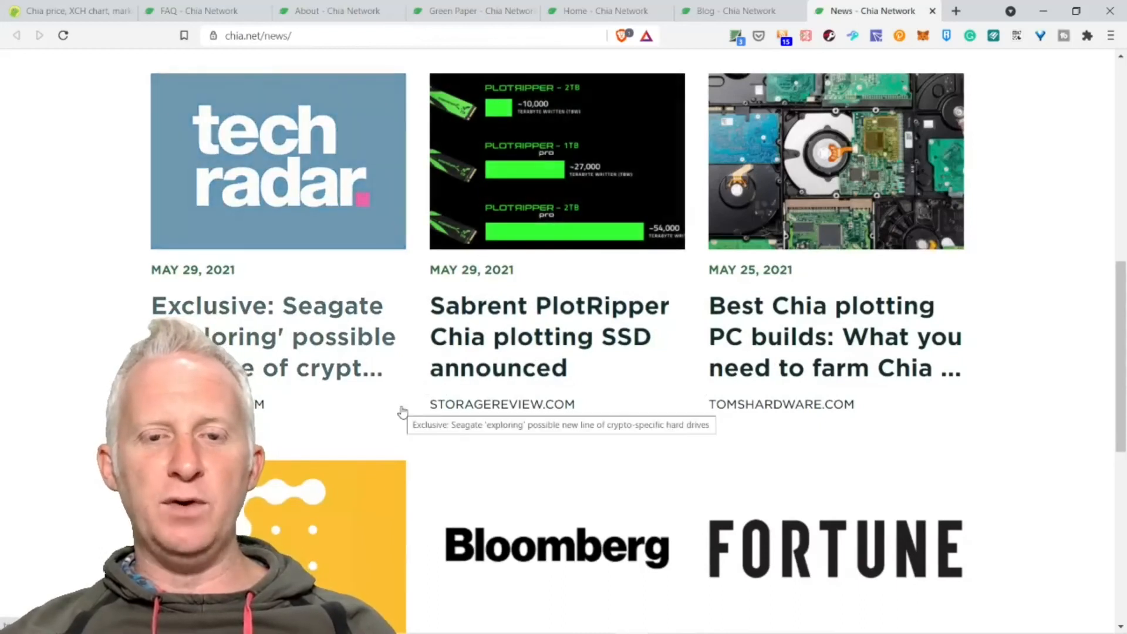
mouse_move(616, 348)
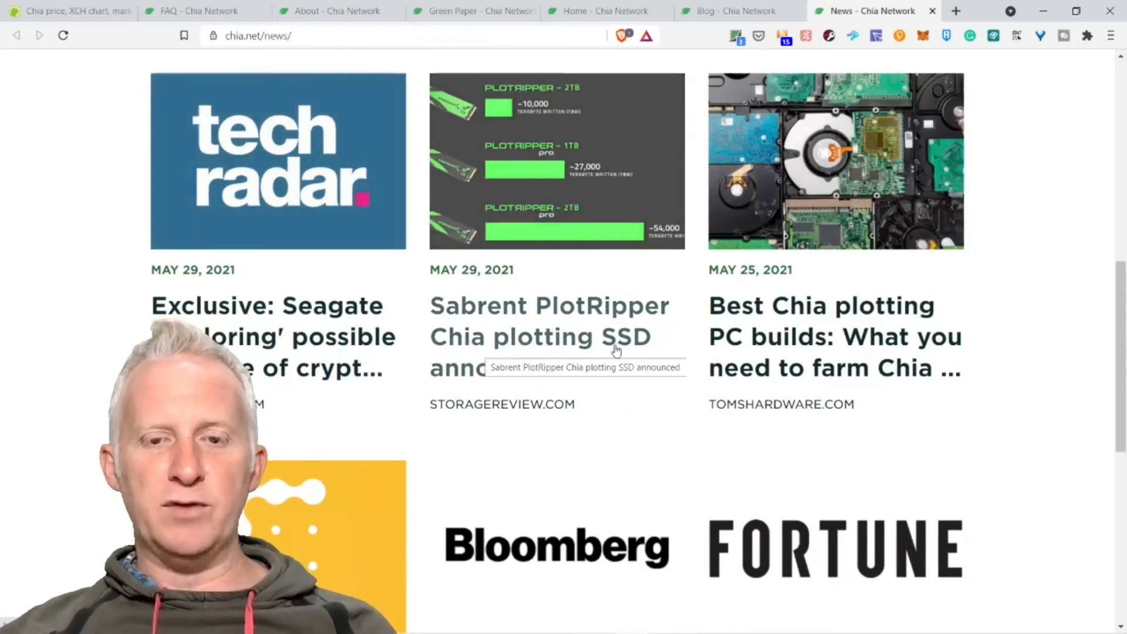
mouse_move(605, 403)
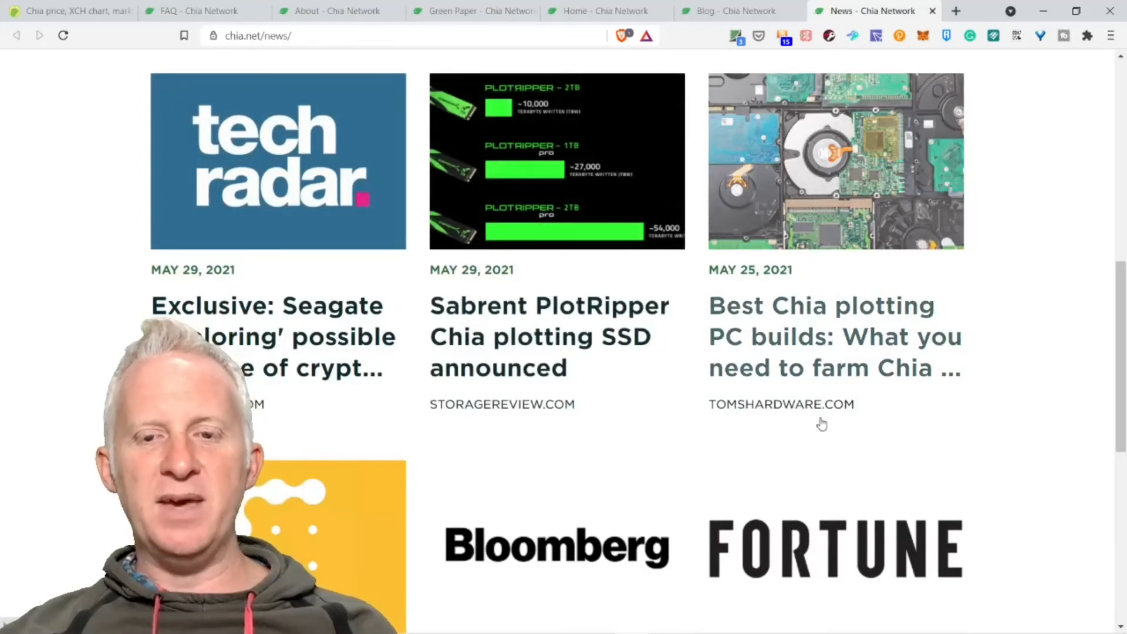
mouse_move(844, 421)
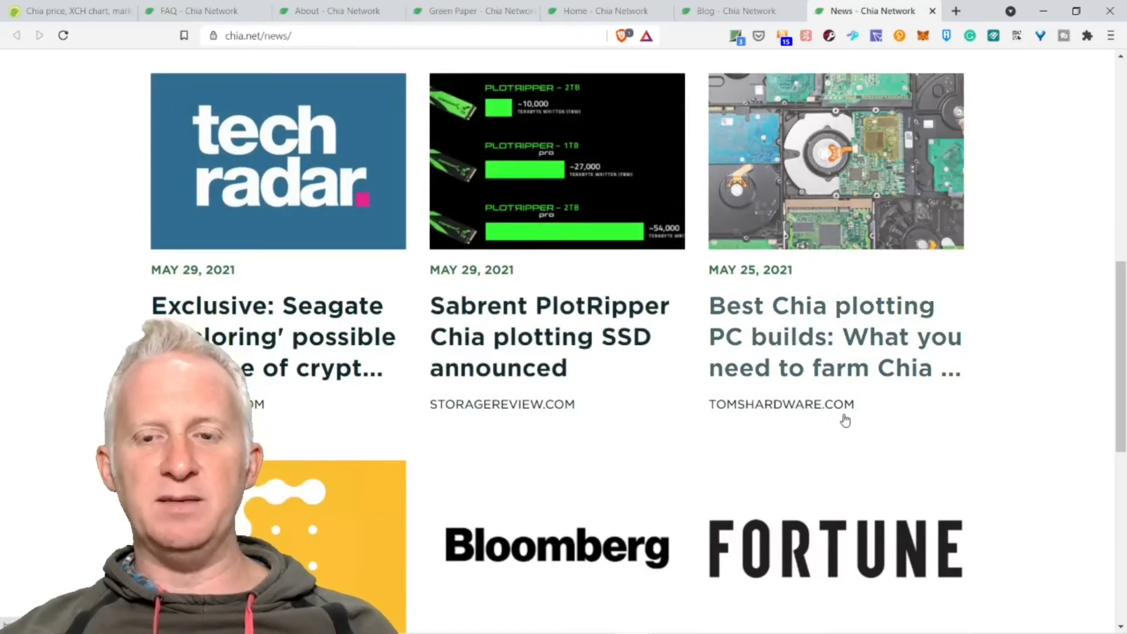
mouse_move(848, 415)
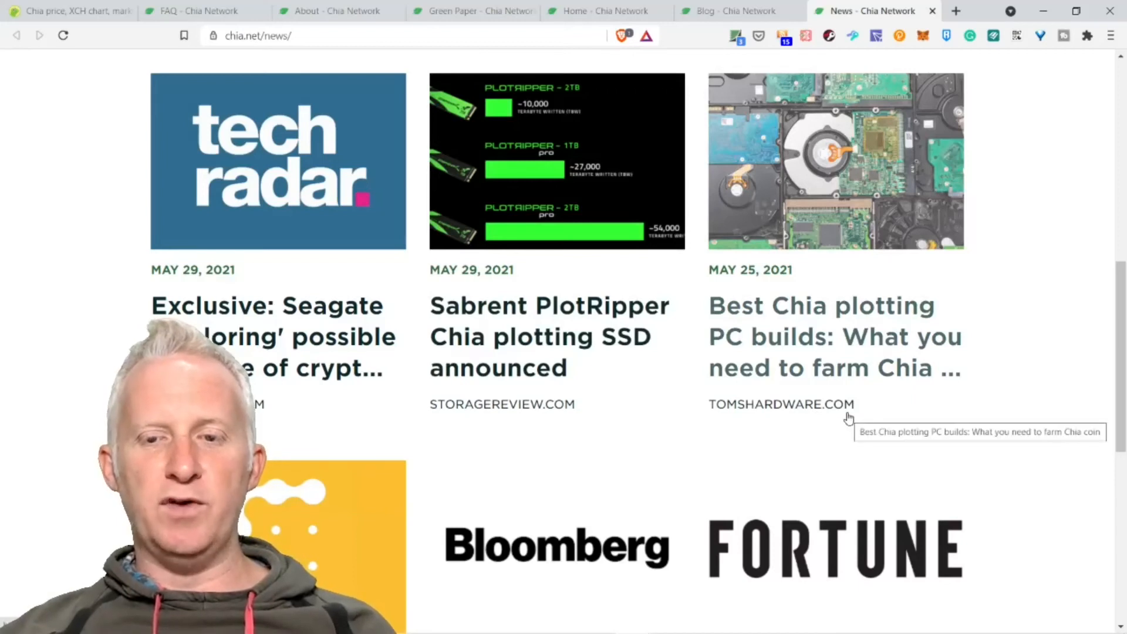
scroll("down", 3)
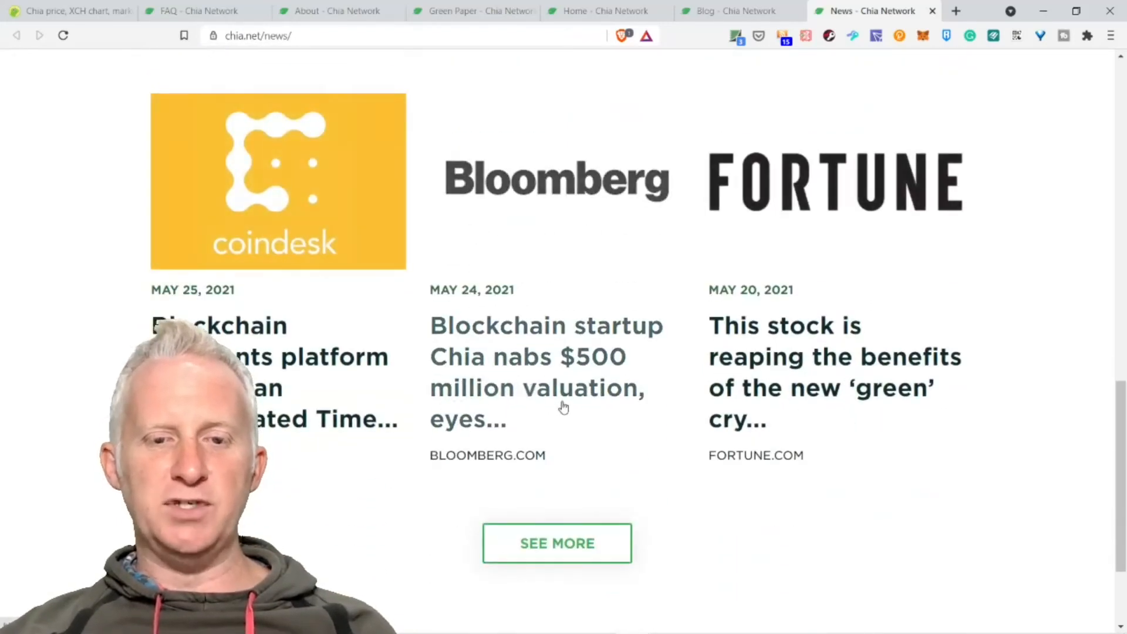
mouse_move(823, 430)
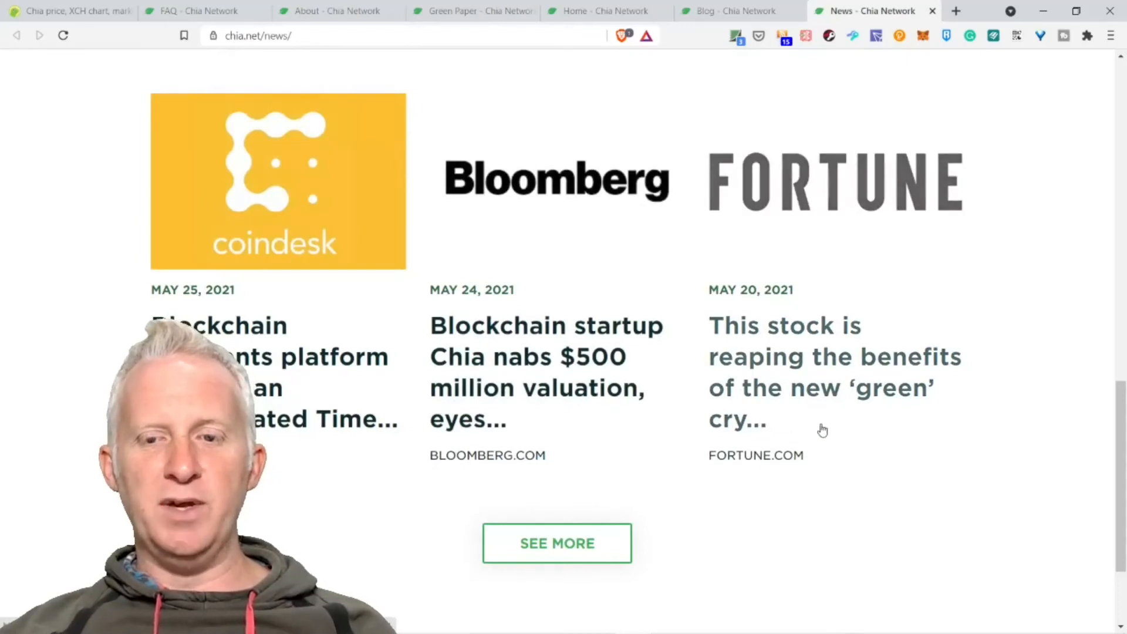
scroll("down", 3)
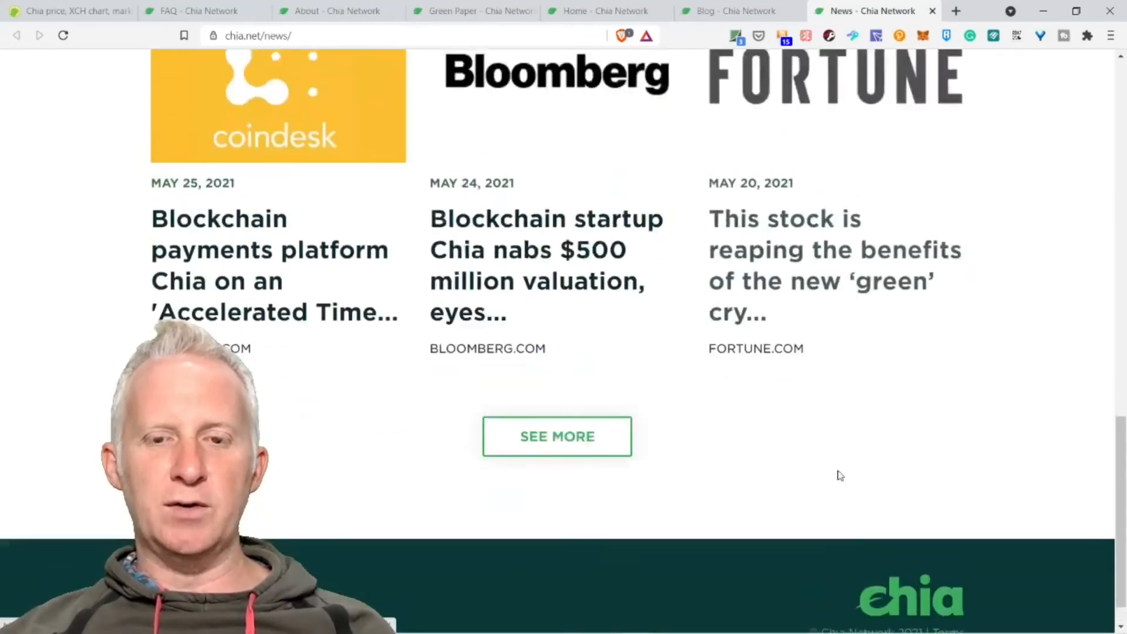
scroll("up", 3)
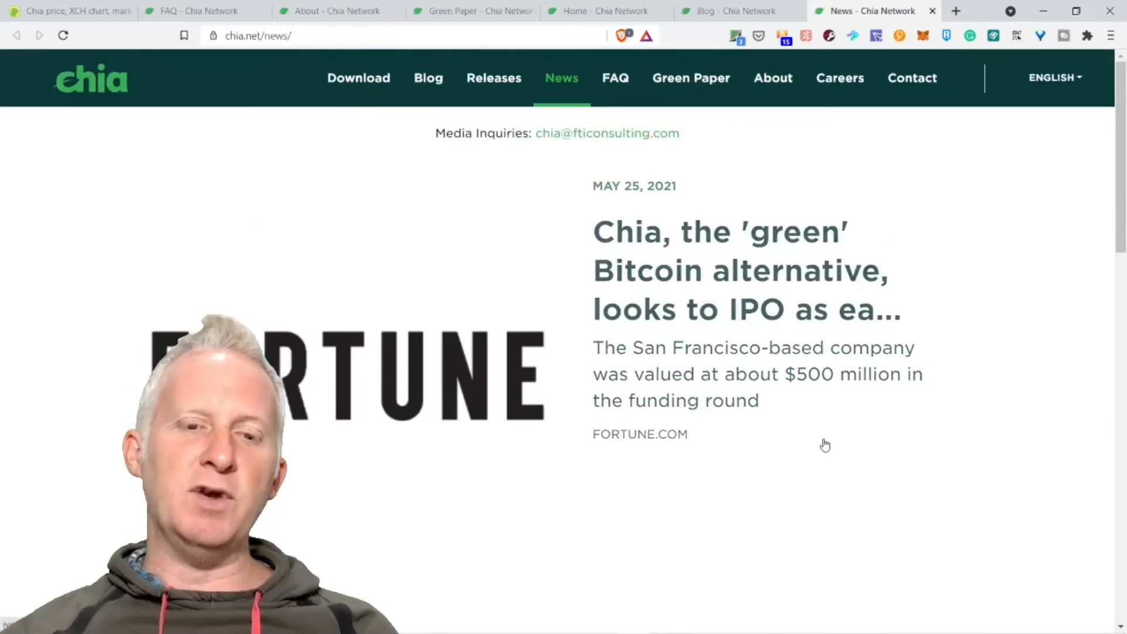
mouse_move(826, 445)
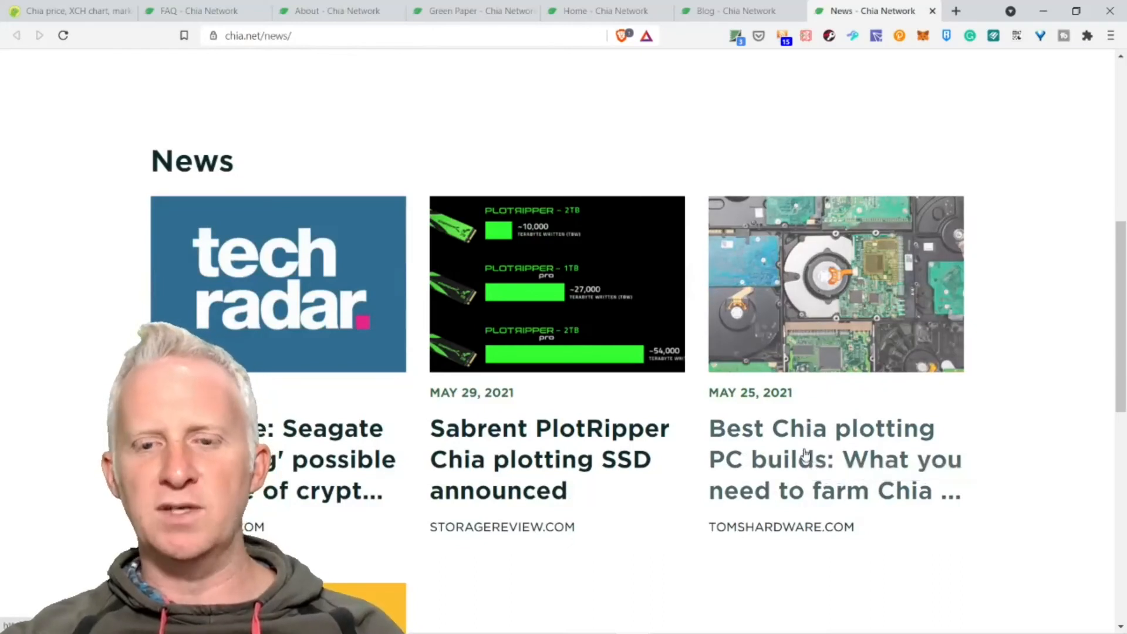
In the Tom's Hardware plotting builds article, highlight the CPU passage about plotting times.
left_click(806, 456)
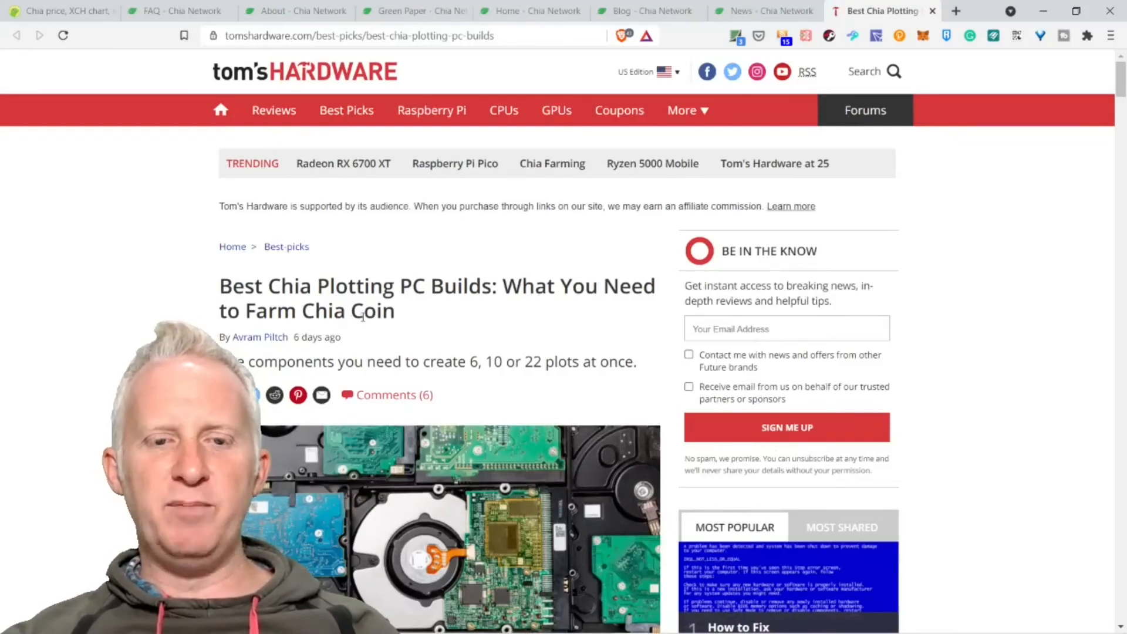
scroll("down", 3)
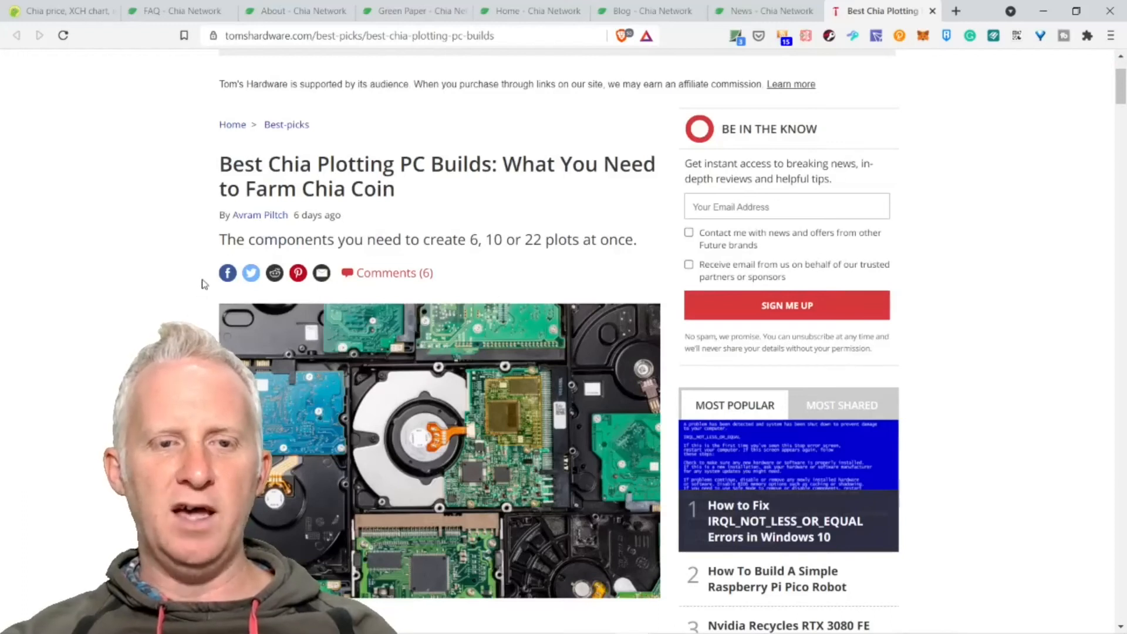
scroll("down", 3)
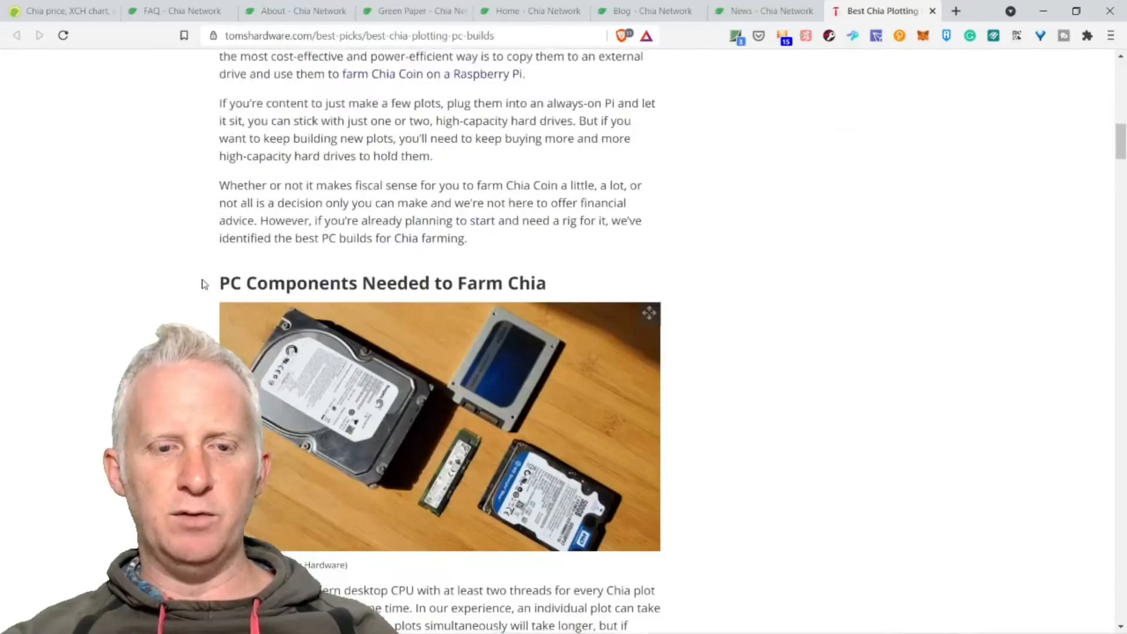
scroll("down", 3)
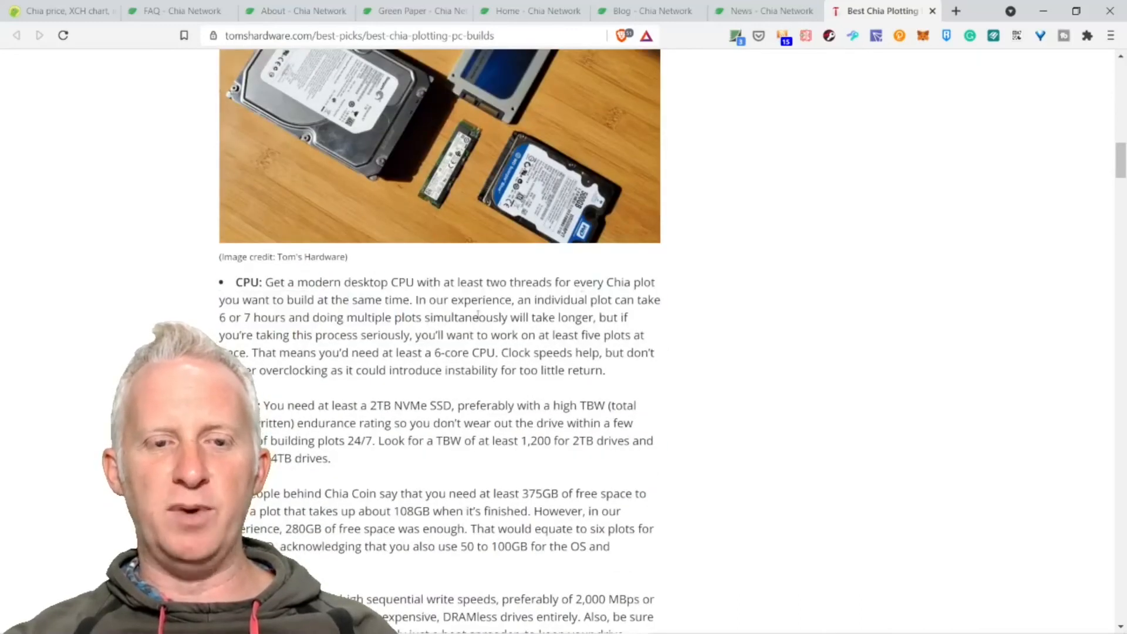
left_click_drag(280, 300, 394, 352)
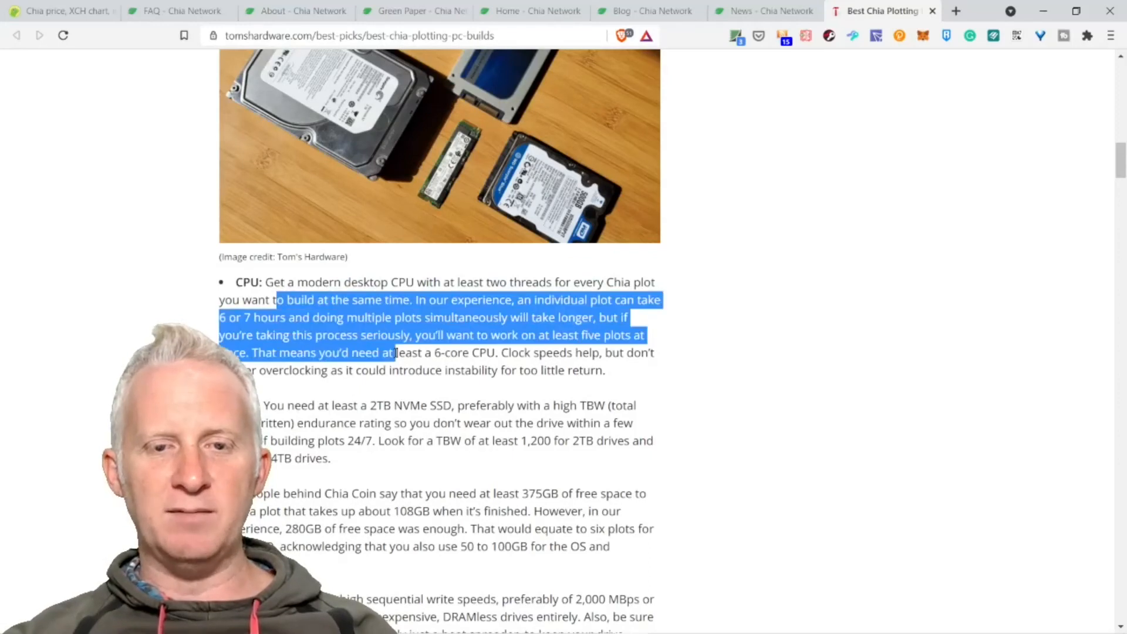
Highlight the advice to run five plots at once, then the warning against overclocking.
scroll("down", 3)
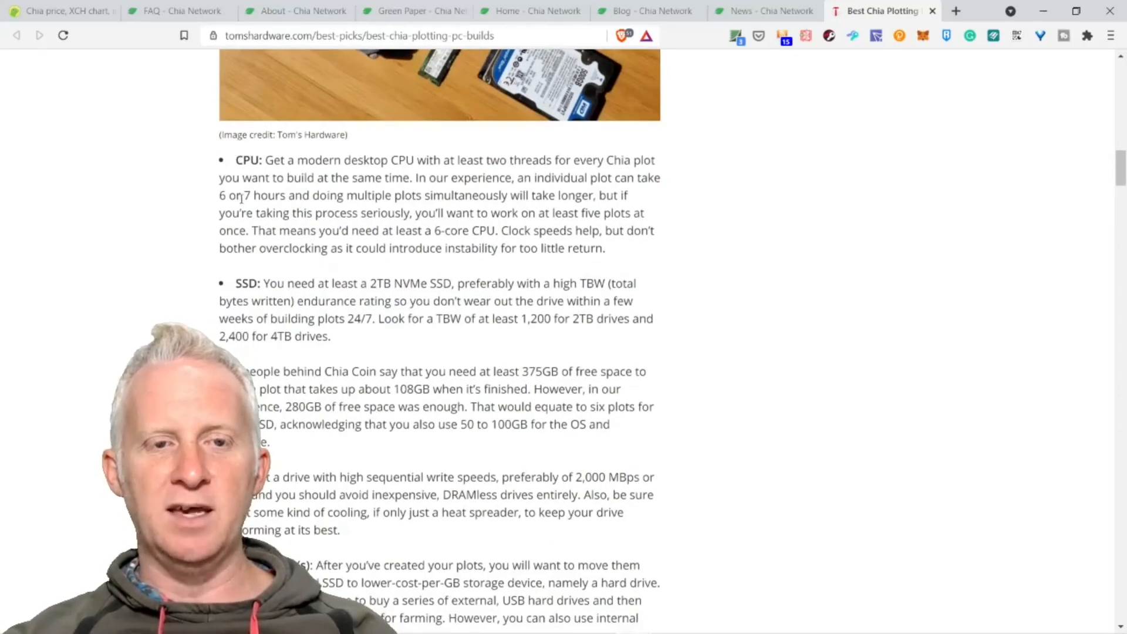
left_click_drag(243, 195, 313, 230)
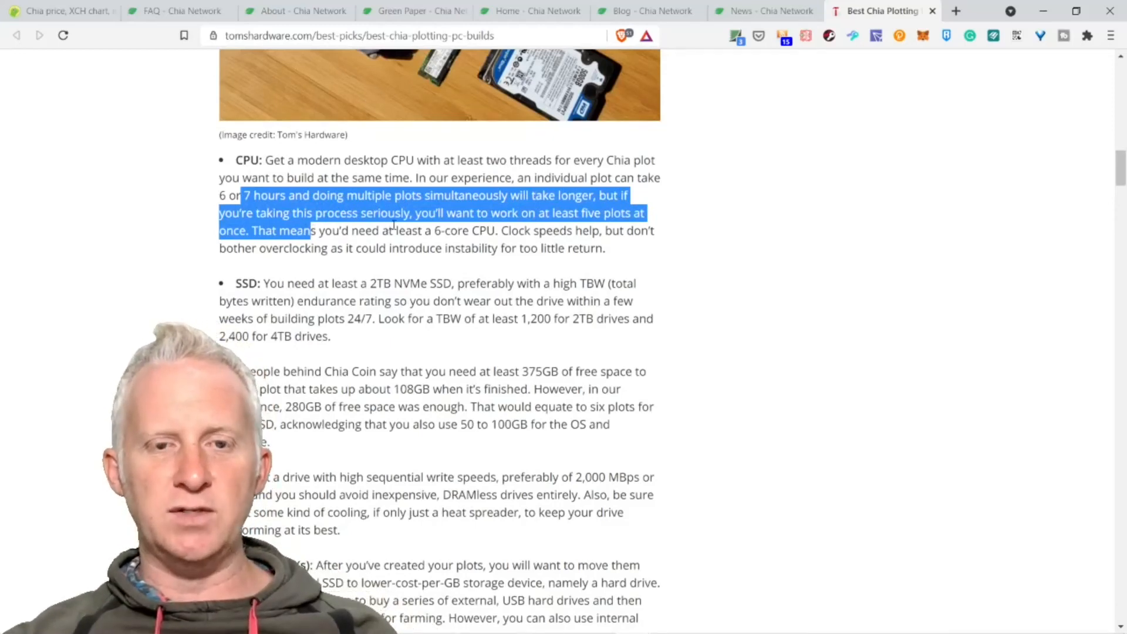
left_click(413, 230)
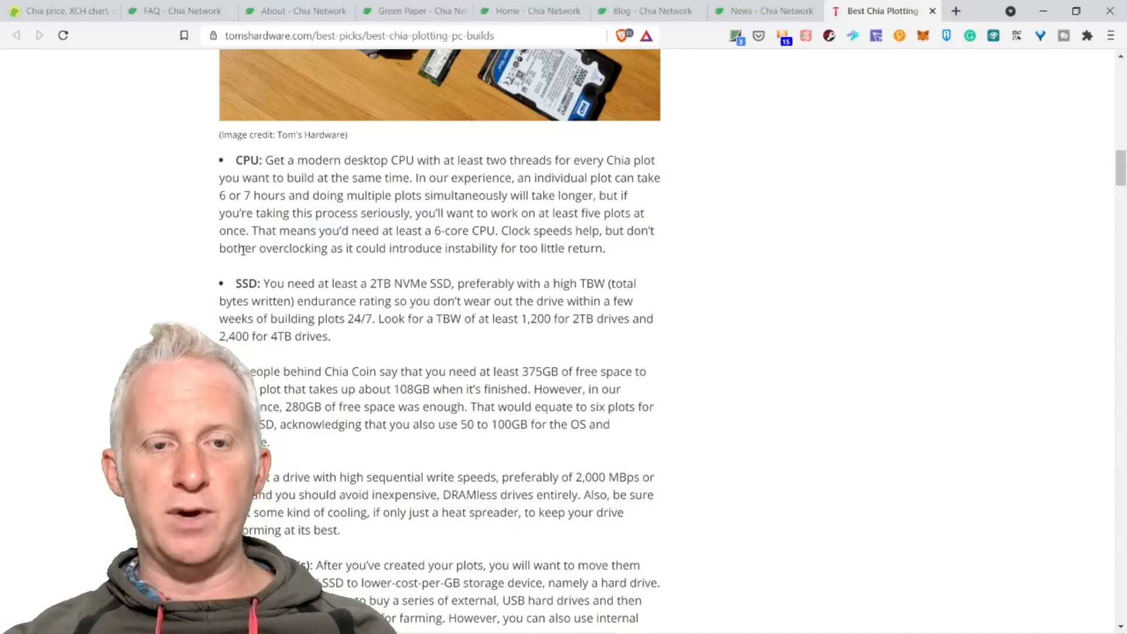
left_click_drag(244, 248, 606, 248)
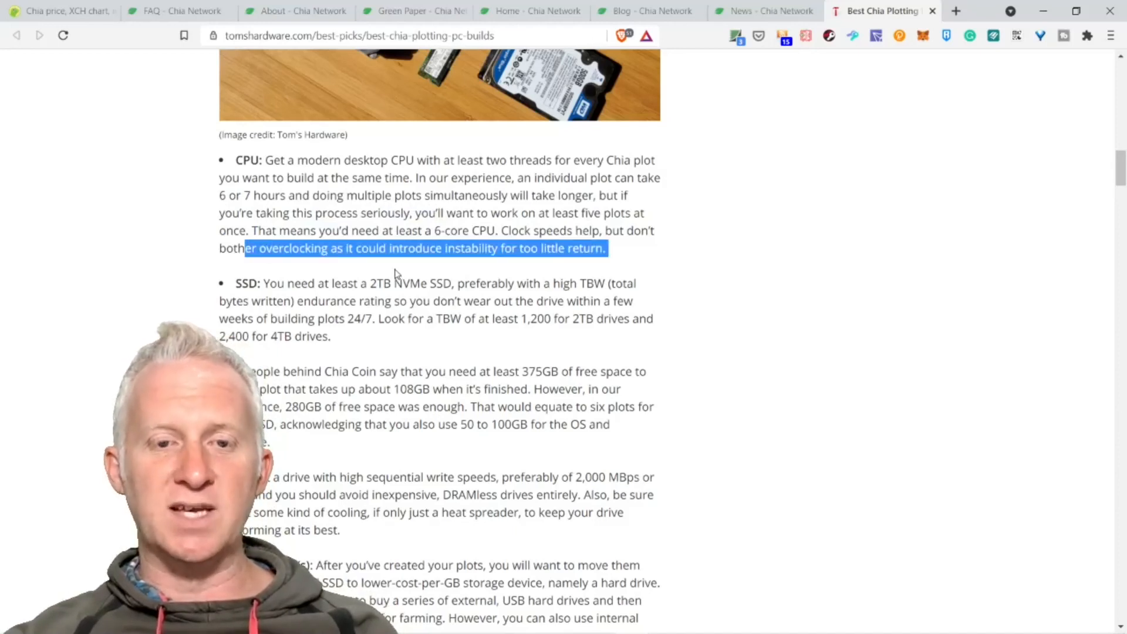
mouse_move(375, 355)
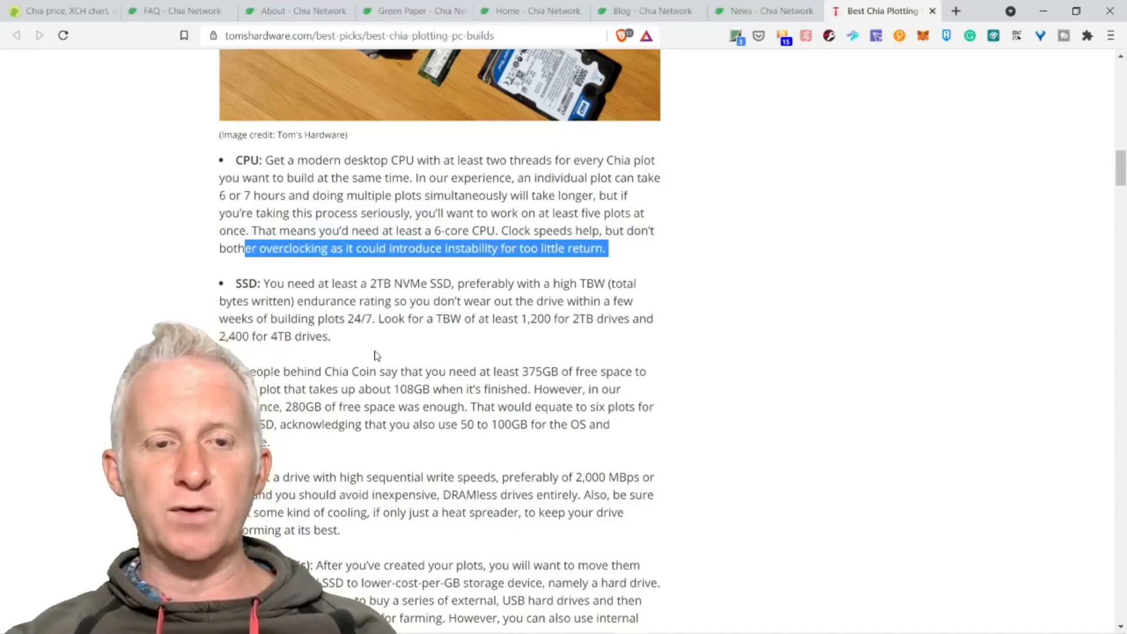
scroll("down", 3)
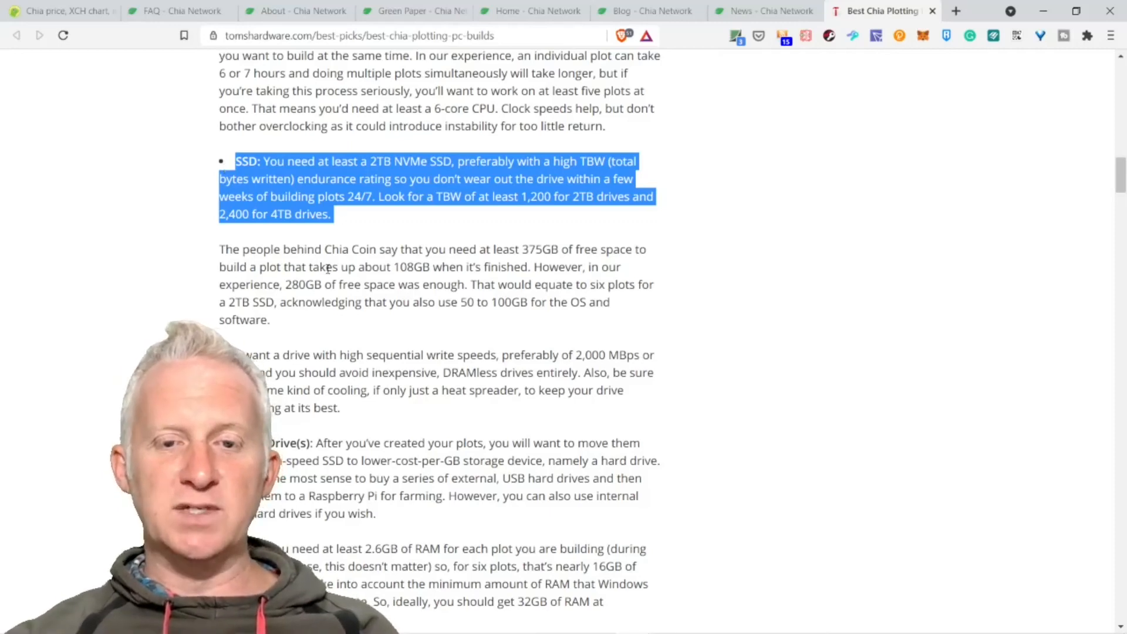
left_click(299, 334)
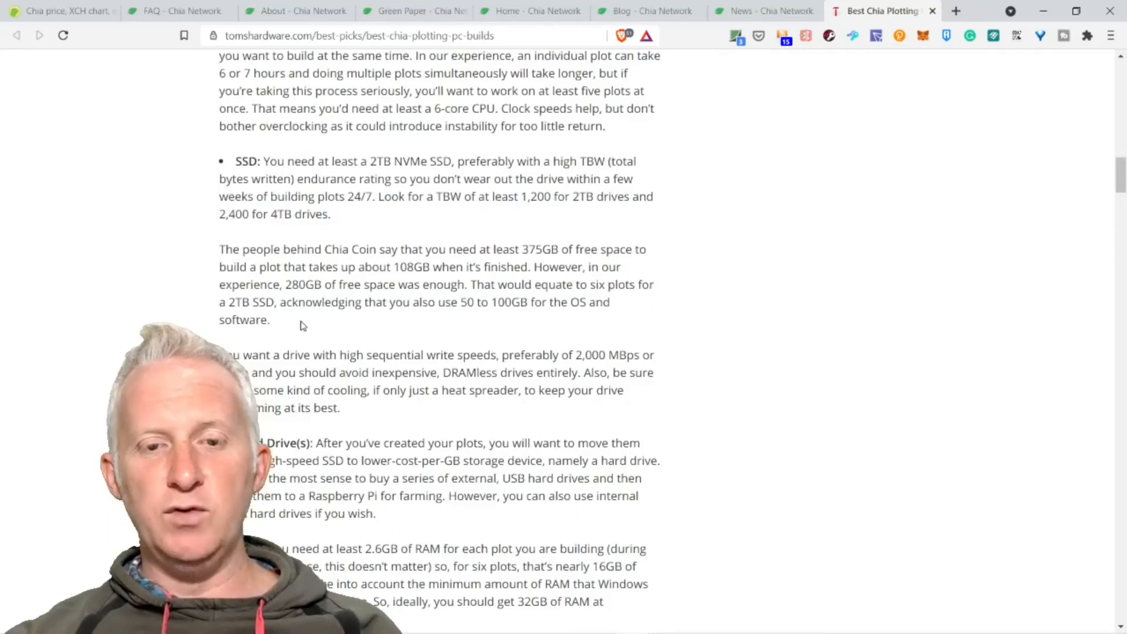
Scroll past the 6x, 10x and x22 build tables down to the Bottom Line section.
scroll("down", 3)
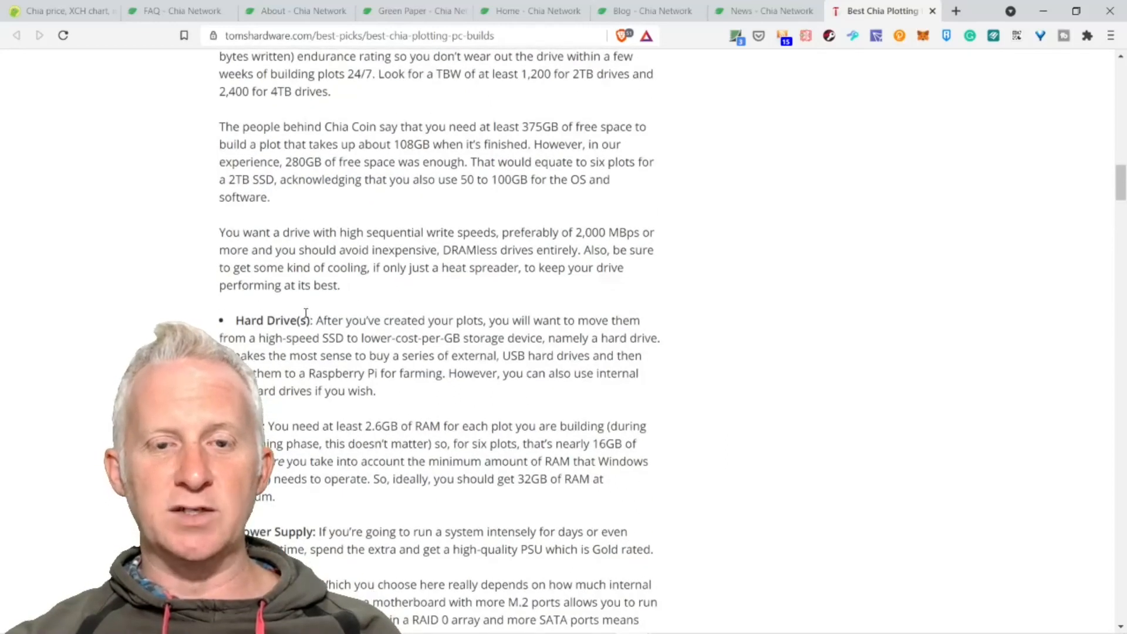
scroll("down", 3)
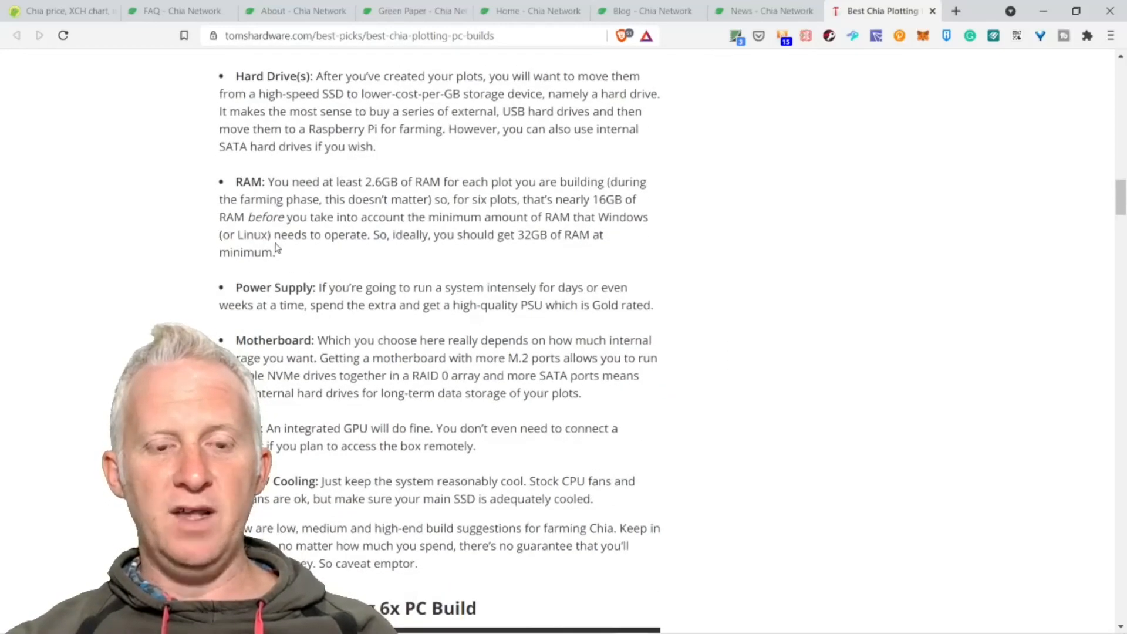
scroll("down", 3)
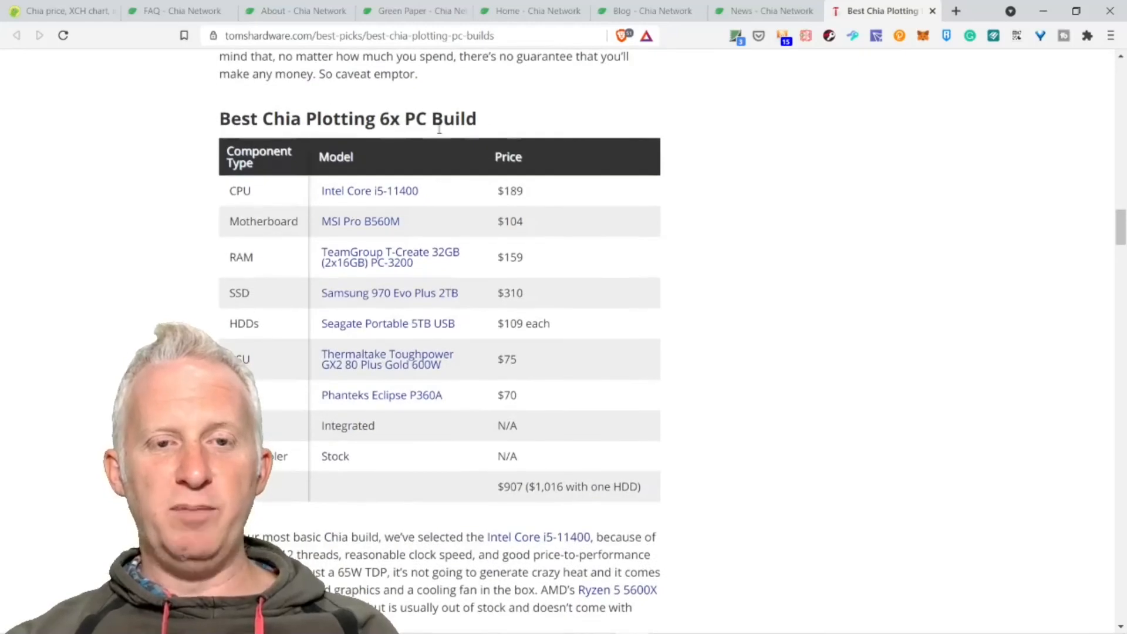
mouse_move(434, 511)
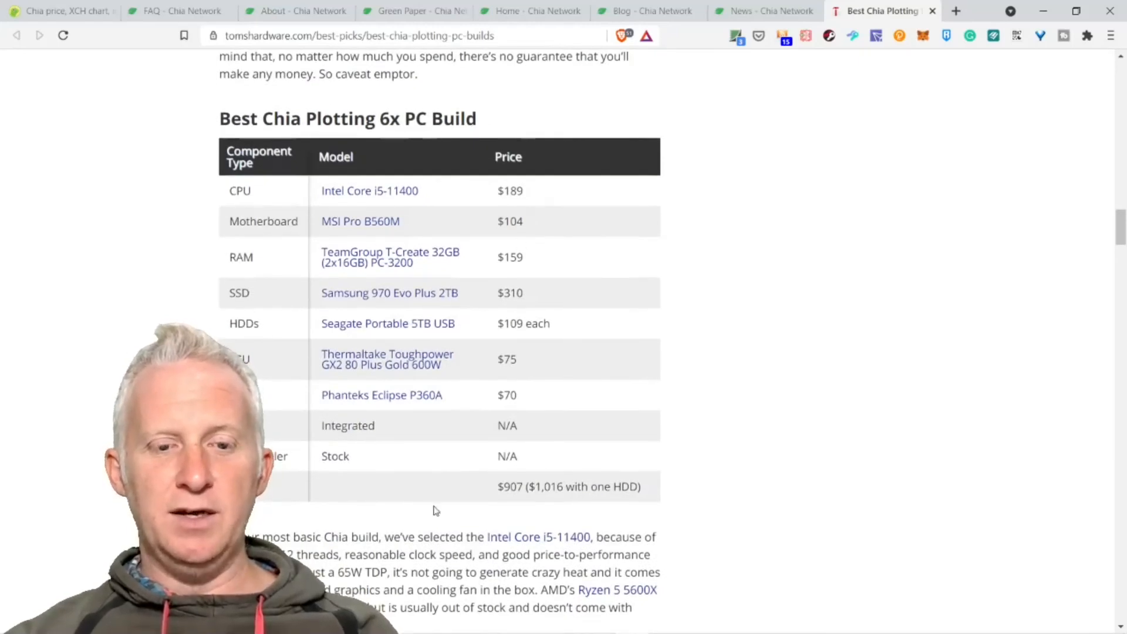
scroll("down", 3)
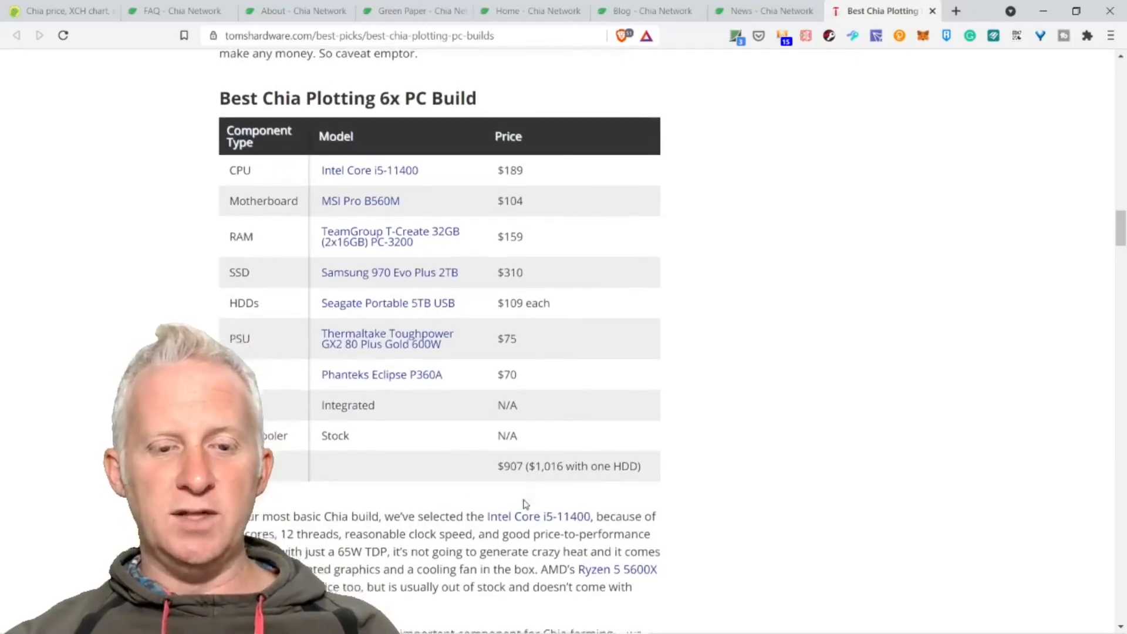
scroll("down", 3)
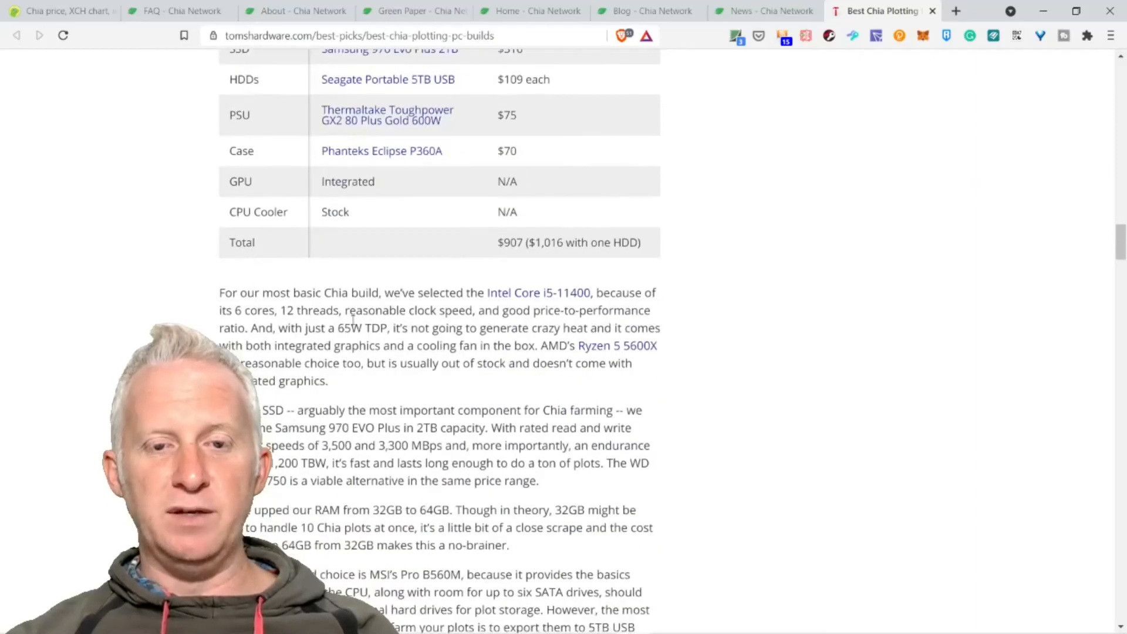
scroll("down", 3)
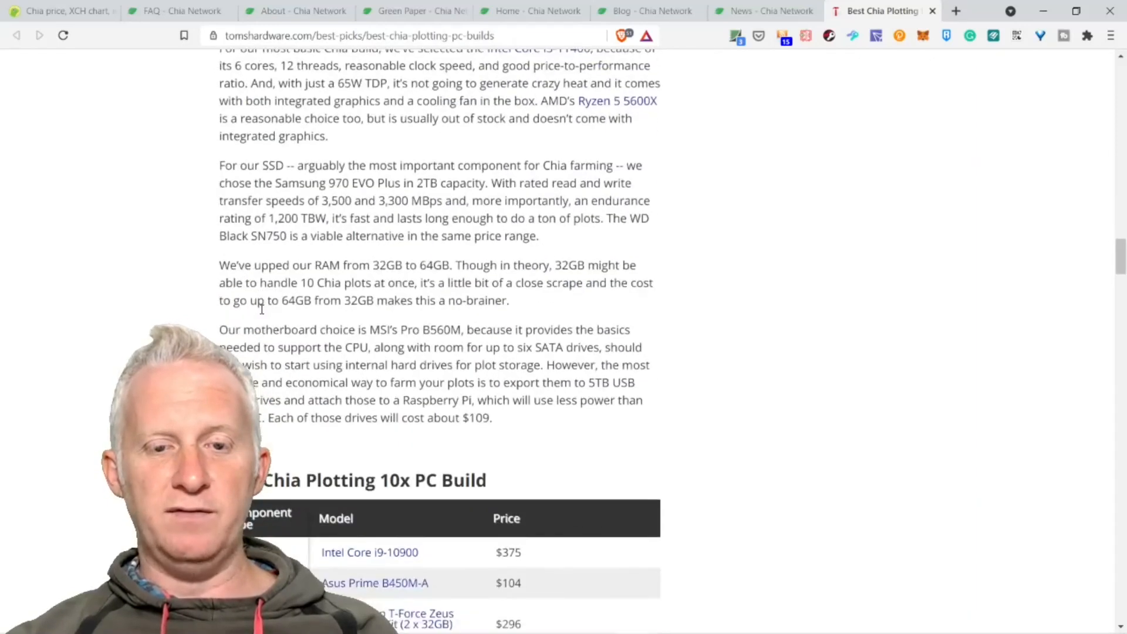
scroll("down", 3)
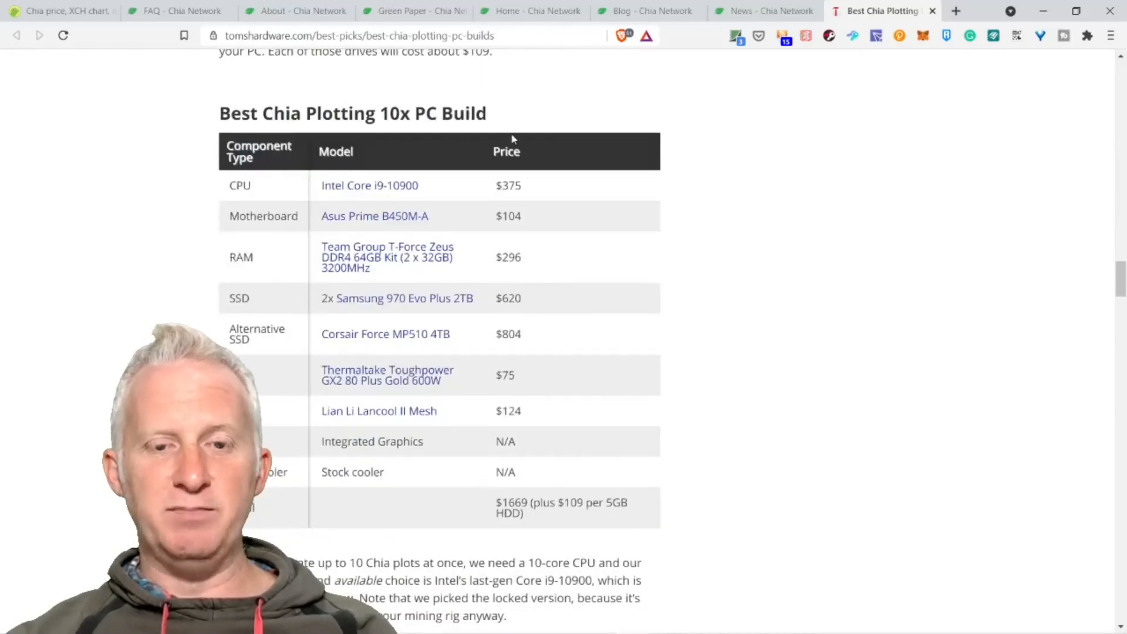
scroll("down", 3)
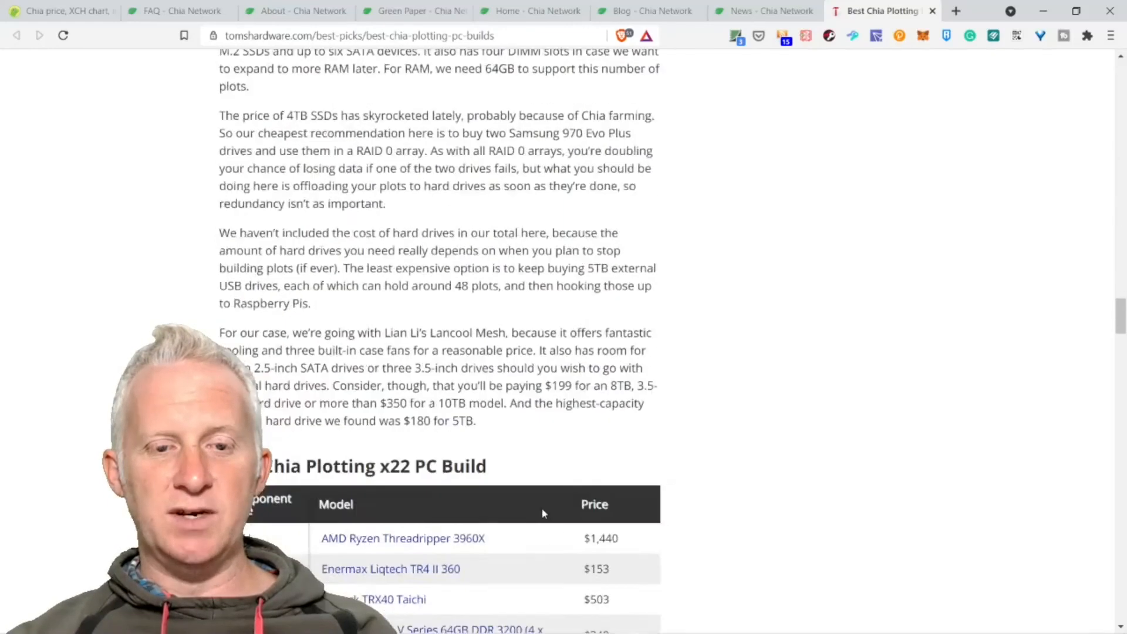
scroll("down", 3)
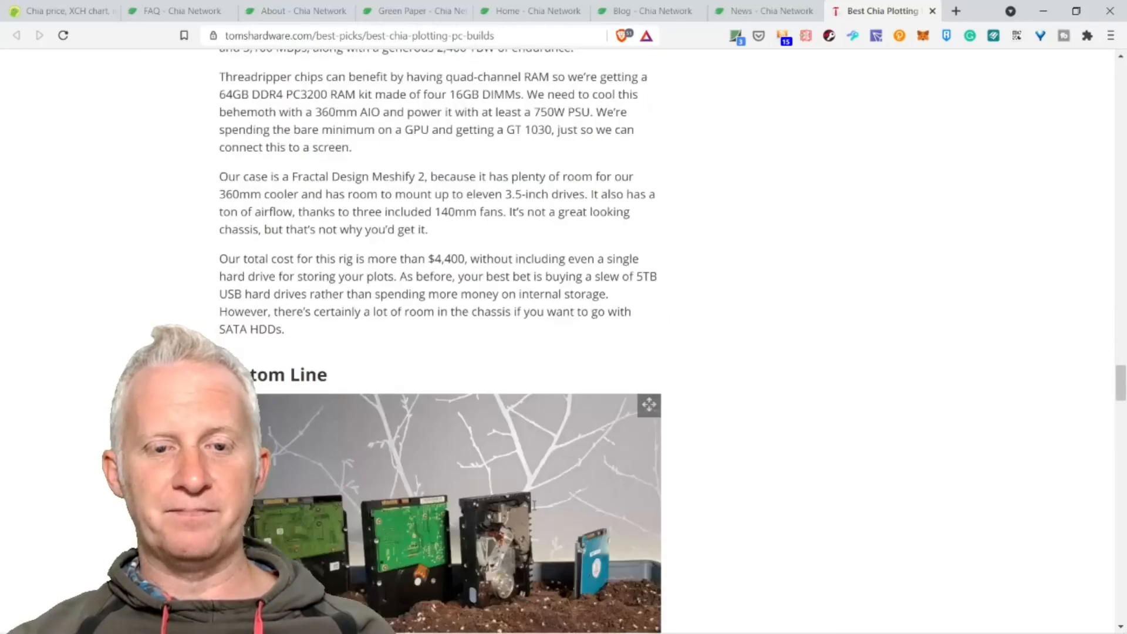
scroll("down", 3)
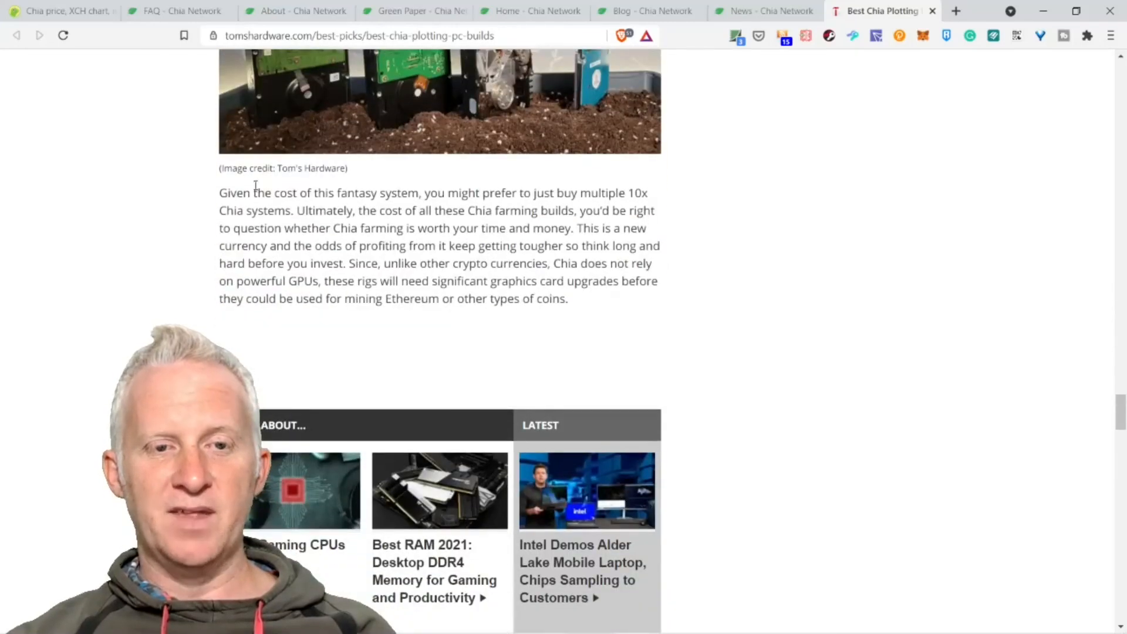
Highlight the Bottom Line on buying multiple 10x systems, then return to the x22 build table.
left_click_drag(253, 193, 379, 263)
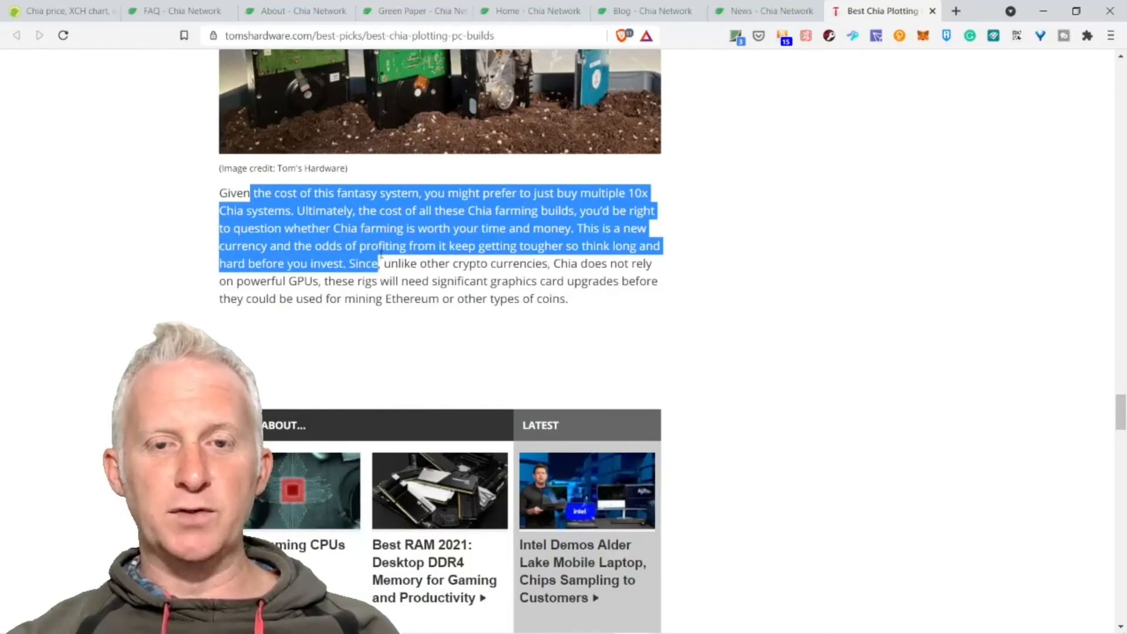
mouse_move(273, 211)
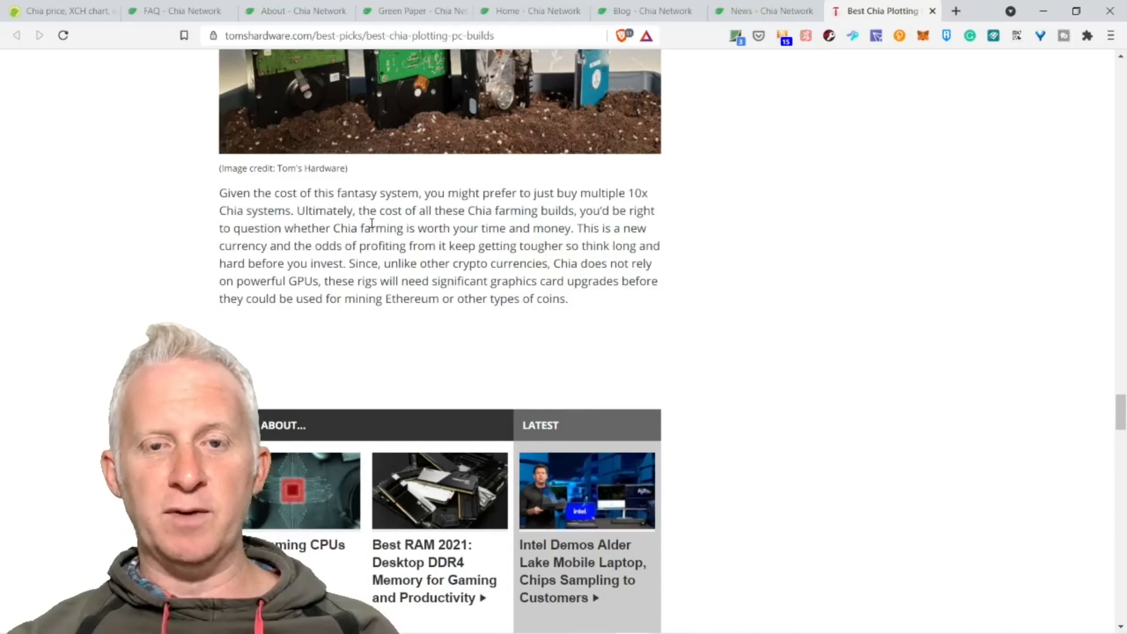
mouse_move(320, 230)
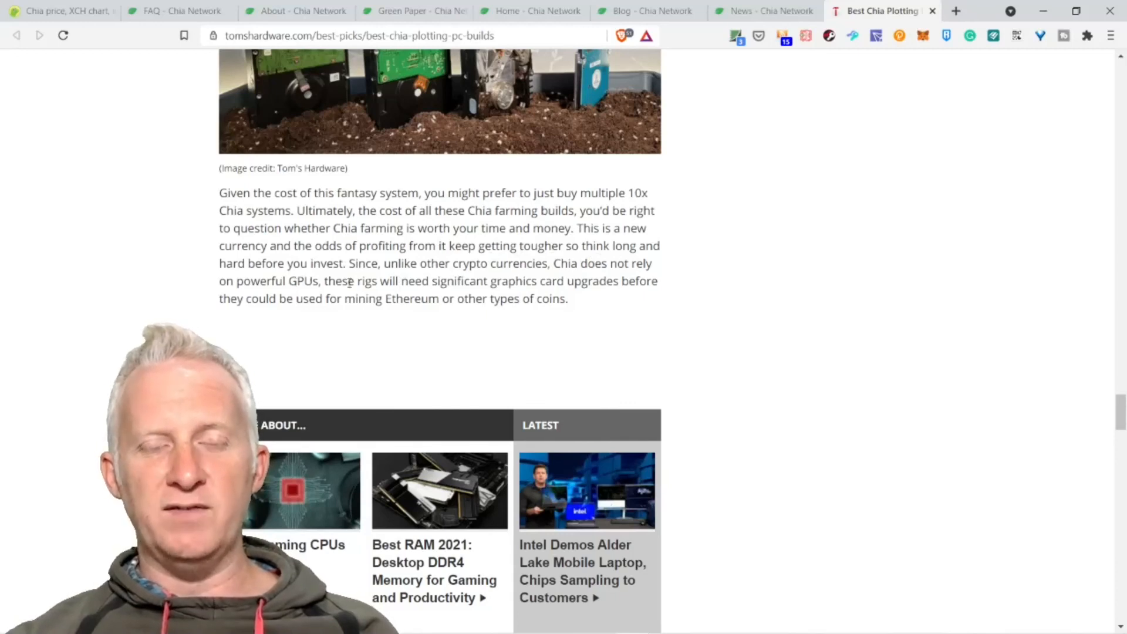
scroll("up", 3)
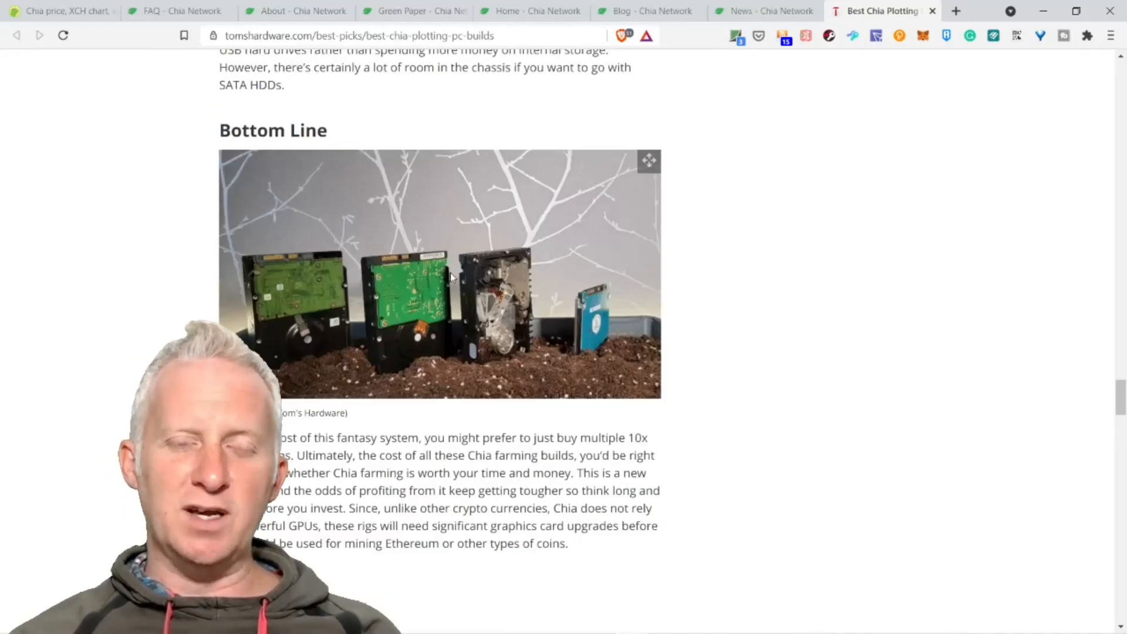
scroll("up", 3)
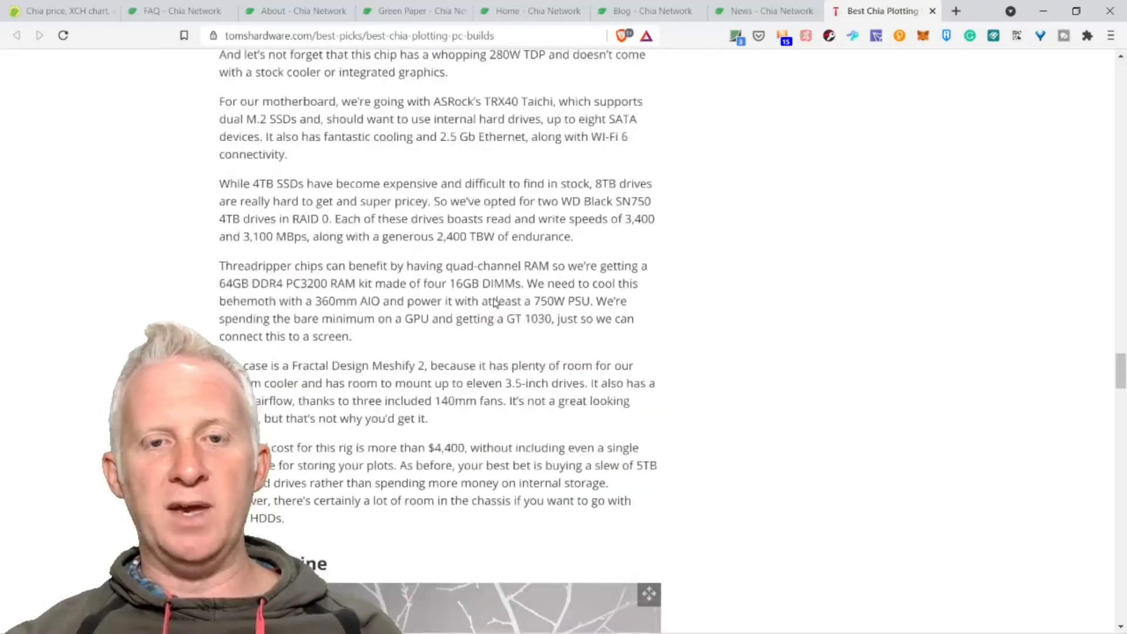
scroll("down", 3)
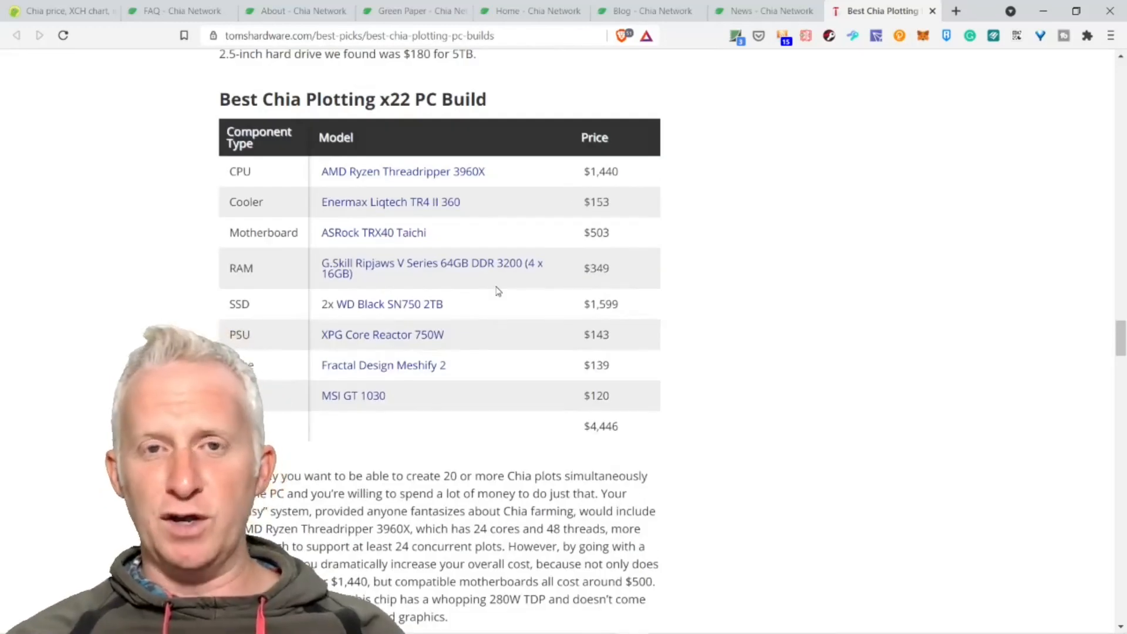